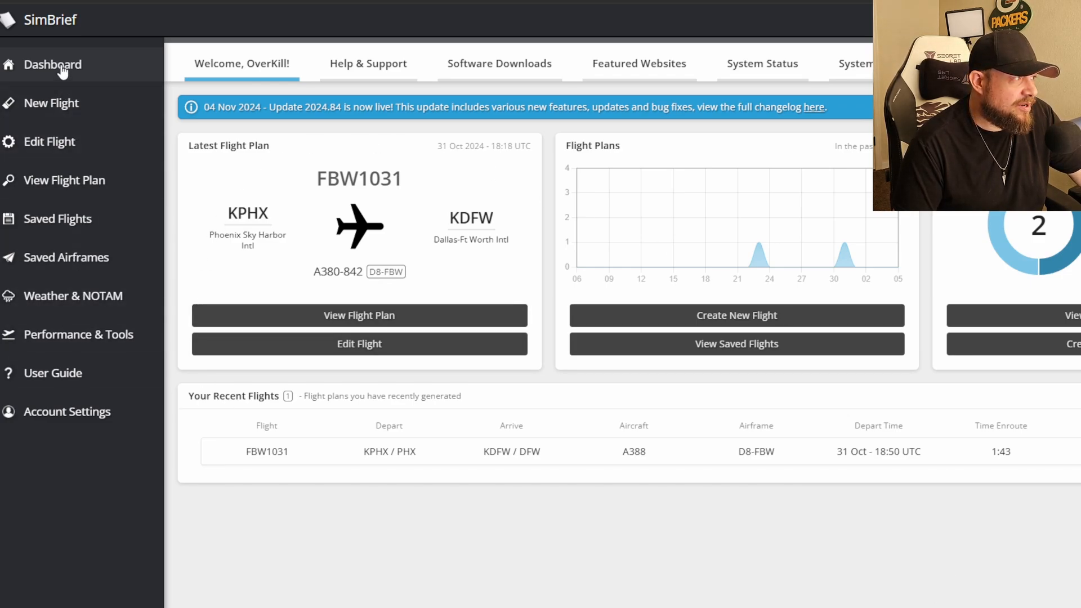
mouse_move(499, 63)
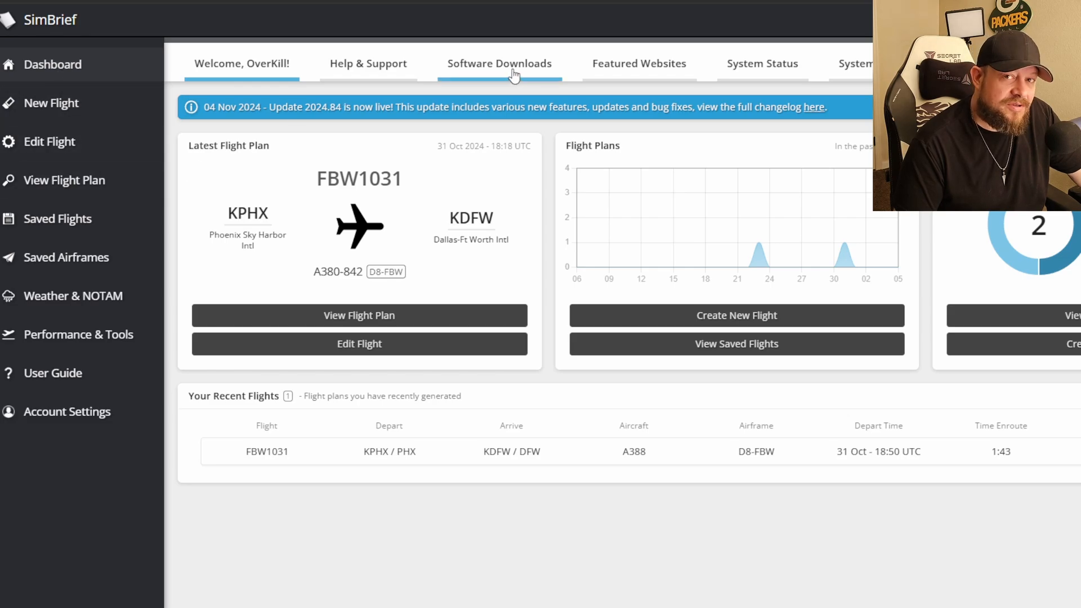
Step: Show the SimBrief Software Downloads page scrolled to the SimBrief Dispatch for MSFS section
click(499, 63)
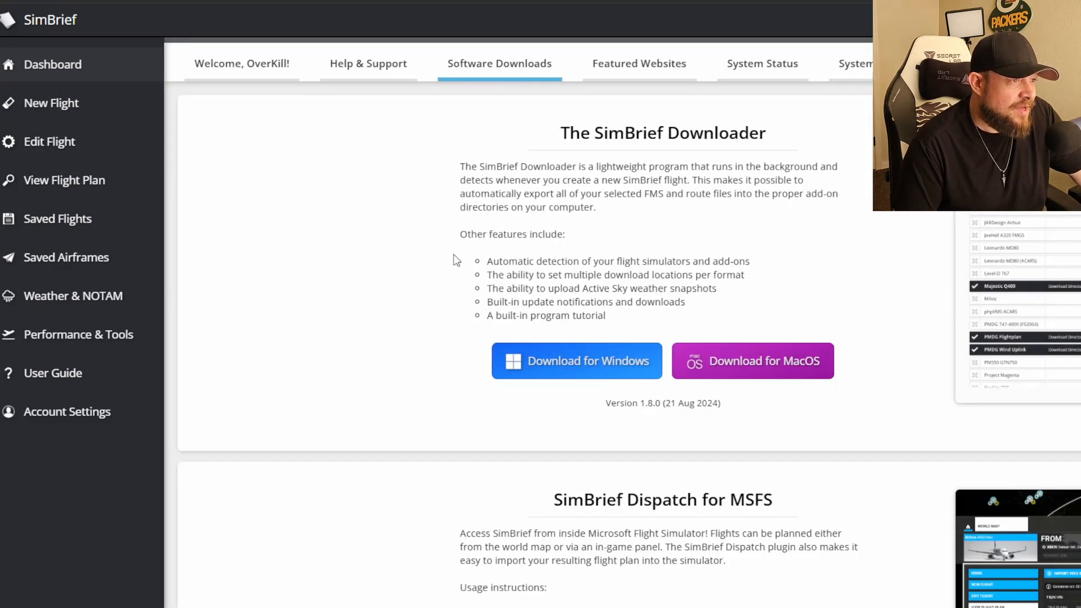
scroll(down, 3)
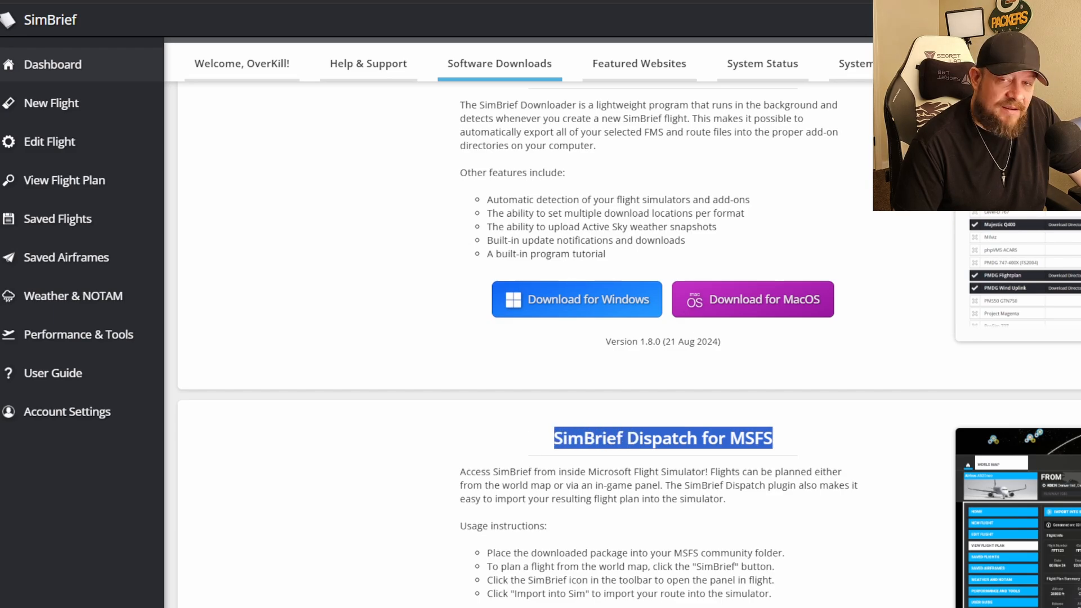
mouse_move(472, 65)
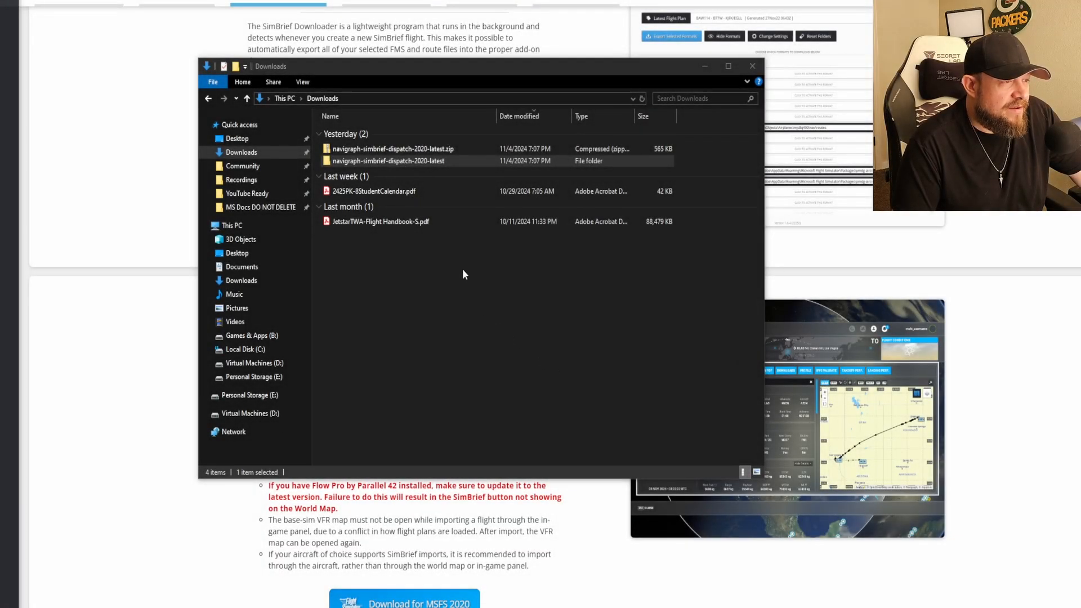
Step: Inspect the extracted navigraph-simbrief-dispatch-2020 add-on folder in Downloads and copy it
click(392, 149)
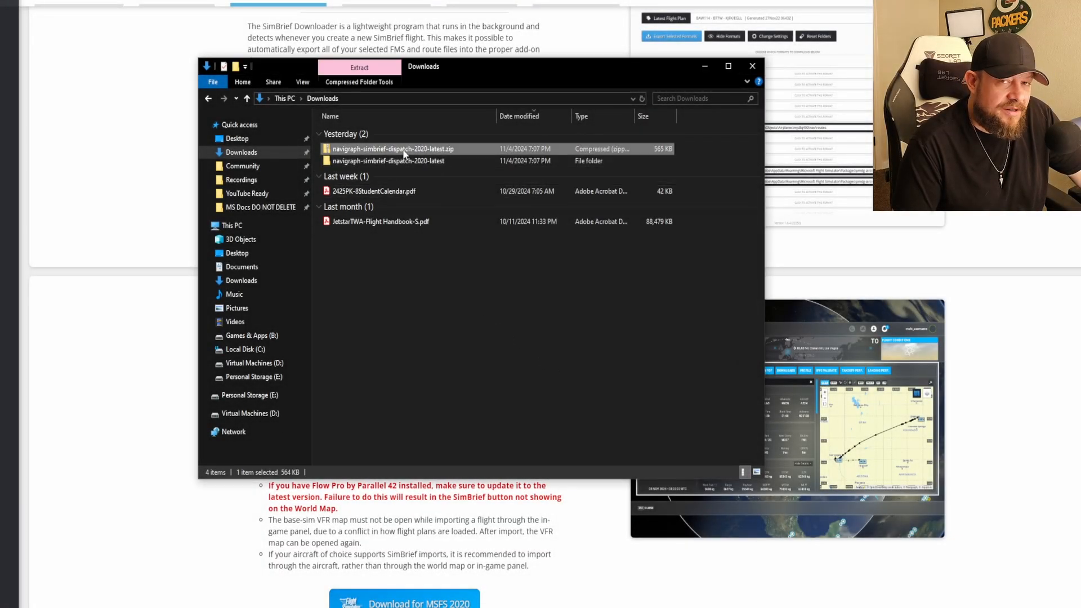
double_click(389, 161)
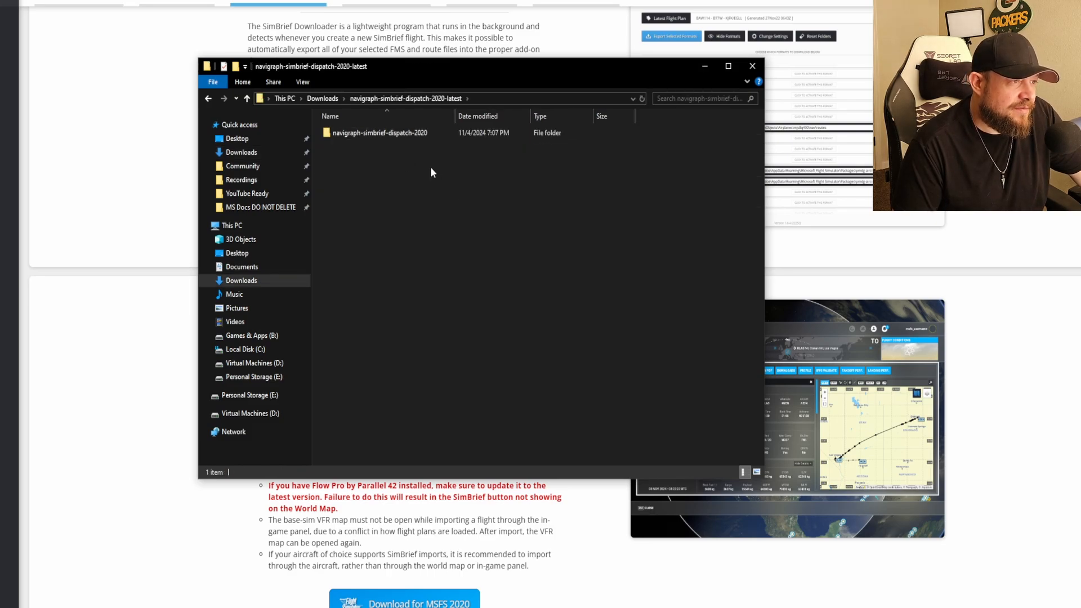
mouse_move(379, 133)
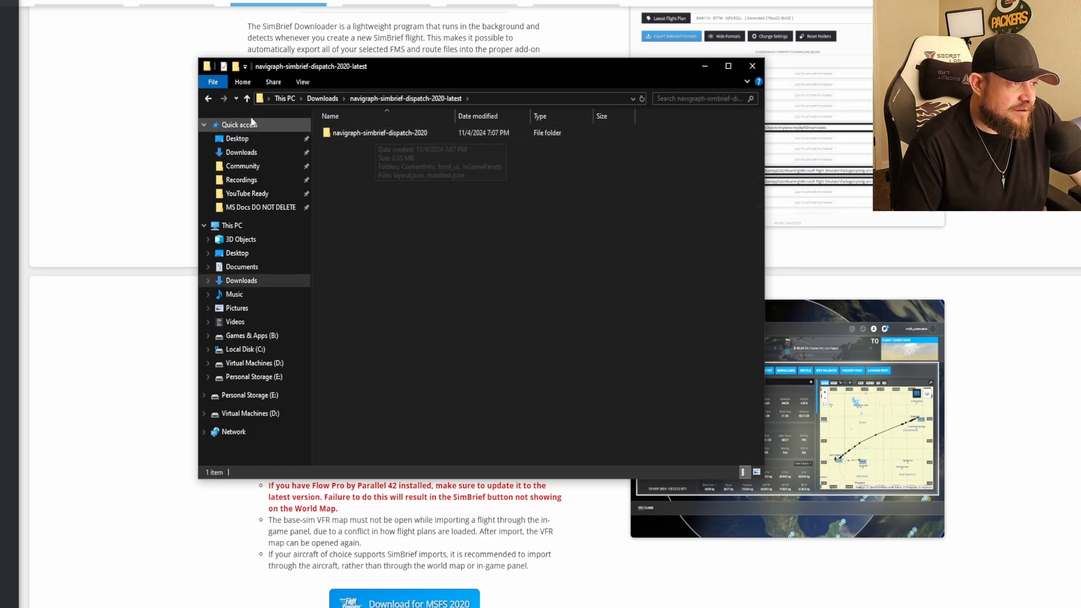
click(322, 98)
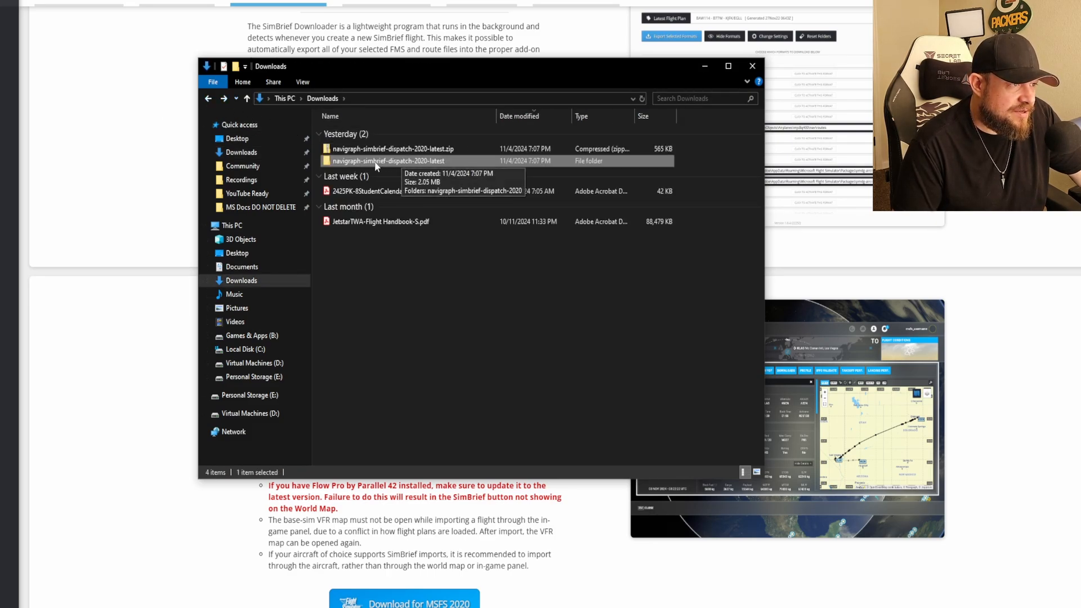
double_click(386, 161)
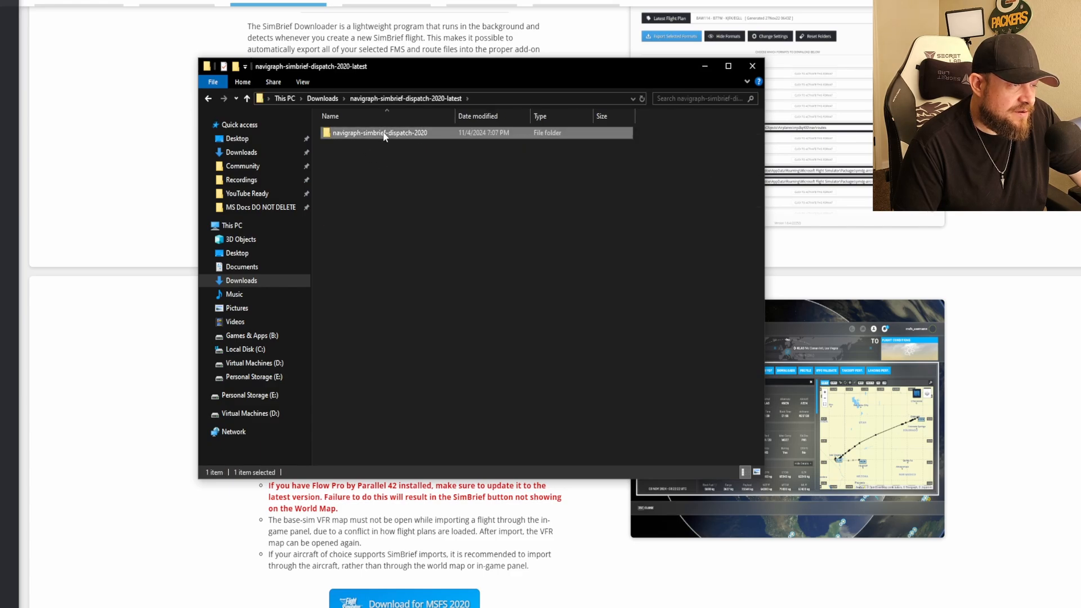
double_click(380, 133)
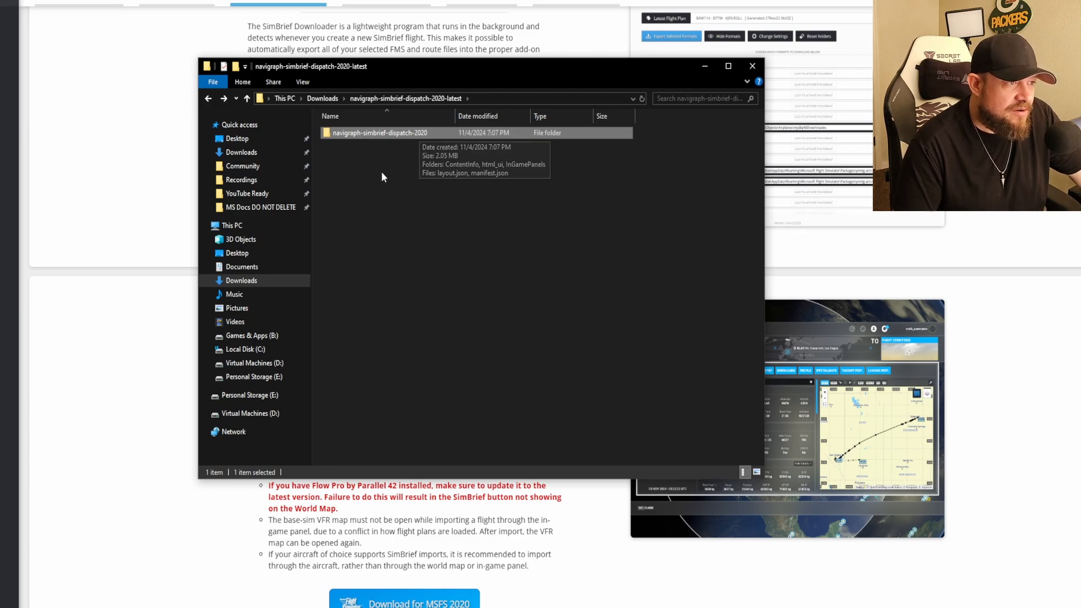
mouse_move(483, 136)
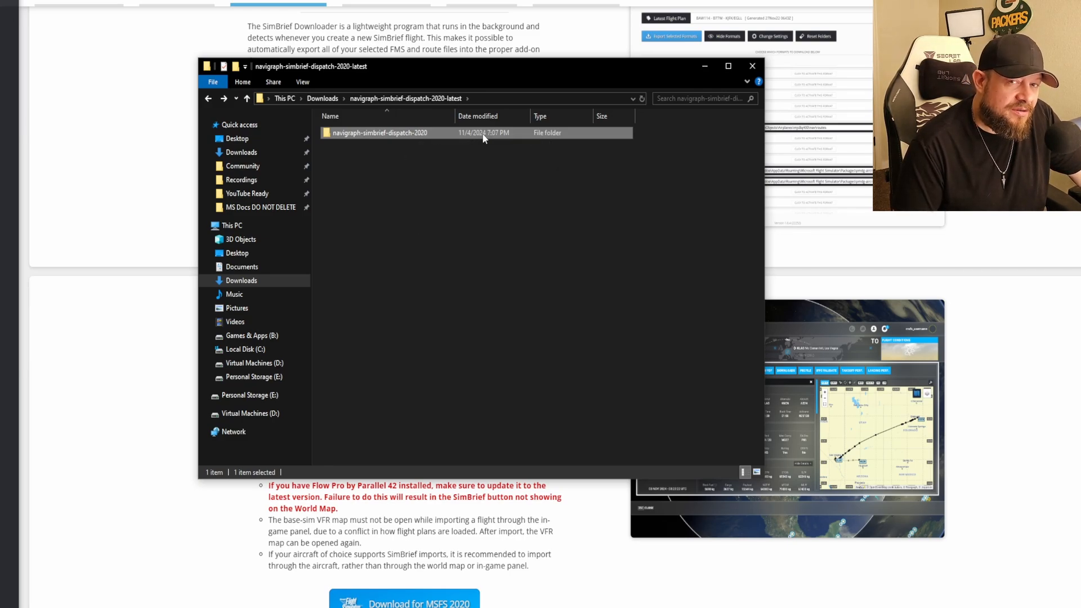
mouse_move(370, 142)
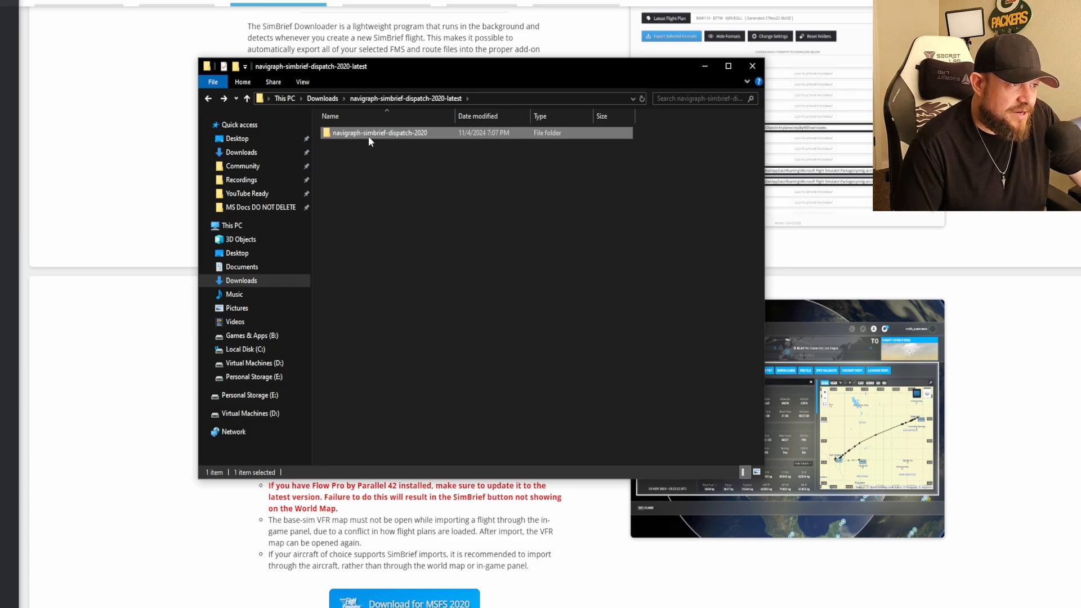
double_click(380, 133)
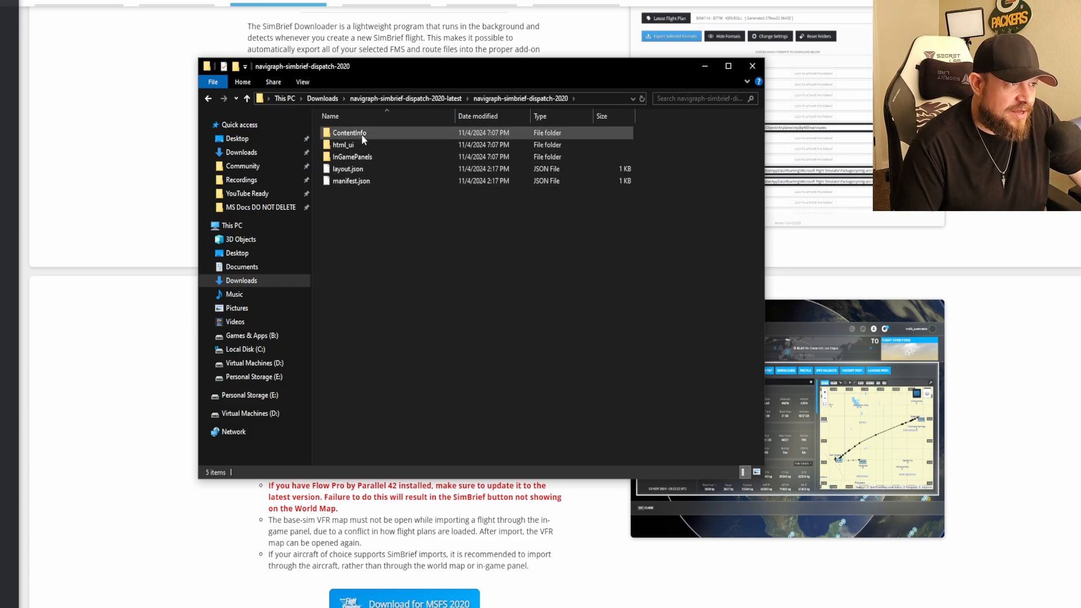
mouse_move(352, 133)
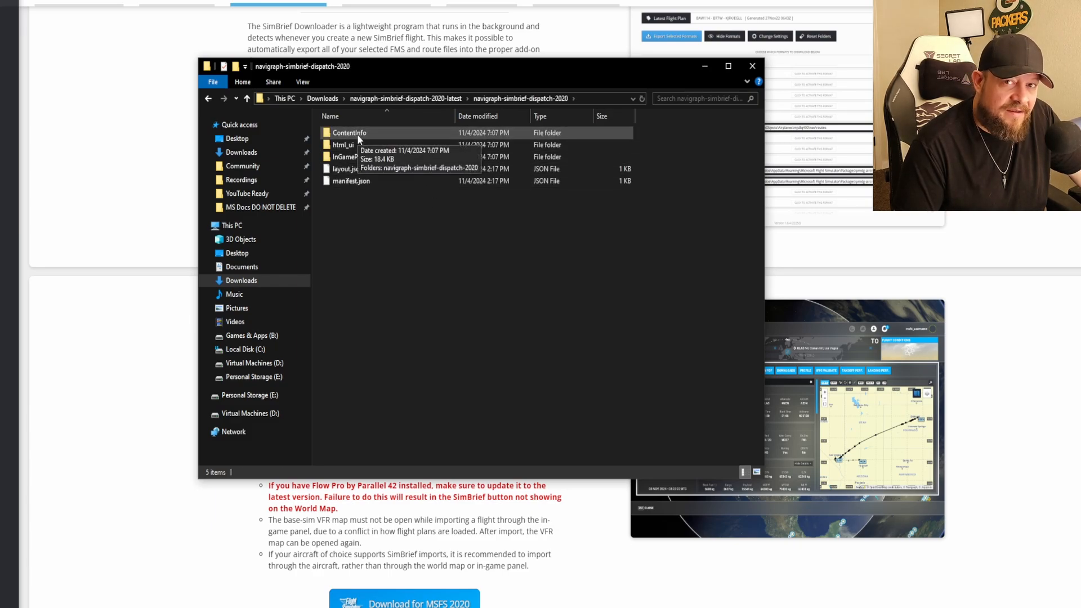
mouse_move(374, 140)
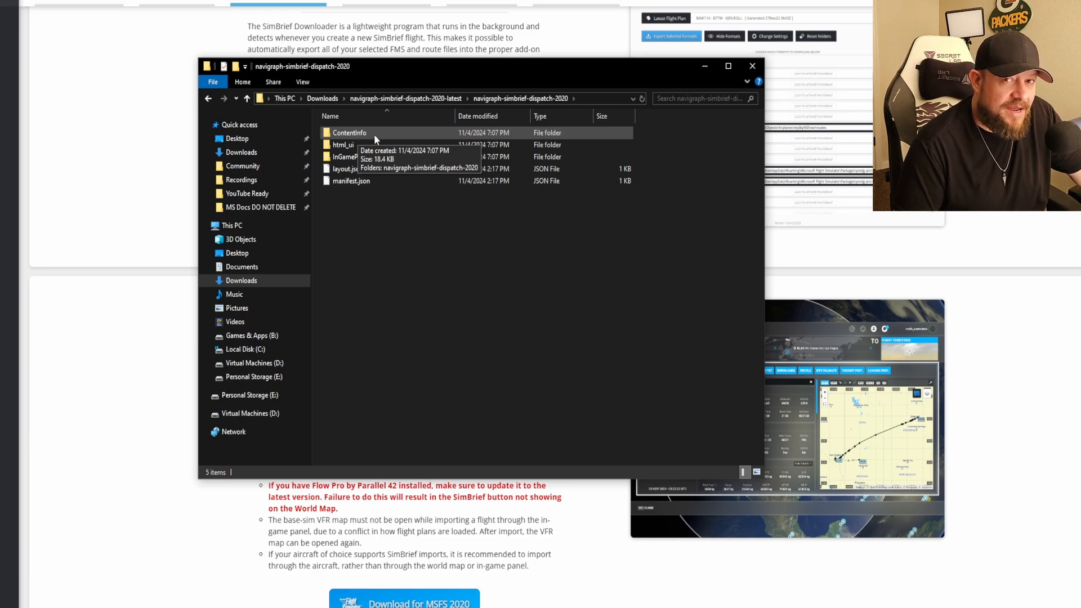
mouse_move(370, 137)
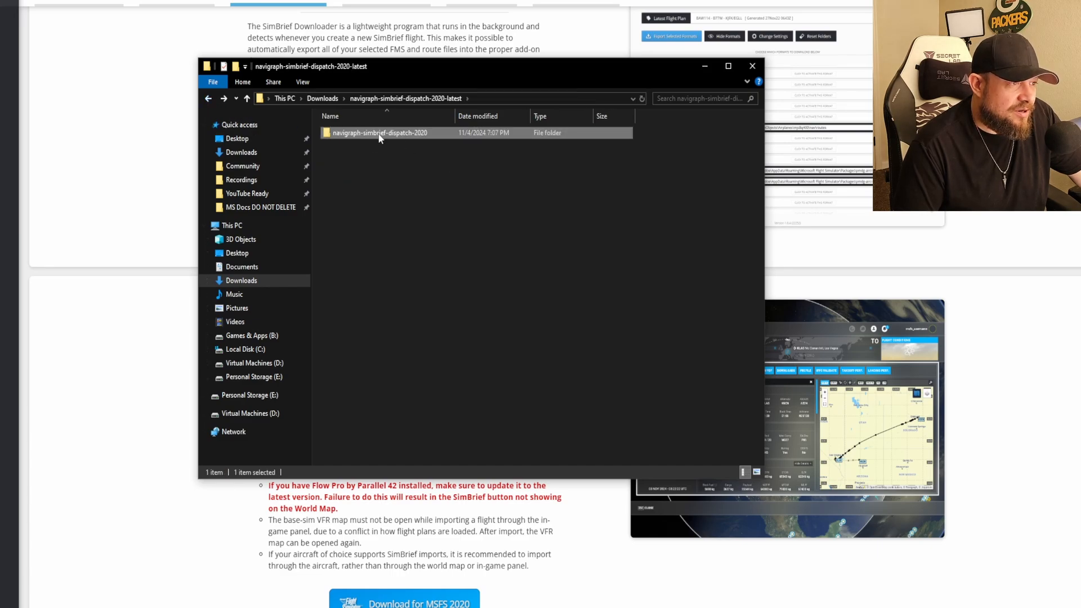
right_click(379, 133)
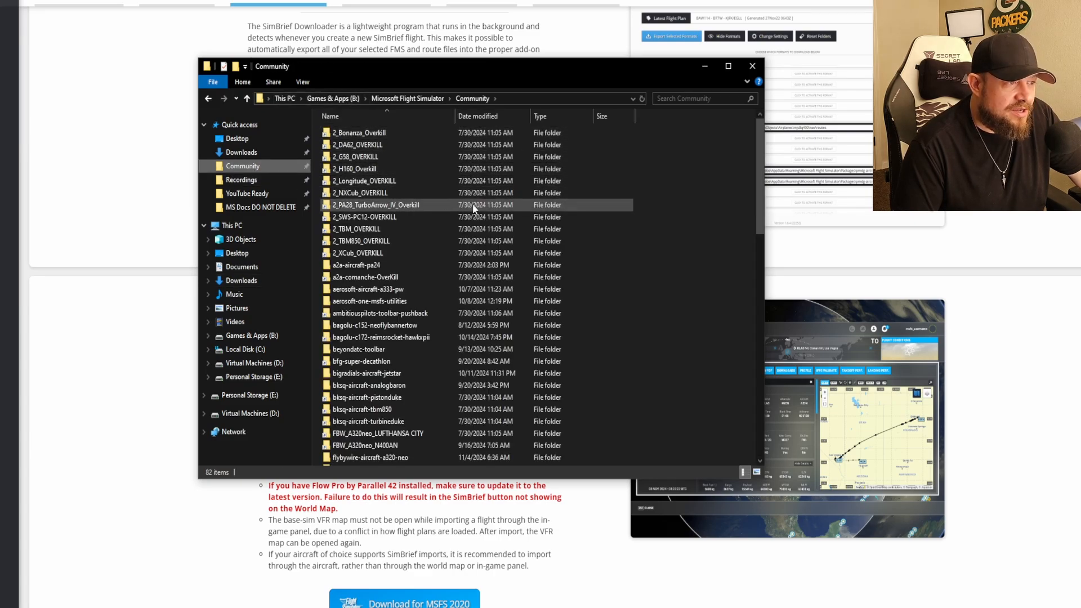
mouse_move(488, 210)
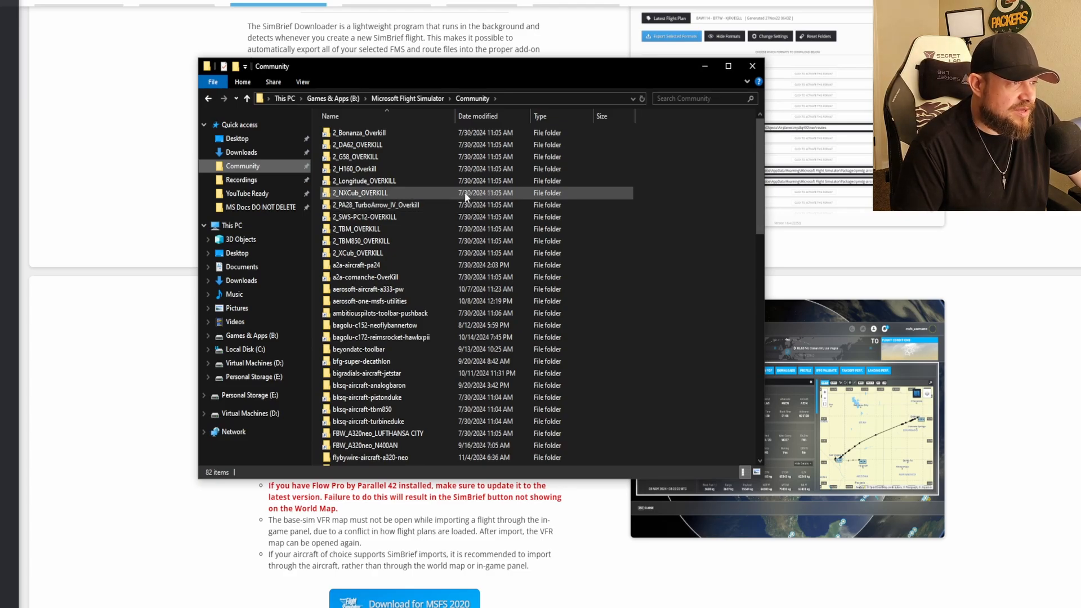
Step: Verify navigraph-simbrief-dispatch-2020 is listed in the Community folder and close File Explorer
scroll(down, 3)
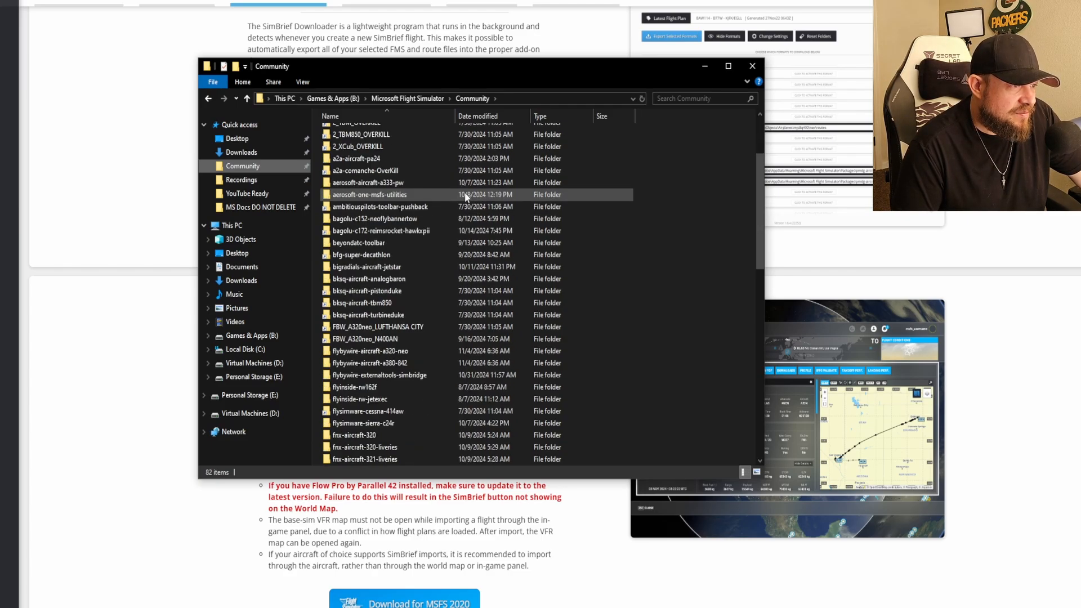
scroll(down, 3)
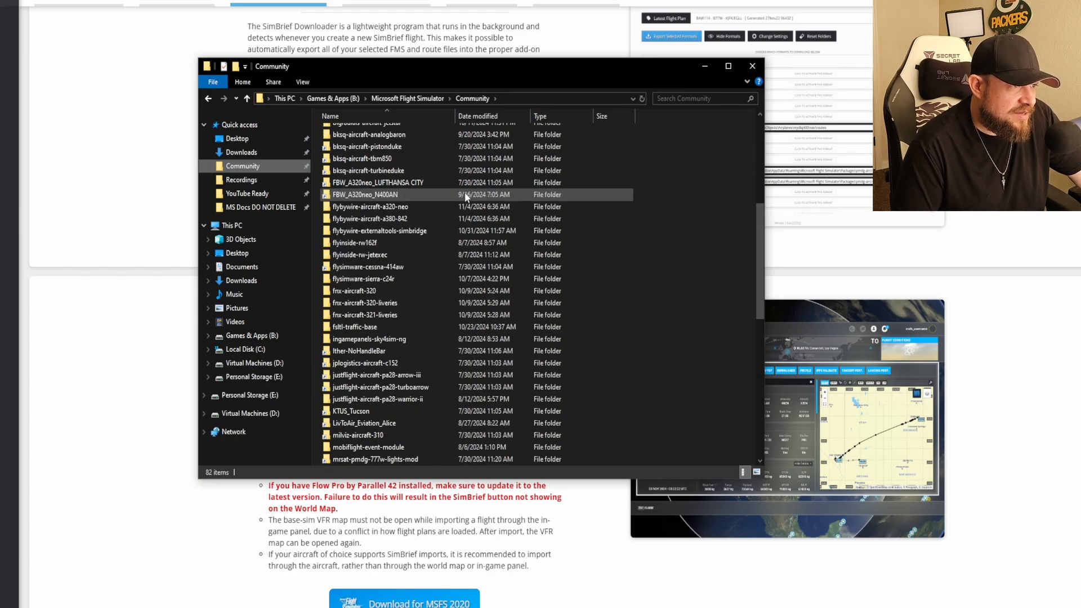
scroll(down, 3)
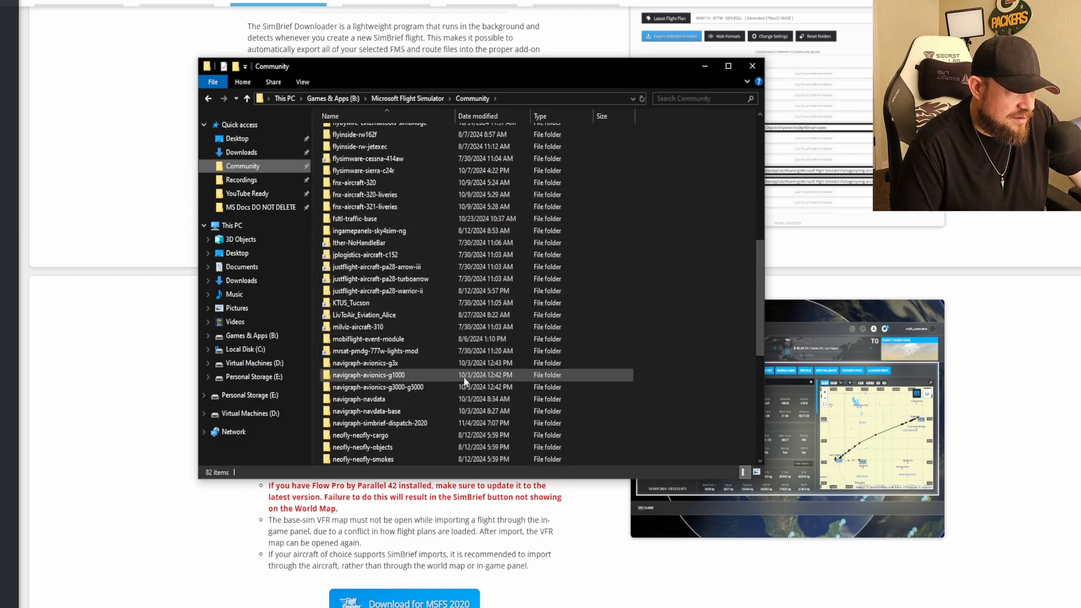
click(380, 423)
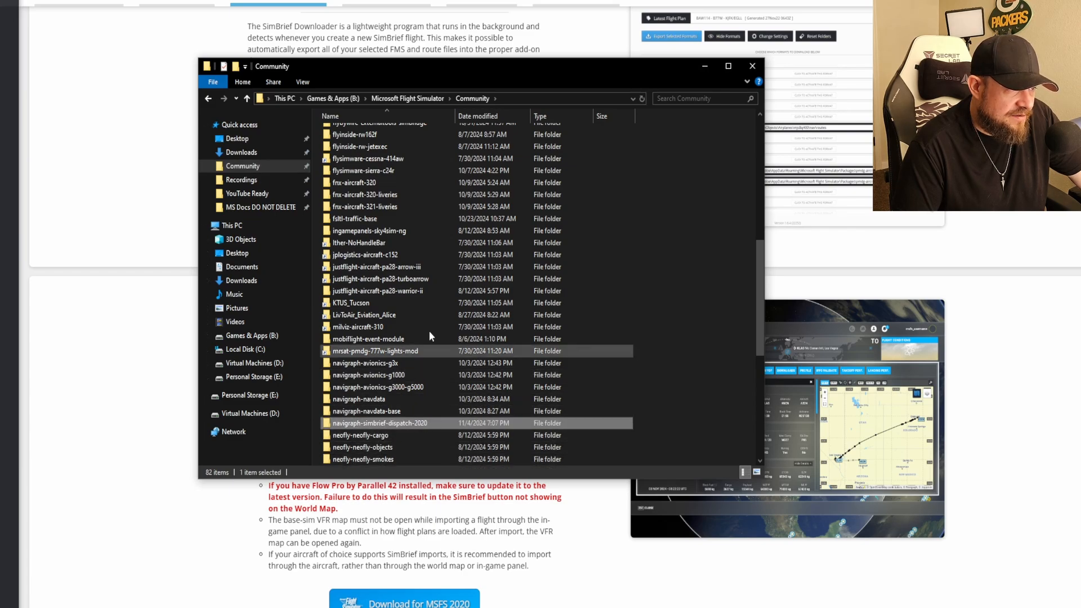
mouse_move(432, 374)
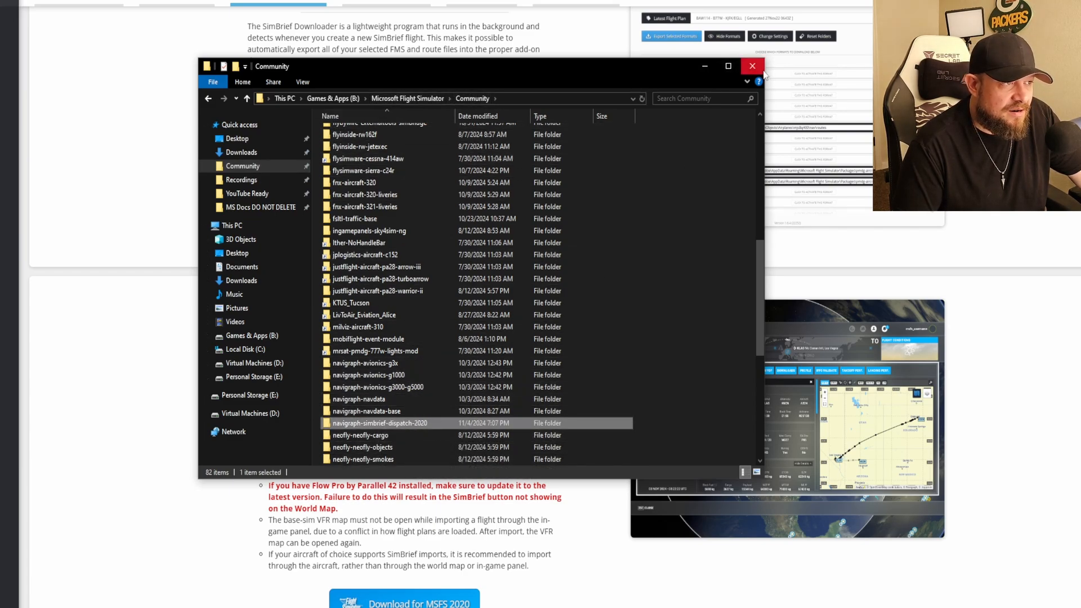
mouse_move(751, 65)
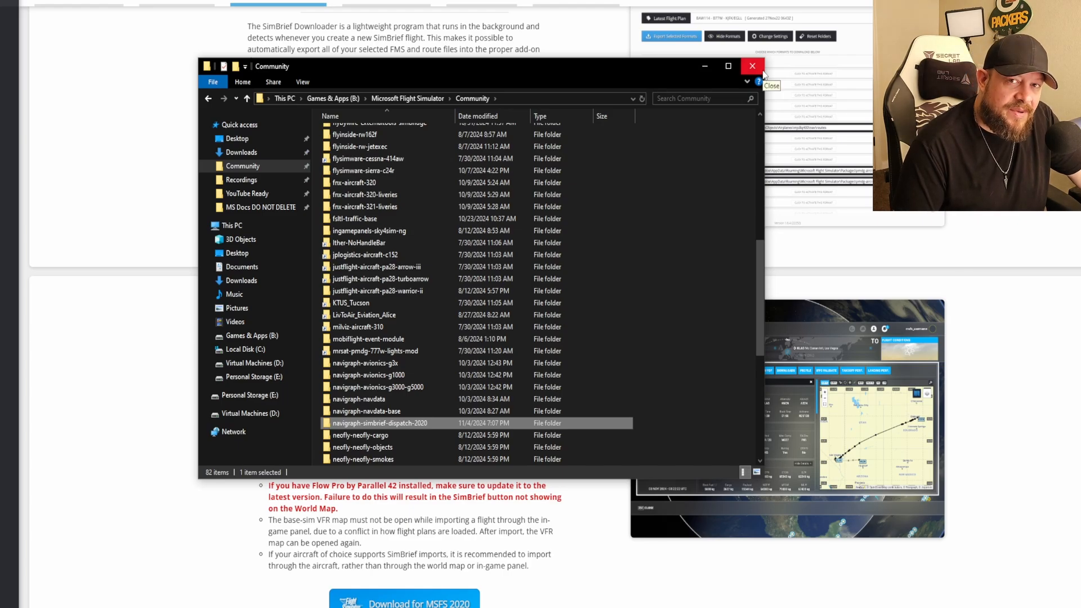
click(751, 65)
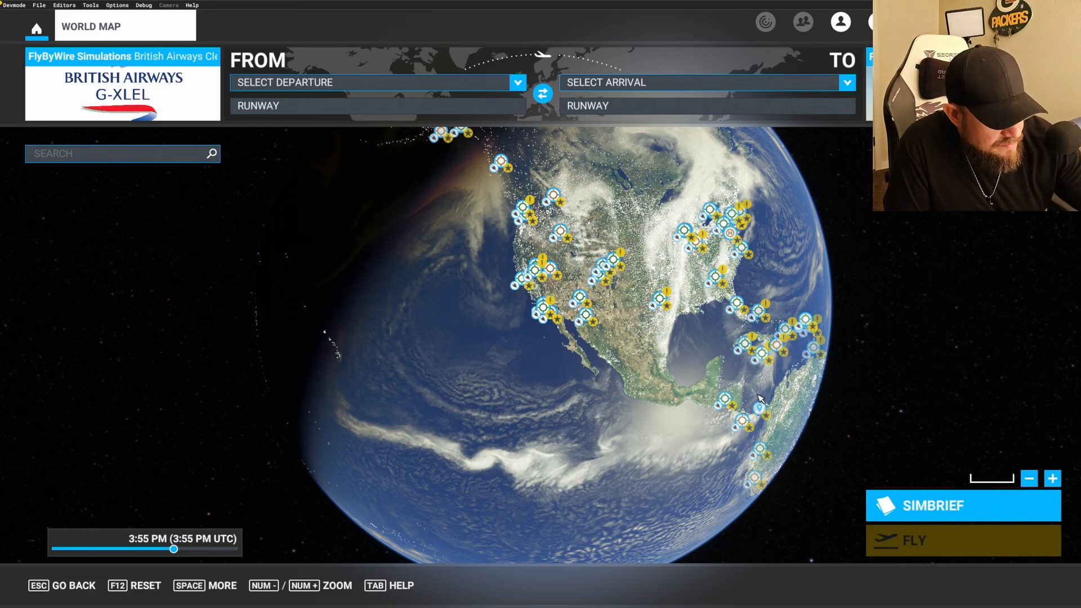
mouse_move(738, 387)
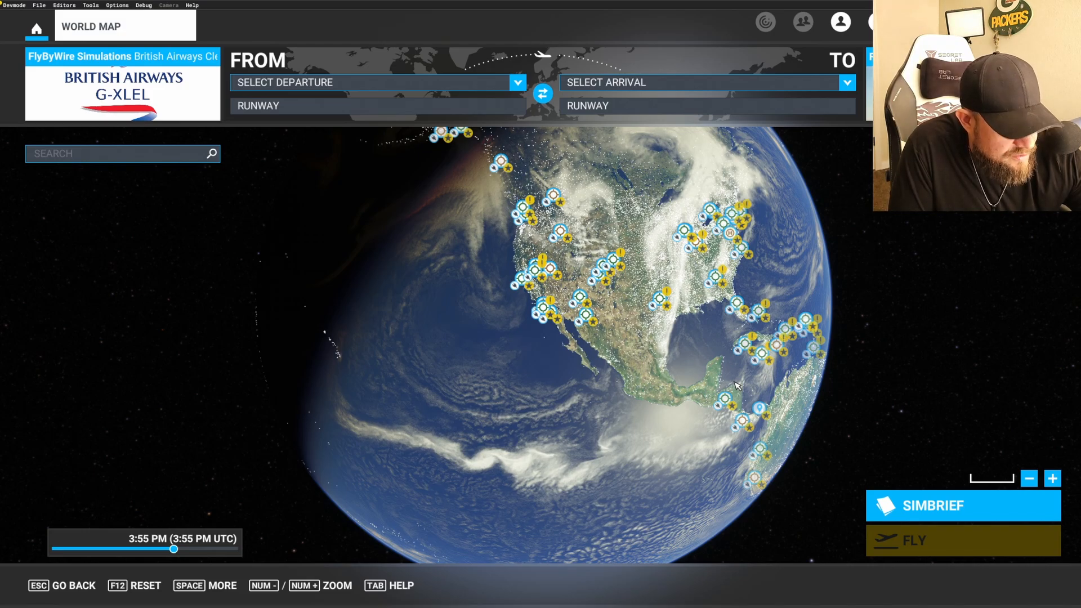
mouse_move(962, 503)
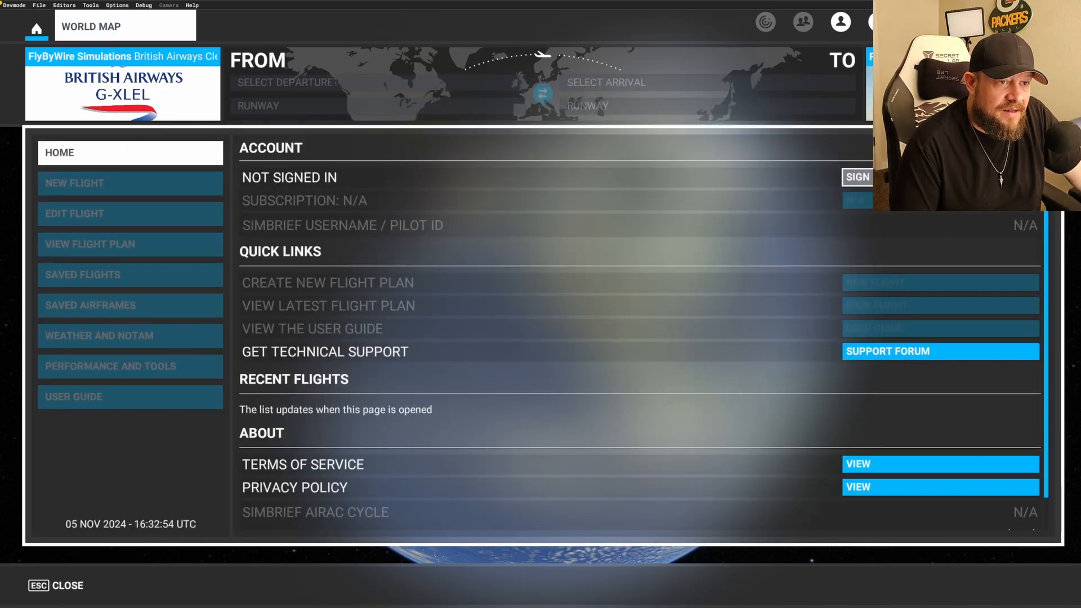
Step: Sign in to the SimBrief toolbar panel and land on its Home page with the KPHX–KDFW flight
click(857, 177)
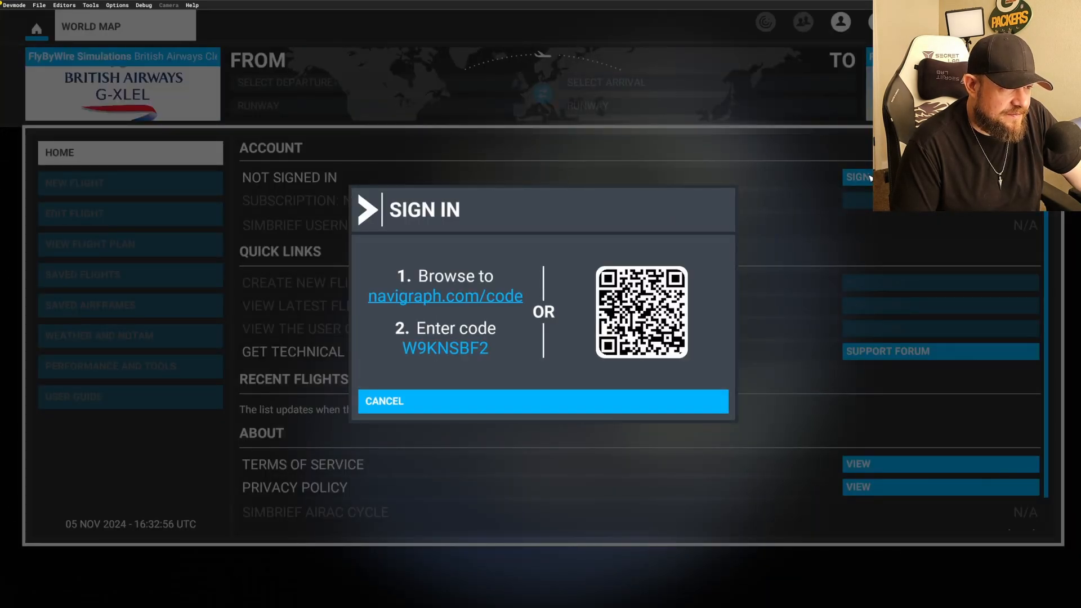
mouse_move(573, 194)
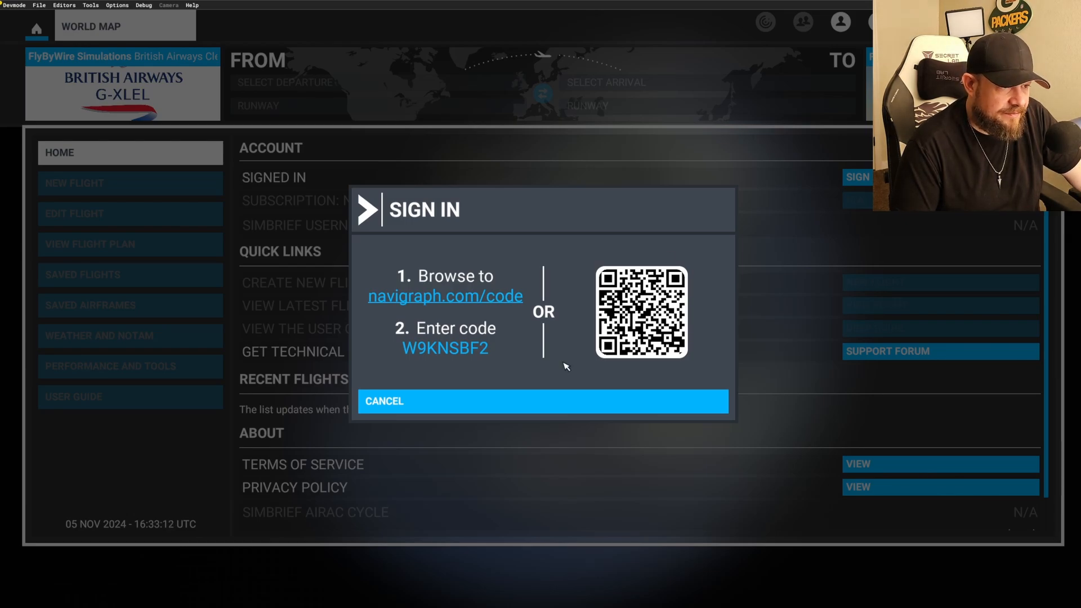
click(541, 401)
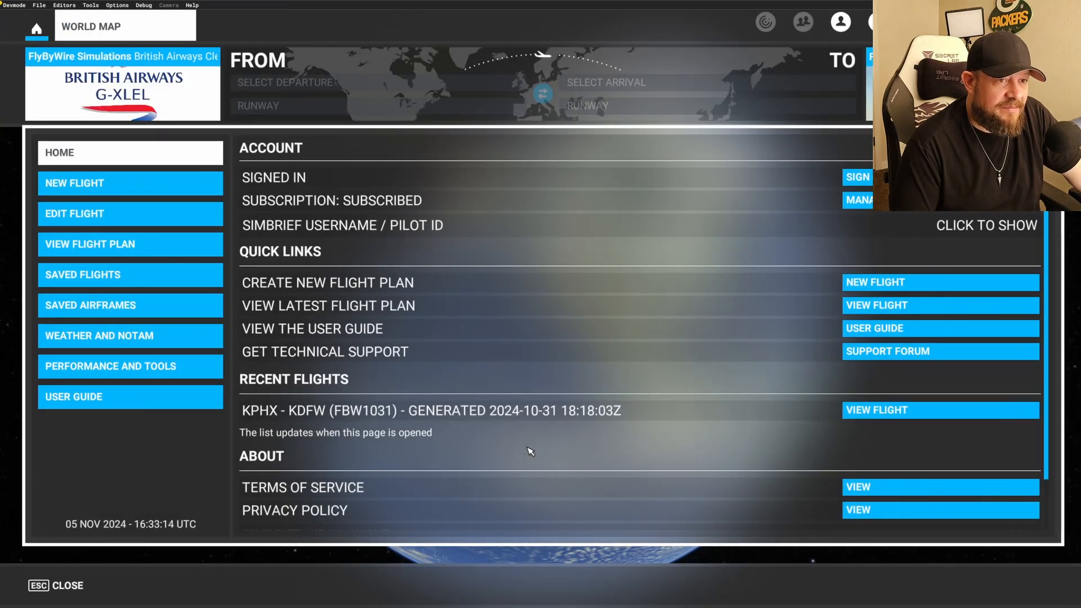
mouse_move(766, 250)
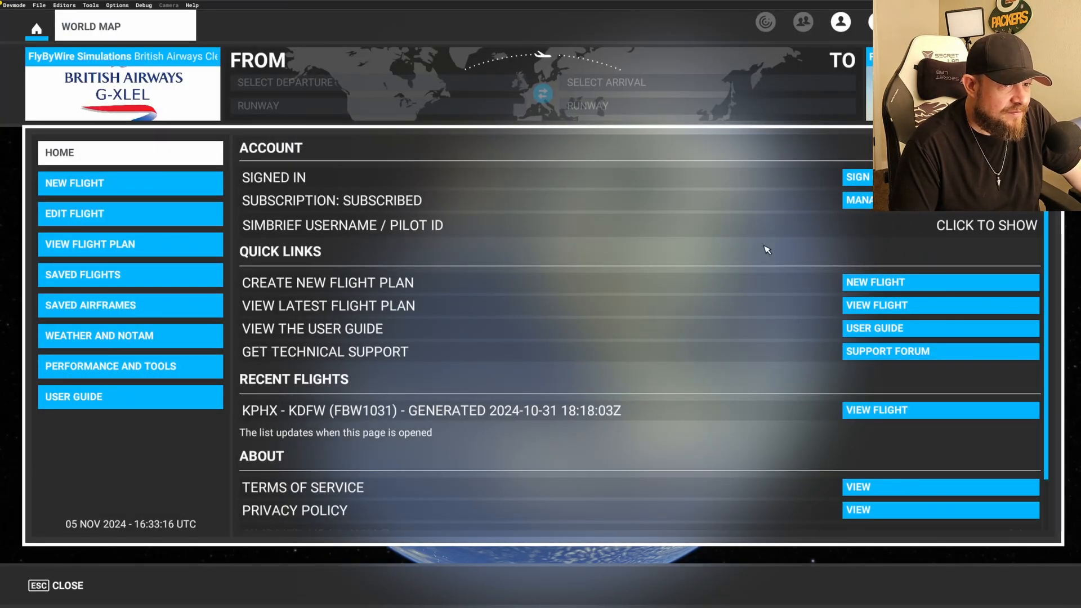
mouse_move(465, 272)
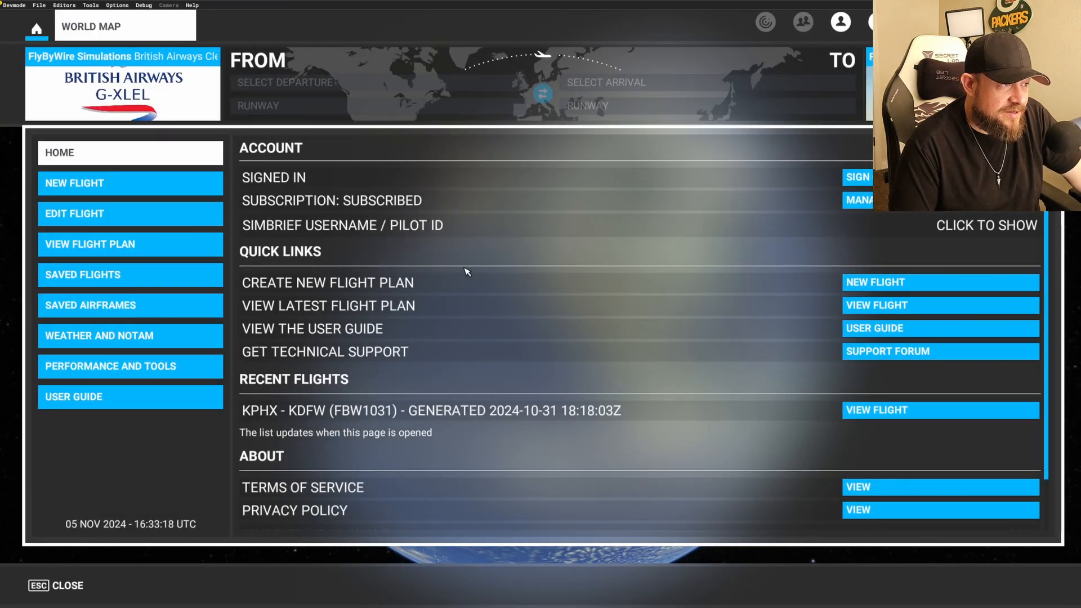
mouse_move(348, 297)
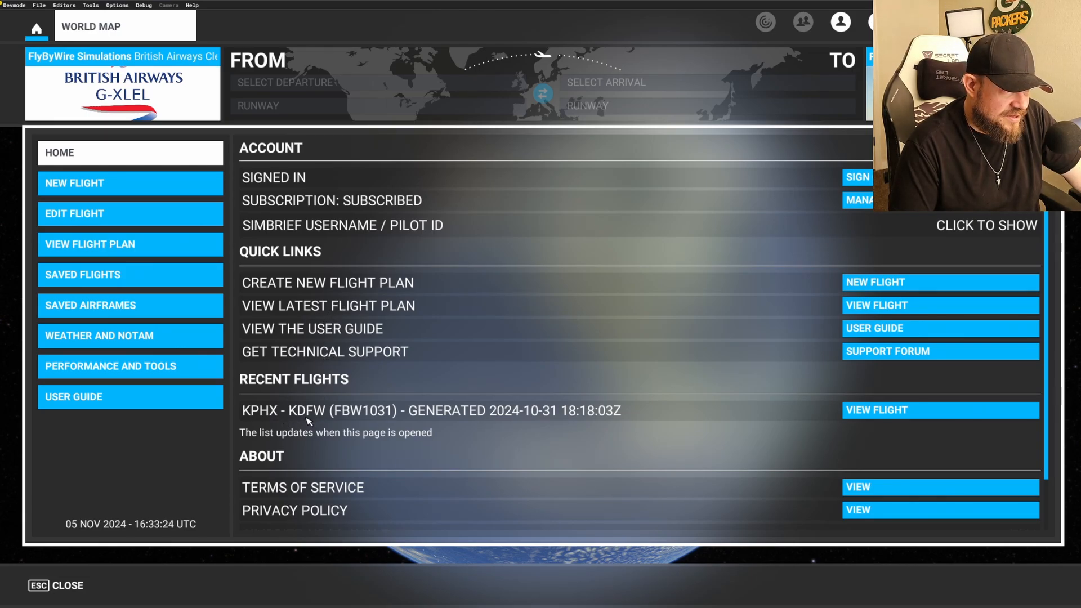
mouse_move(586, 414)
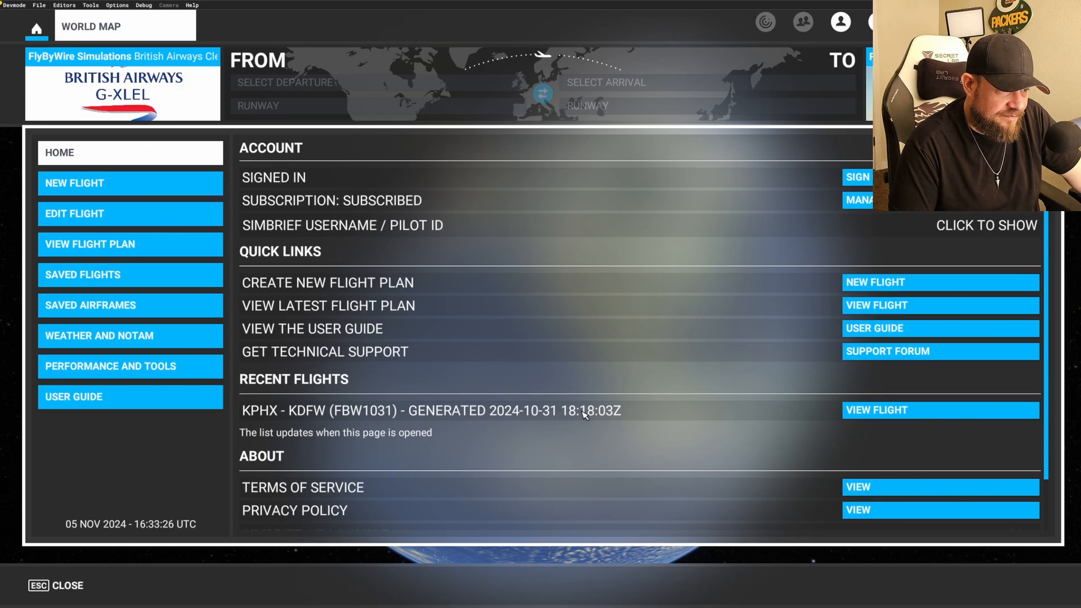
mouse_move(123, 223)
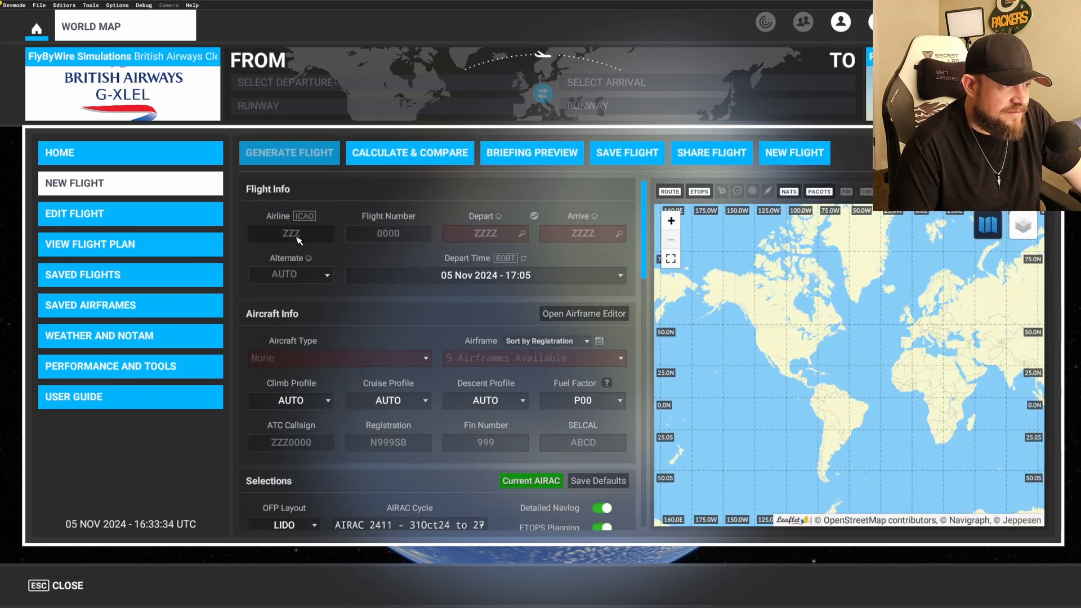
Step: Enter airline BAW and flight number 380 in the new flight form
click(291, 233)
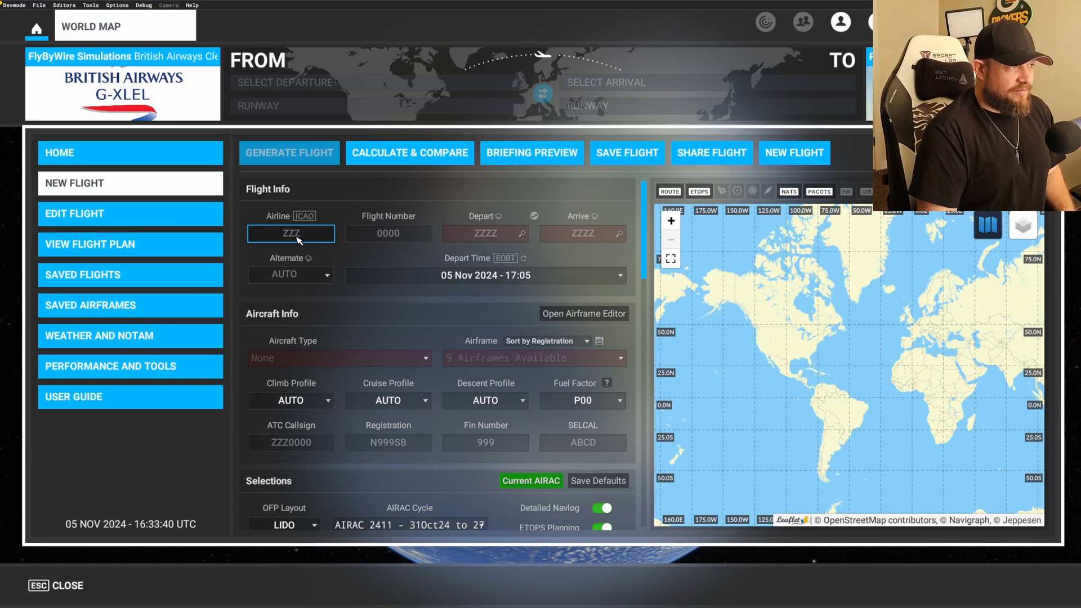
text(AA)
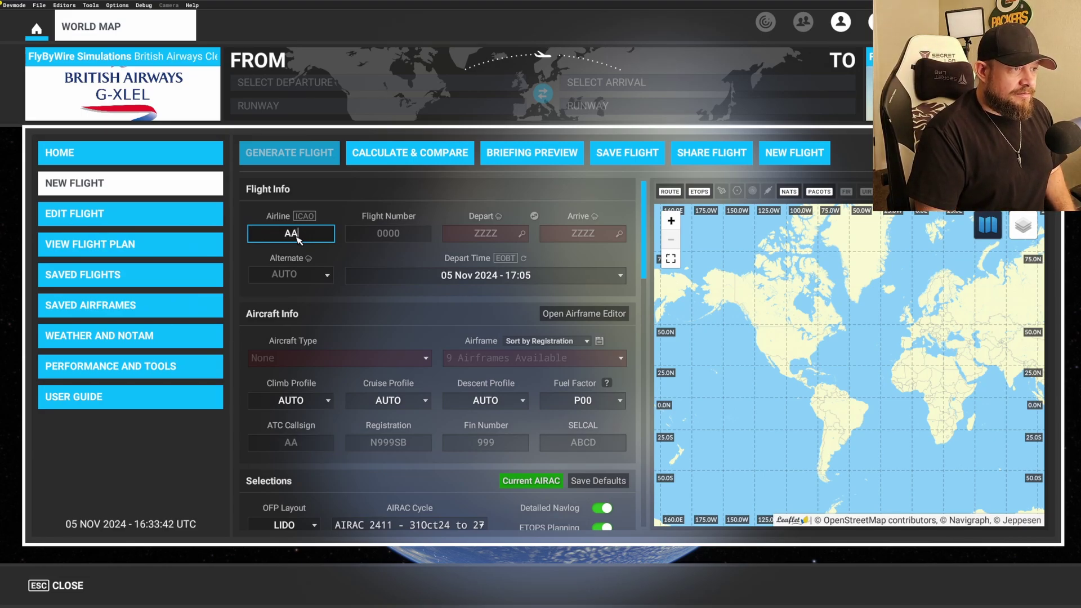
text(B)
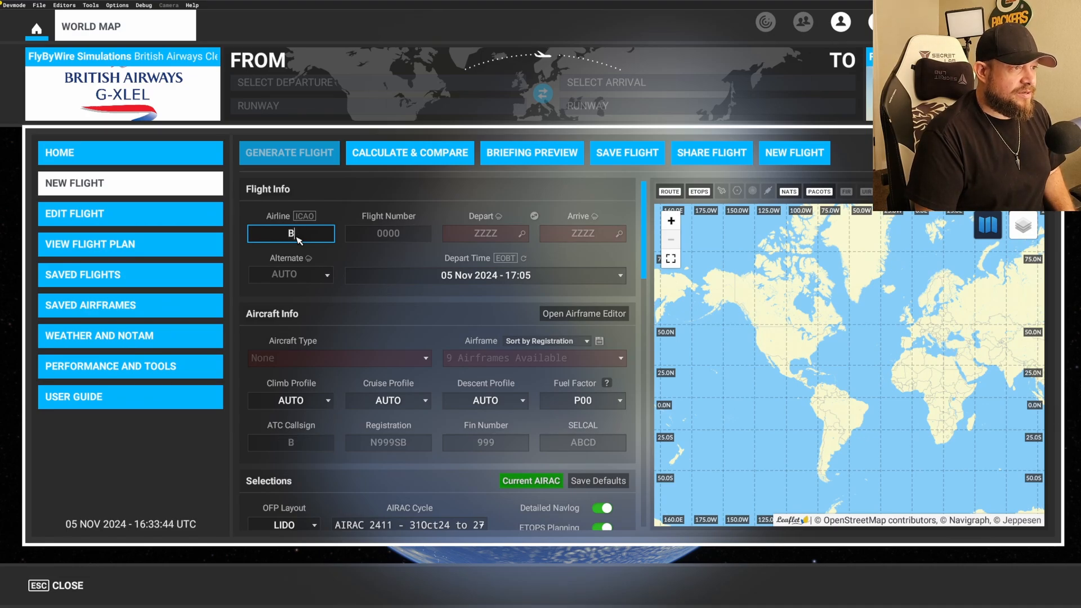
text(AW)
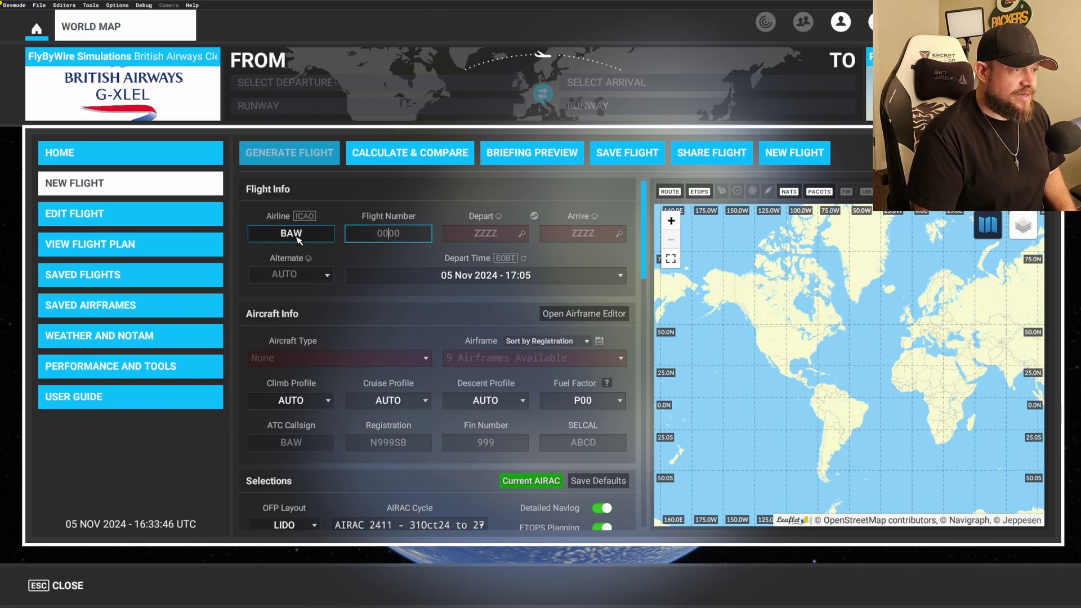
click(389, 233)
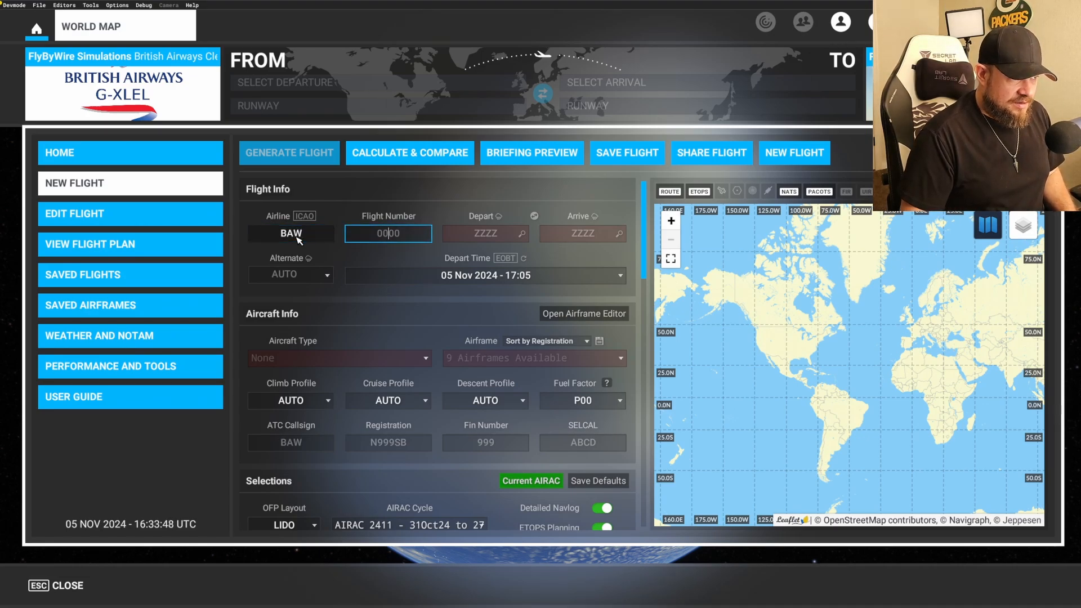
text(38)
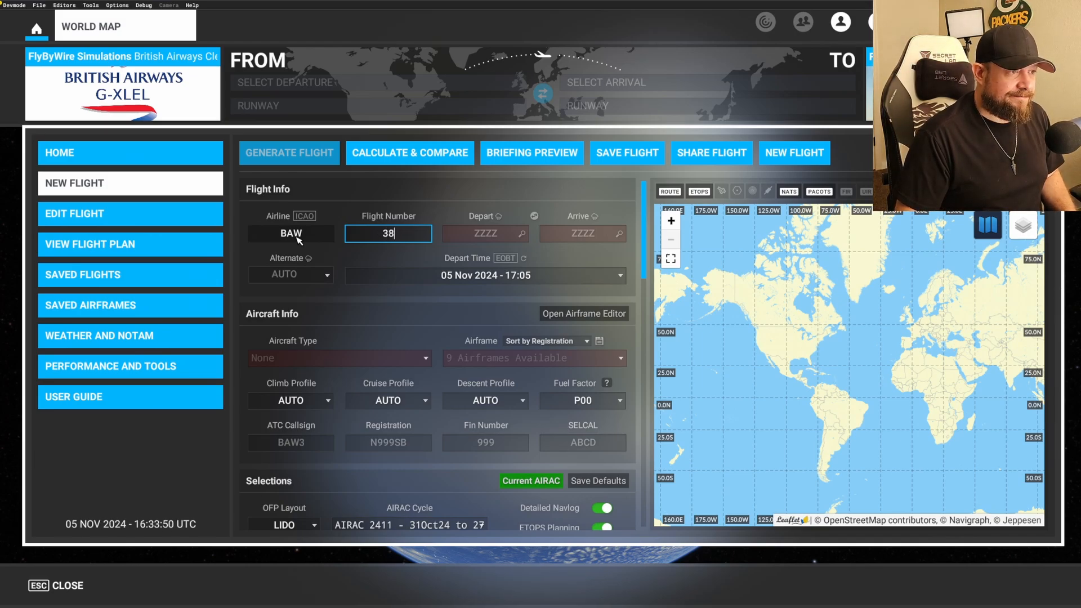
text(0)
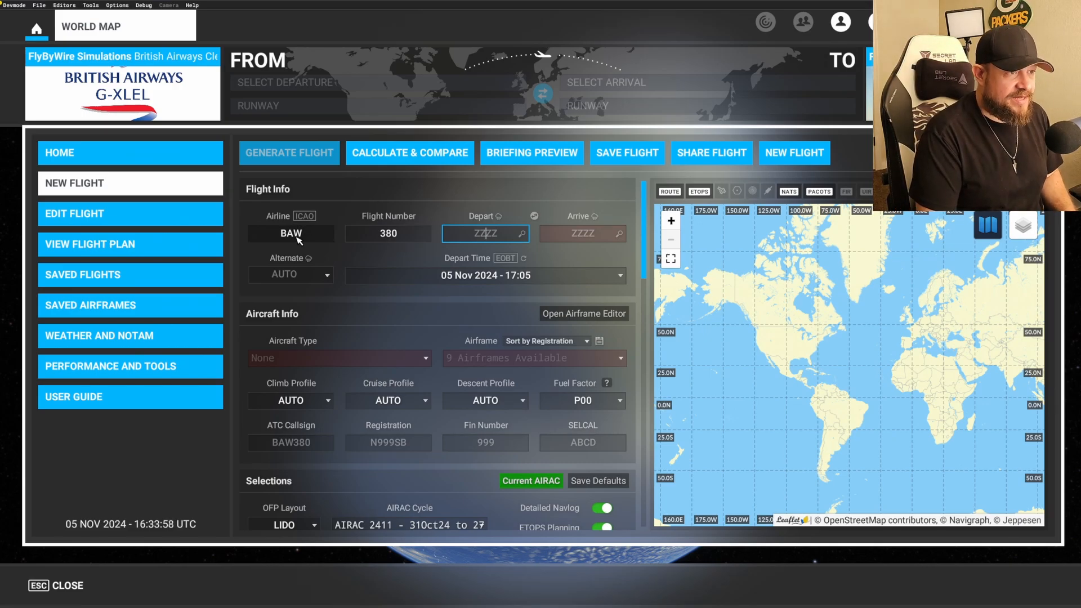
Step: Enter departure KPHX and arrival KJFK
text(K)
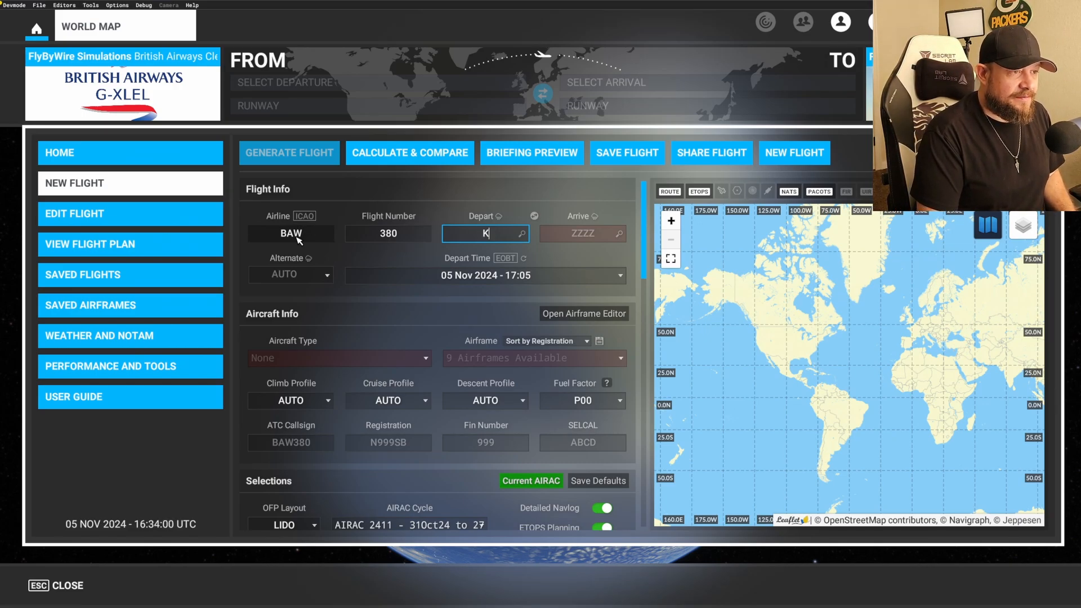
text(PHX)
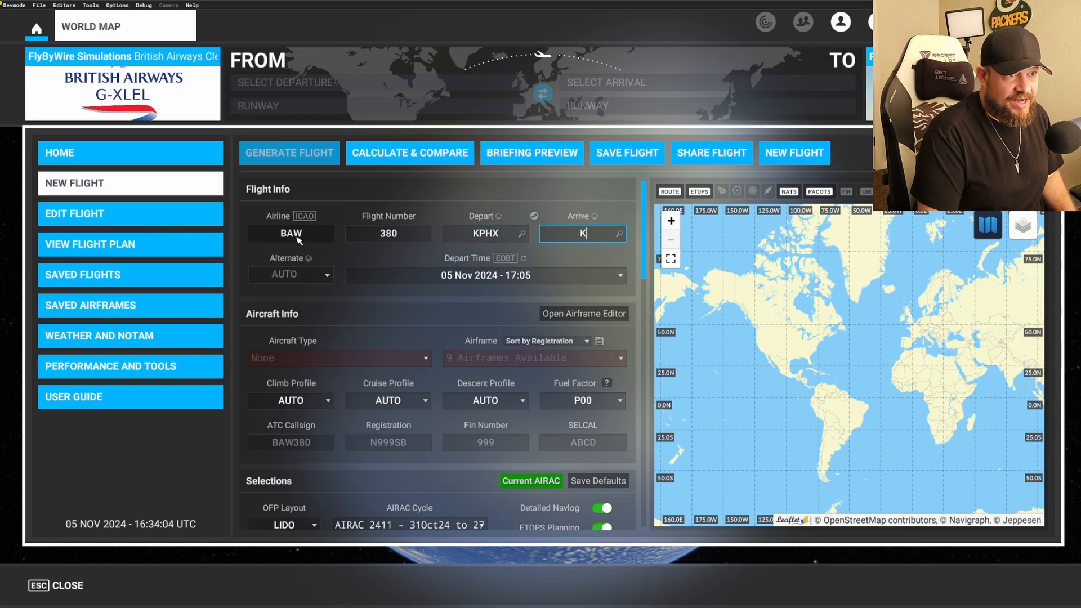
text(JFK)
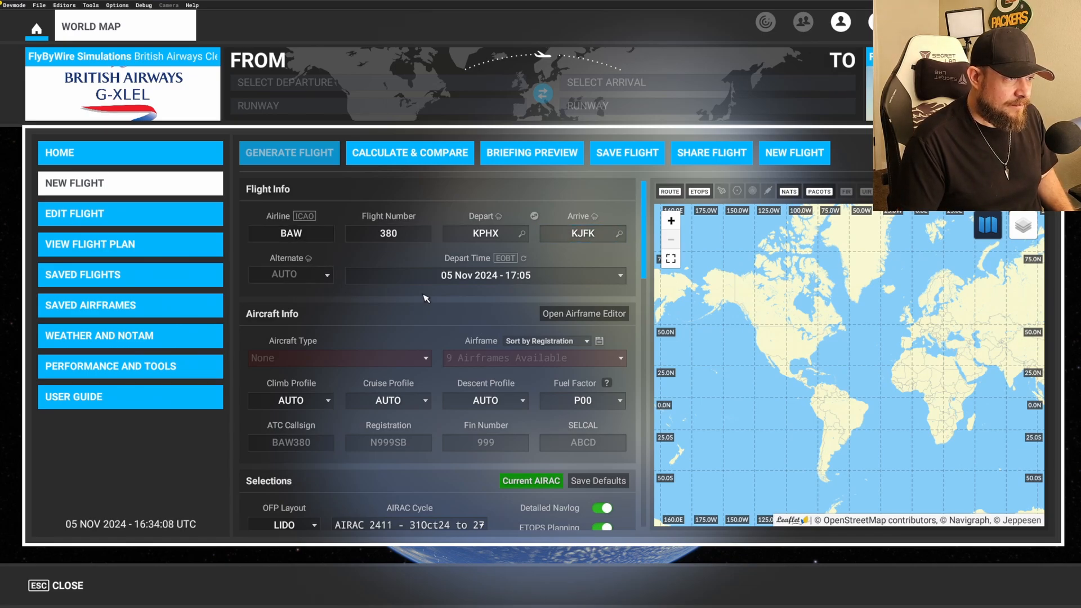
Step: Choose aircraft type A388 - A380-800 with the FlyByWire (MSFS) - All Versions airframe
click(338, 358)
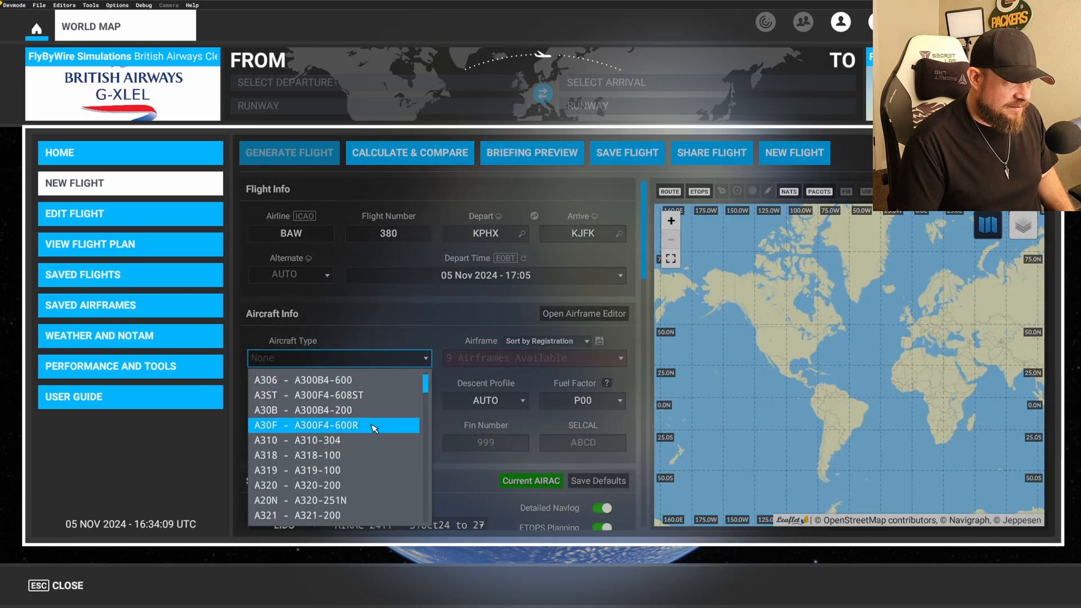
scroll(down, 3)
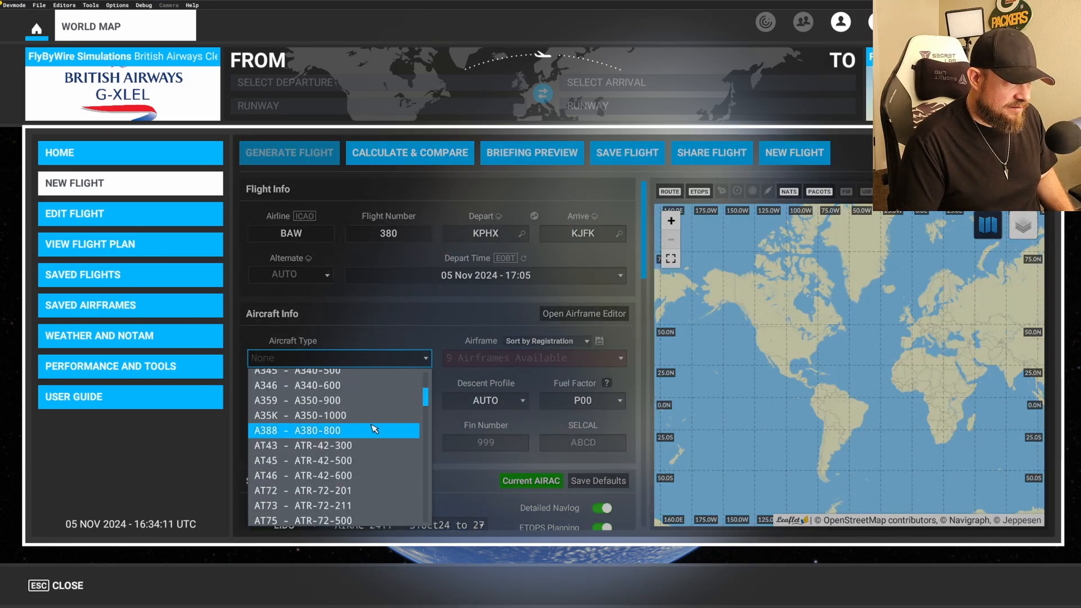
click(299, 430)
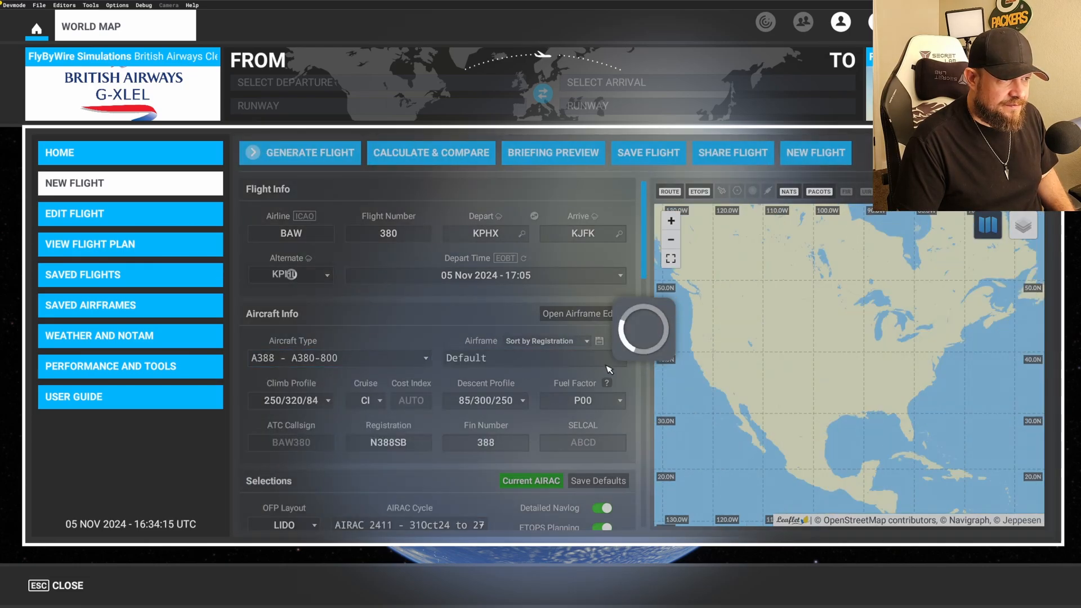
click(533, 358)
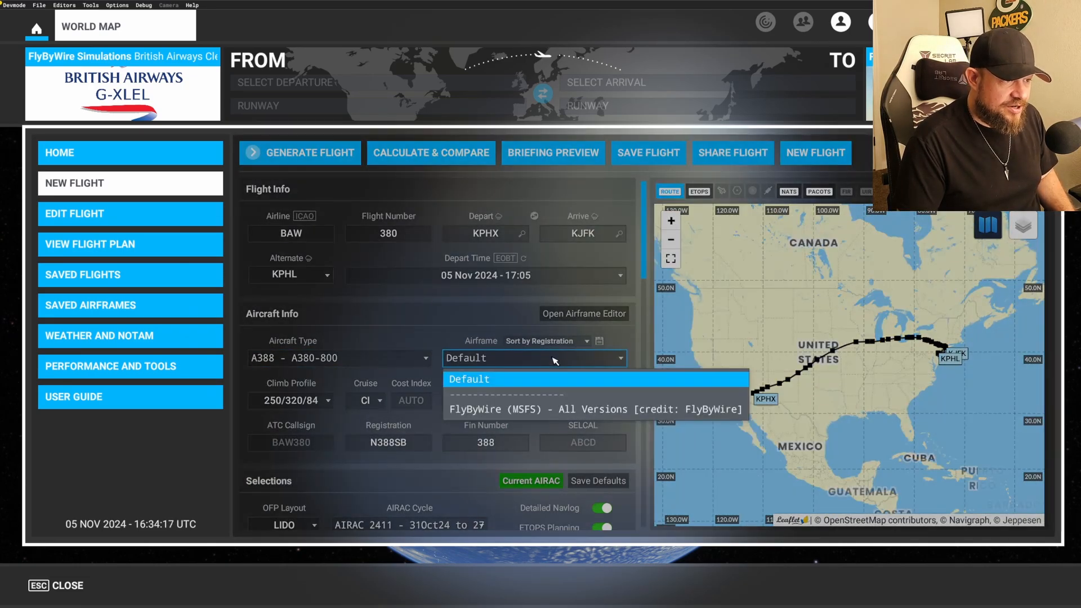
click(595, 409)
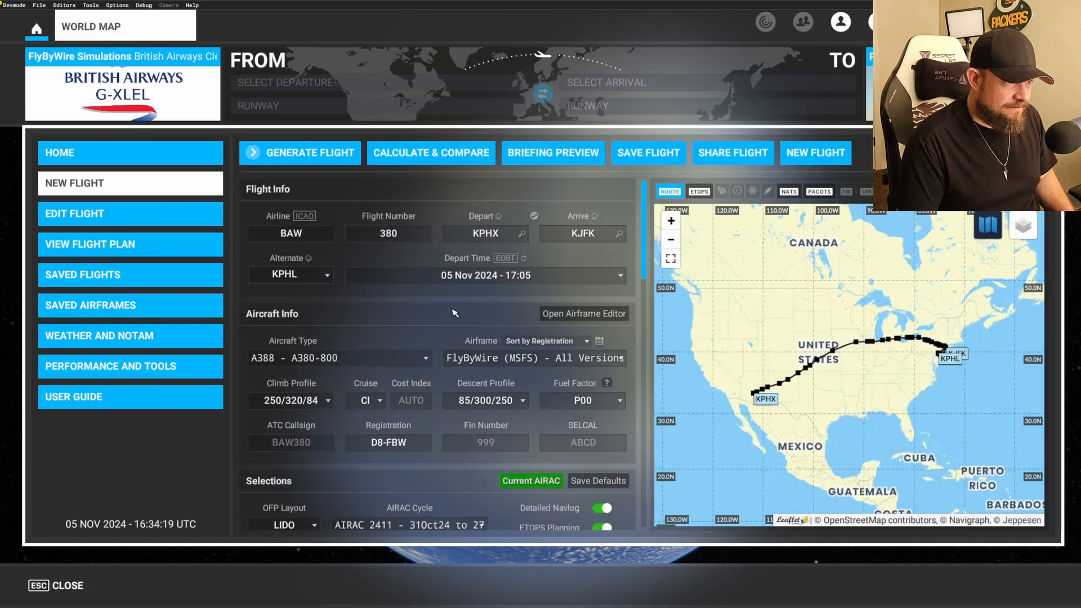
scroll(down, 3)
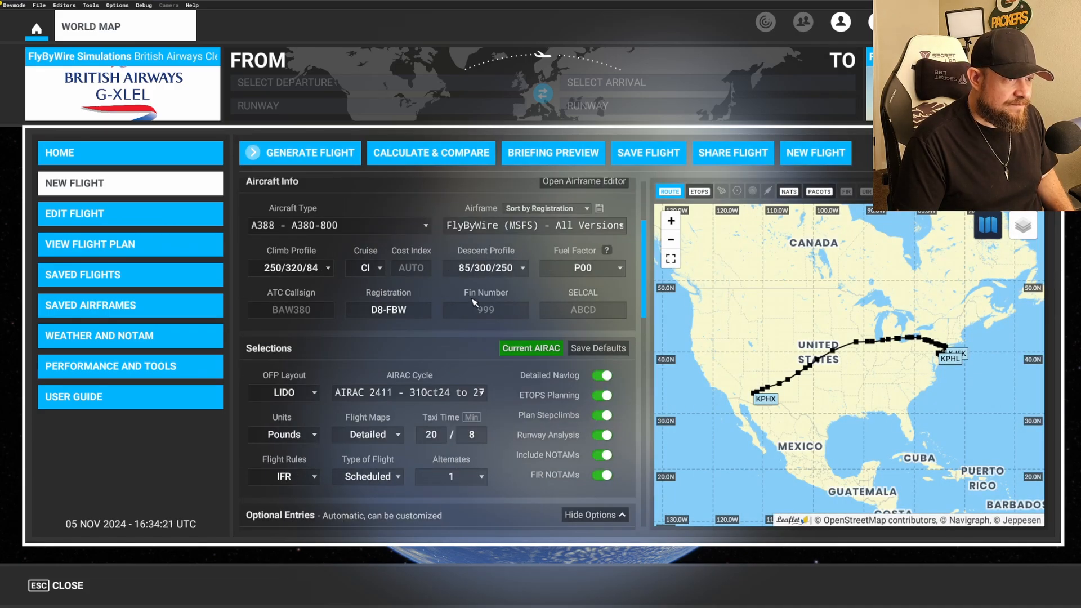
scroll(down, 3)
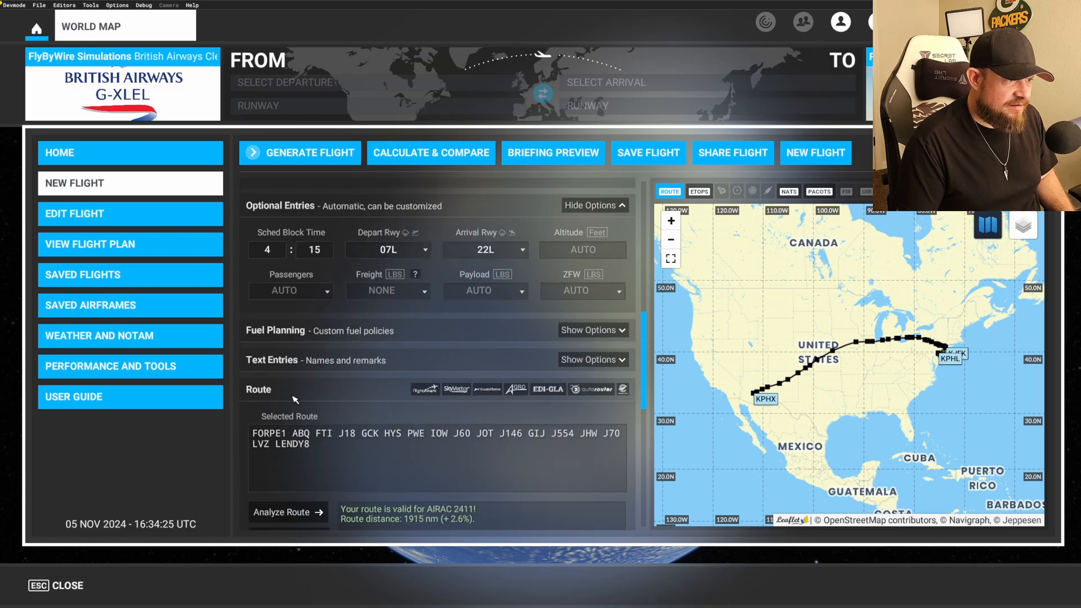
scroll(down, 3)
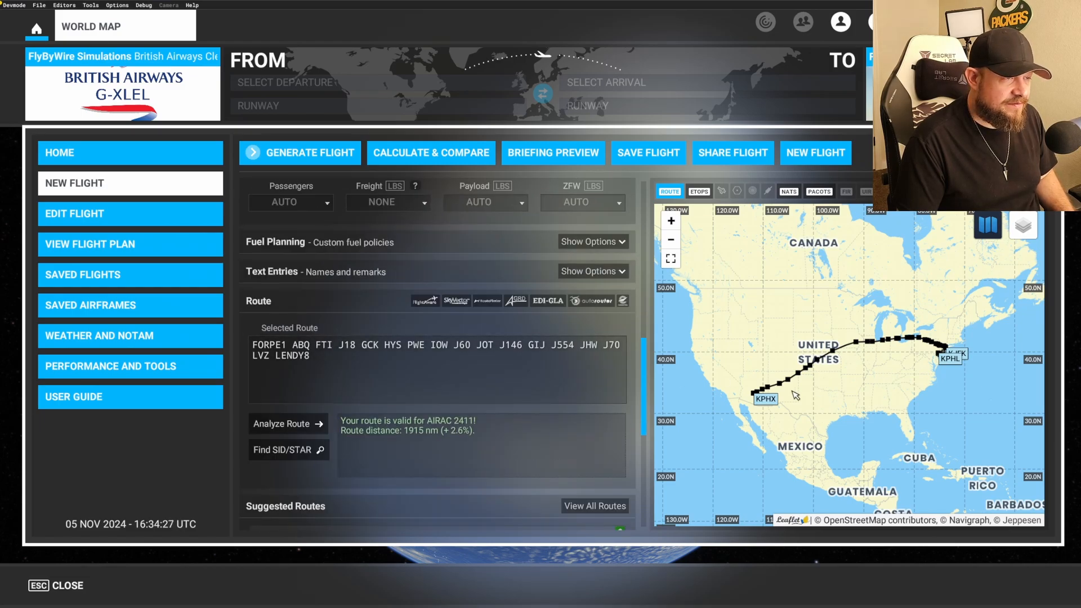
click(648, 153)
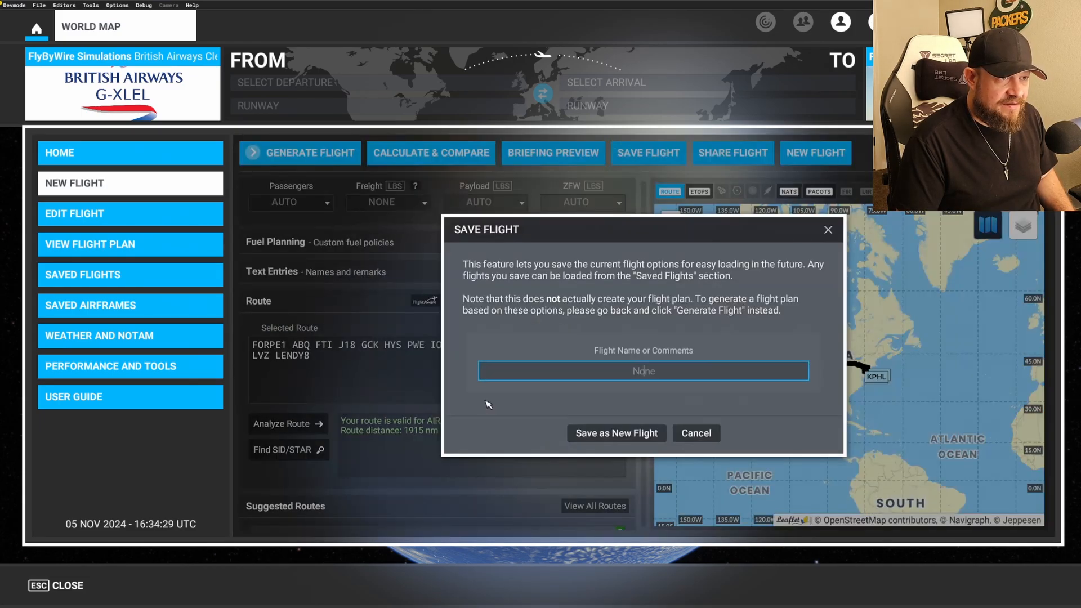
click(695, 432)
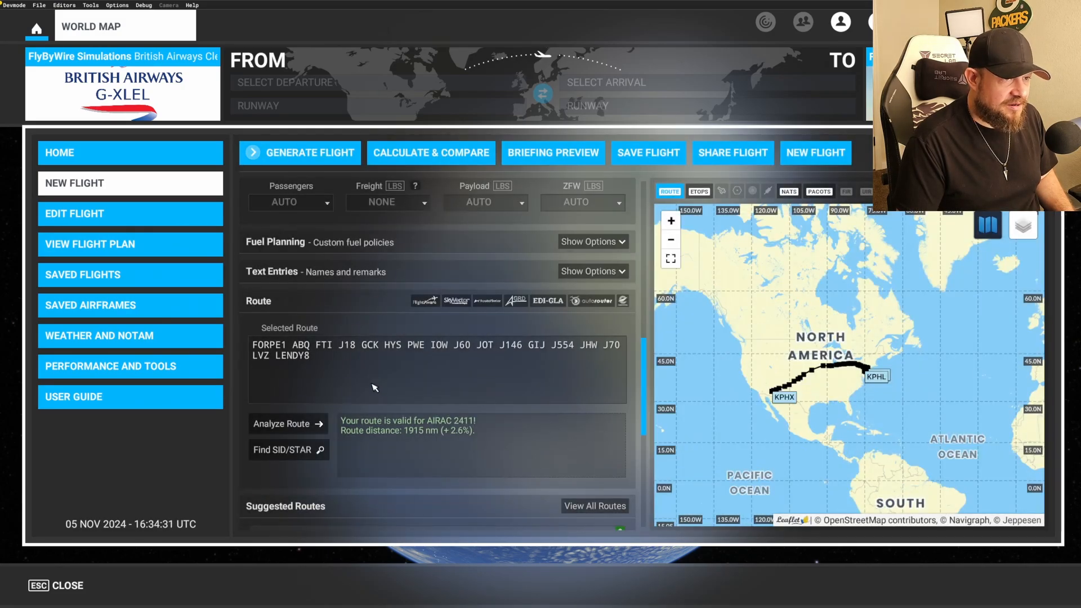
click(732, 152)
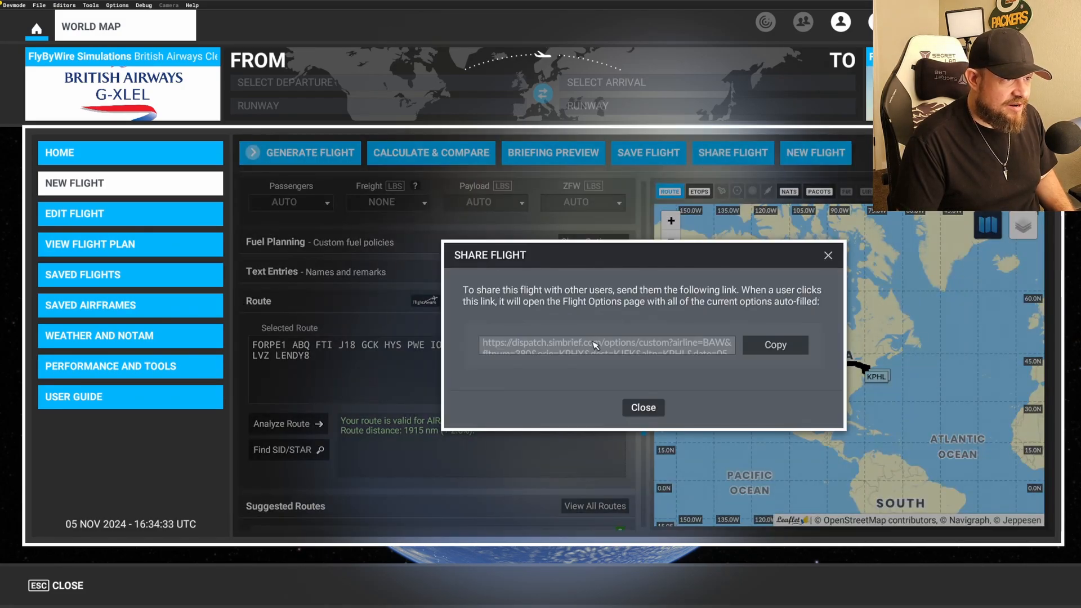
mouse_move(833, 273)
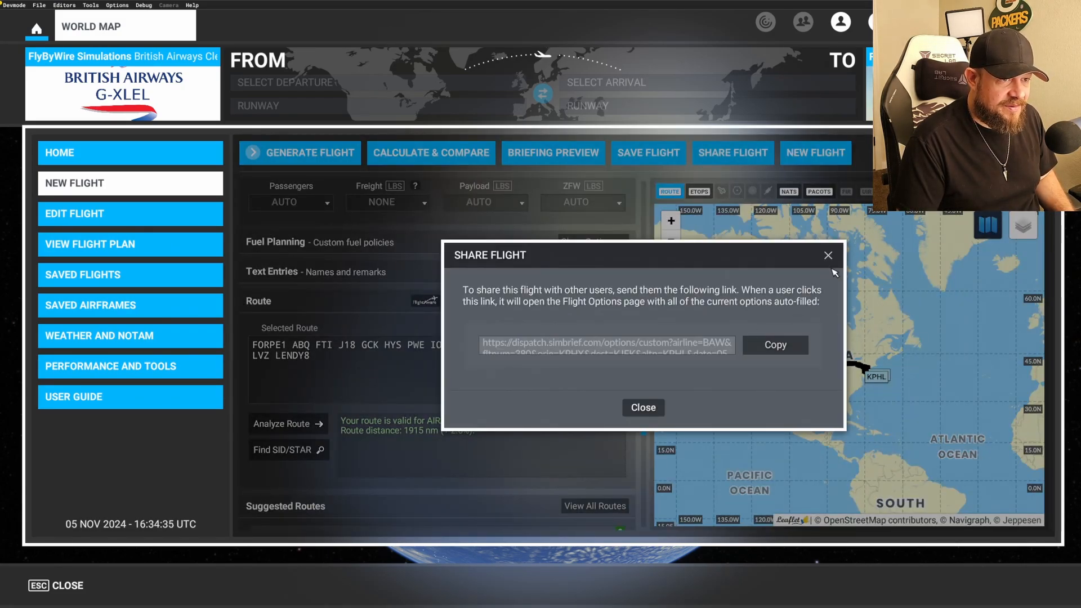
click(642, 407)
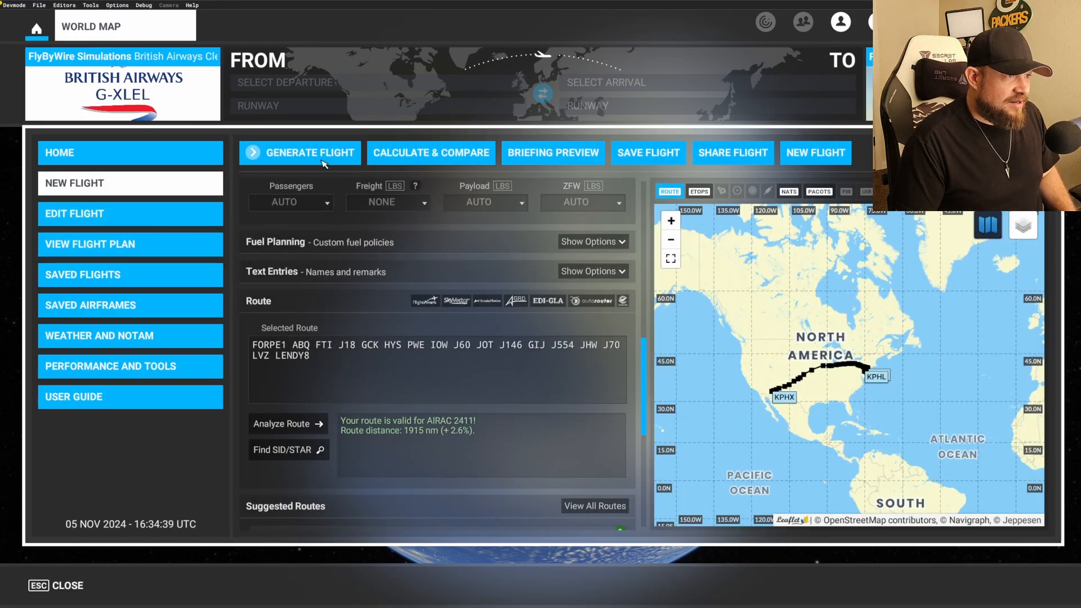
Step: Generate the BAW380 KPHX–KJFK plan: A388, 39000 ft, 1928 nm, 03:44 air time
click(299, 152)
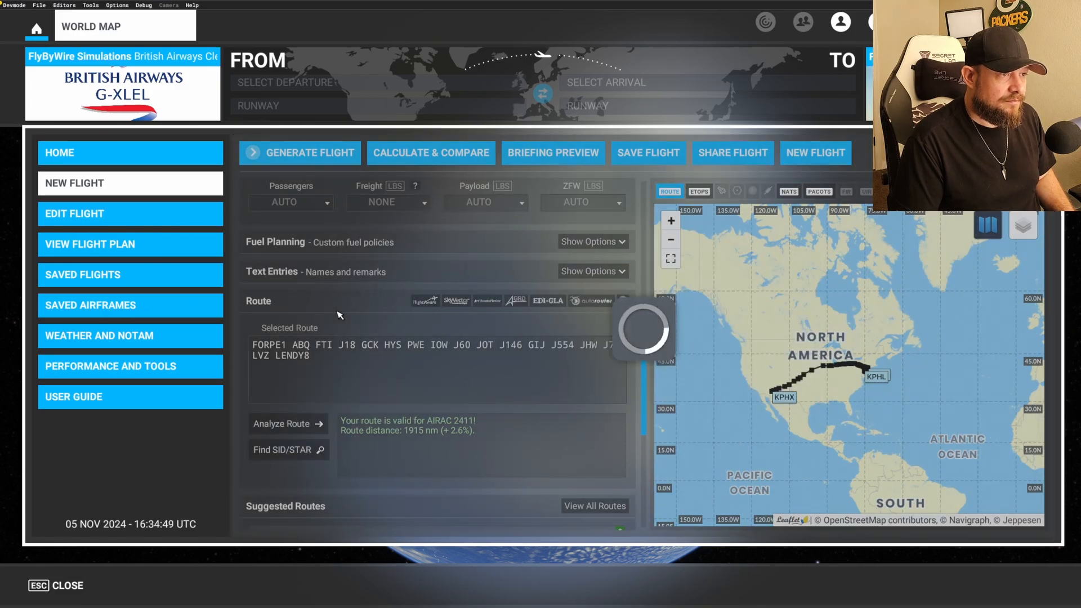
click(299, 152)
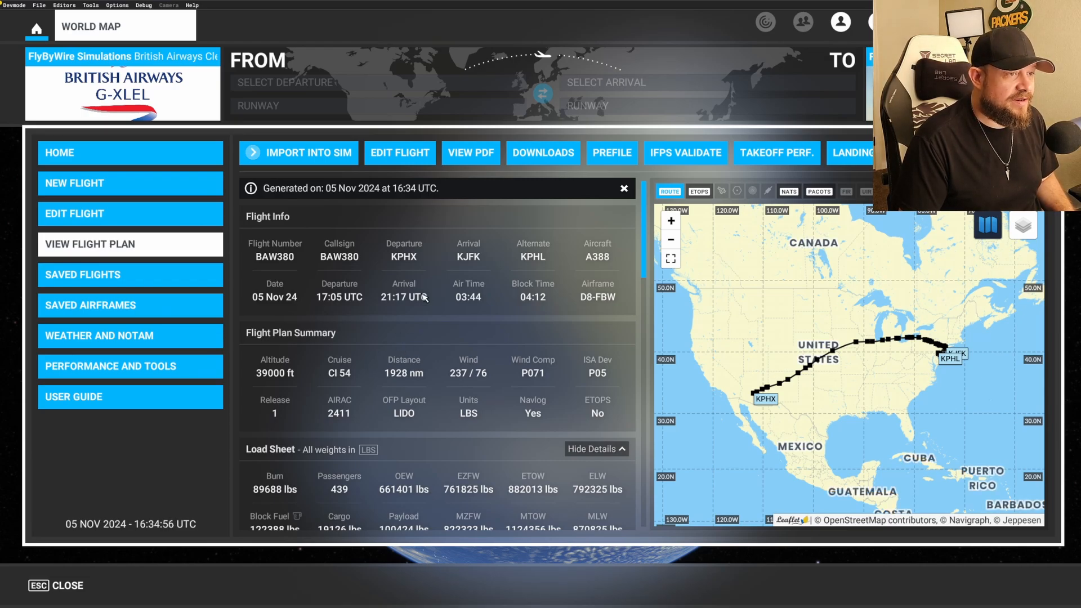
mouse_move(441, 230)
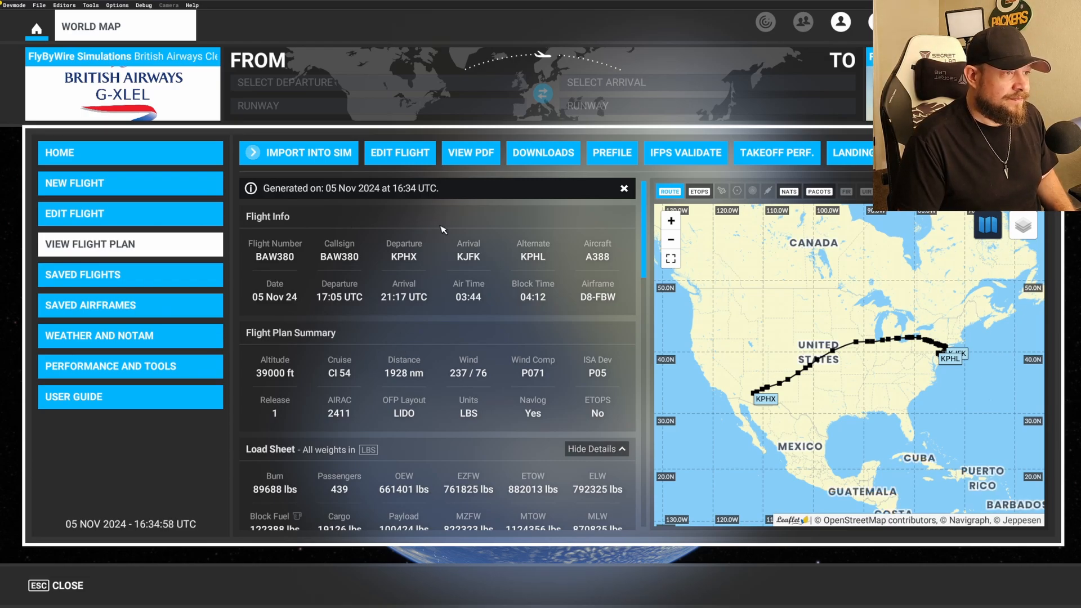
mouse_move(530, 225)
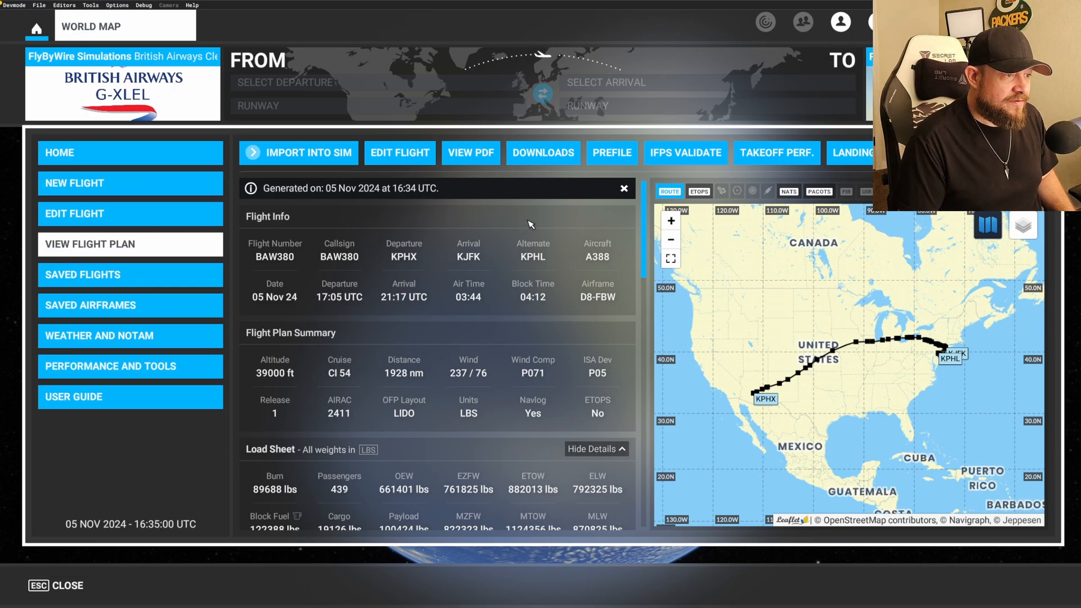
mouse_move(378, 216)
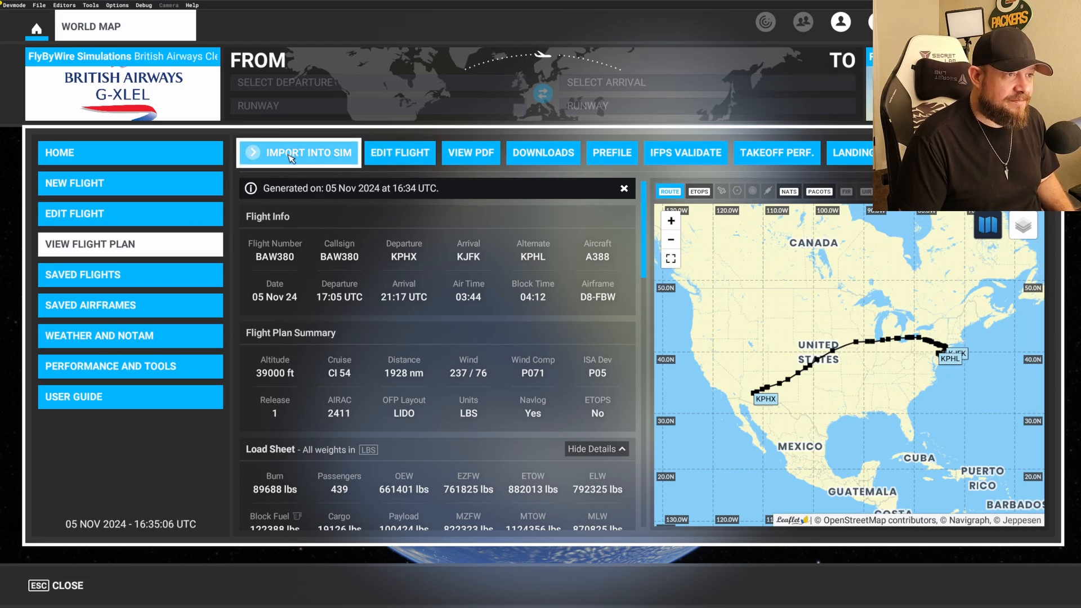
mouse_move(806, 376)
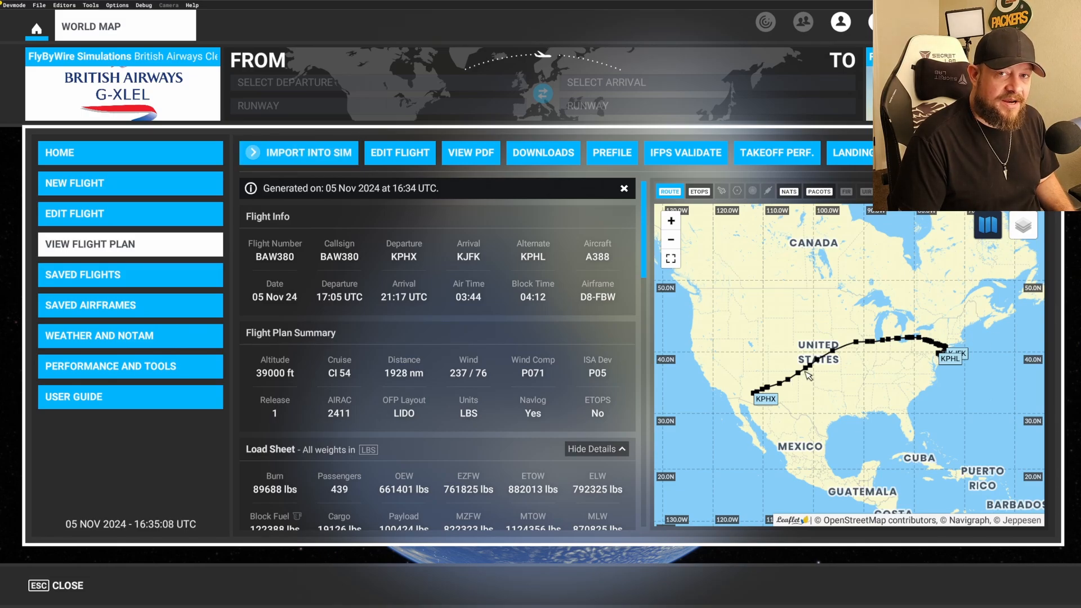
mouse_move(743, 338)
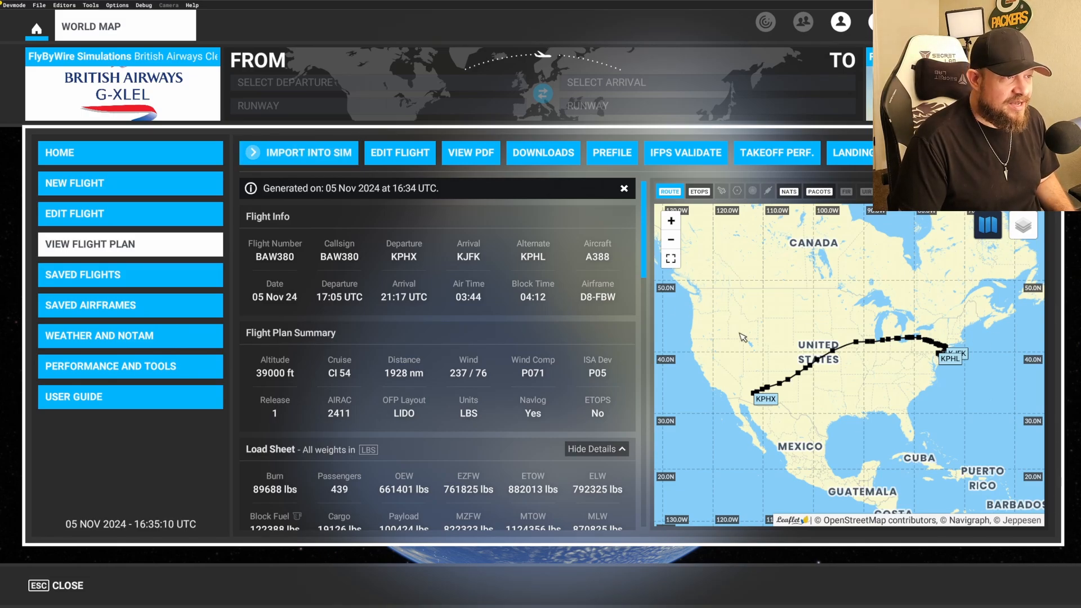
mouse_move(365, 211)
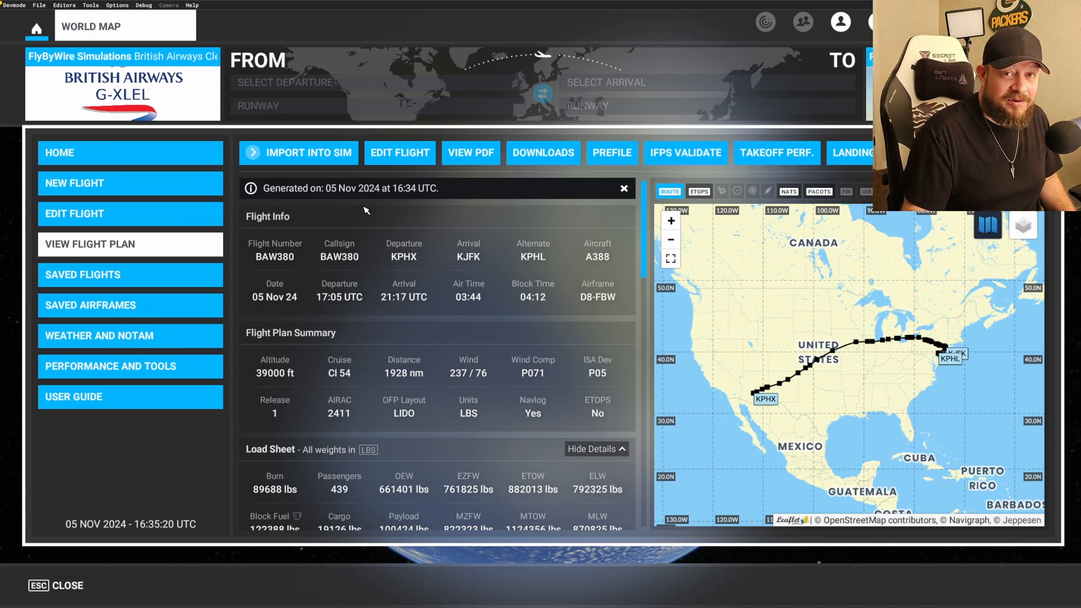
mouse_move(395, 210)
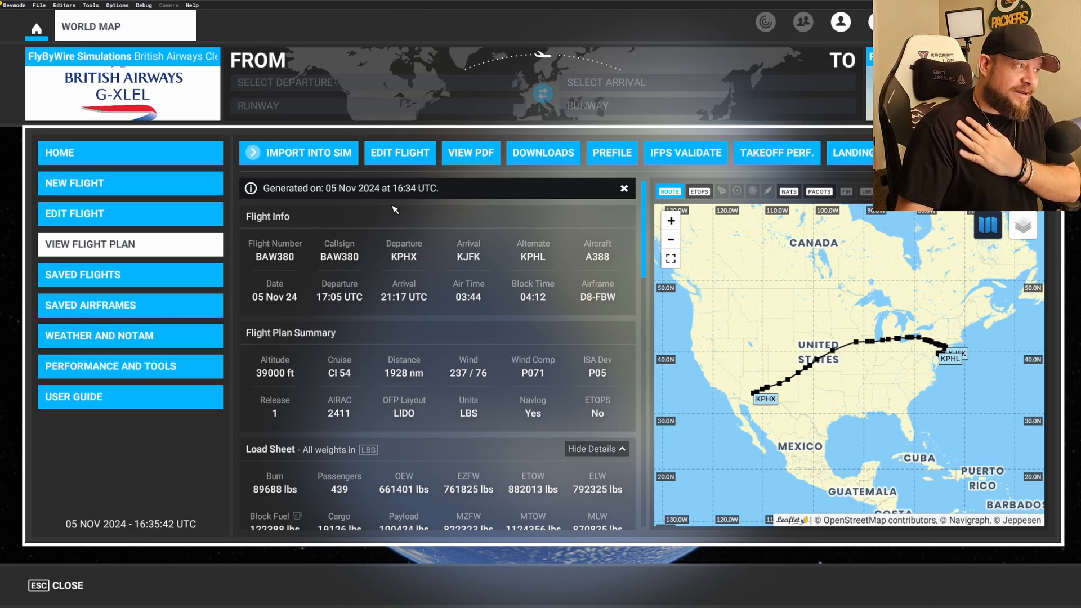
mouse_move(558, 234)
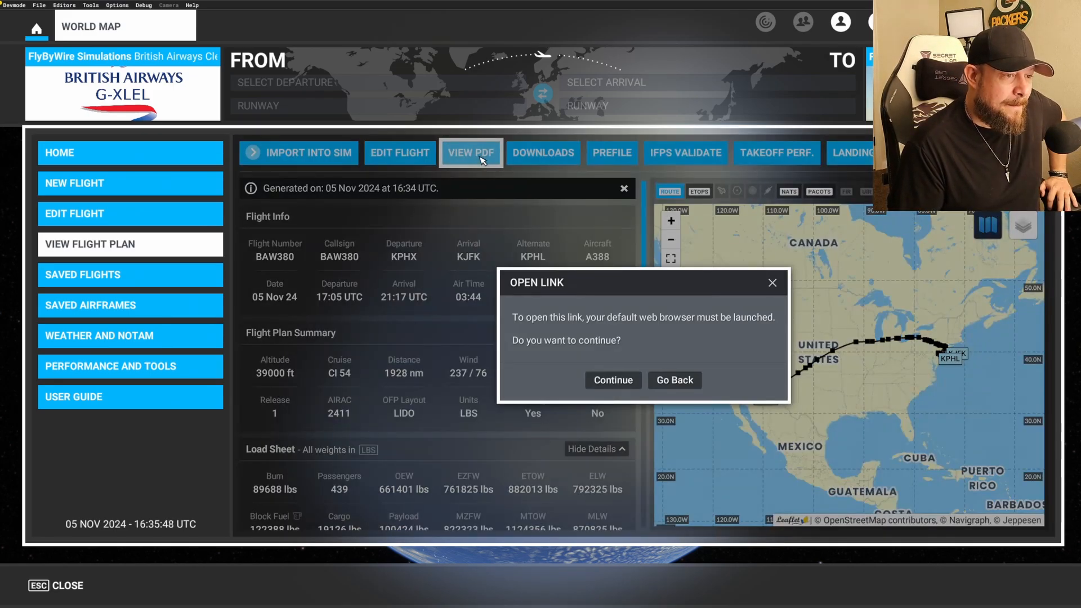
mouse_move(723, 326)
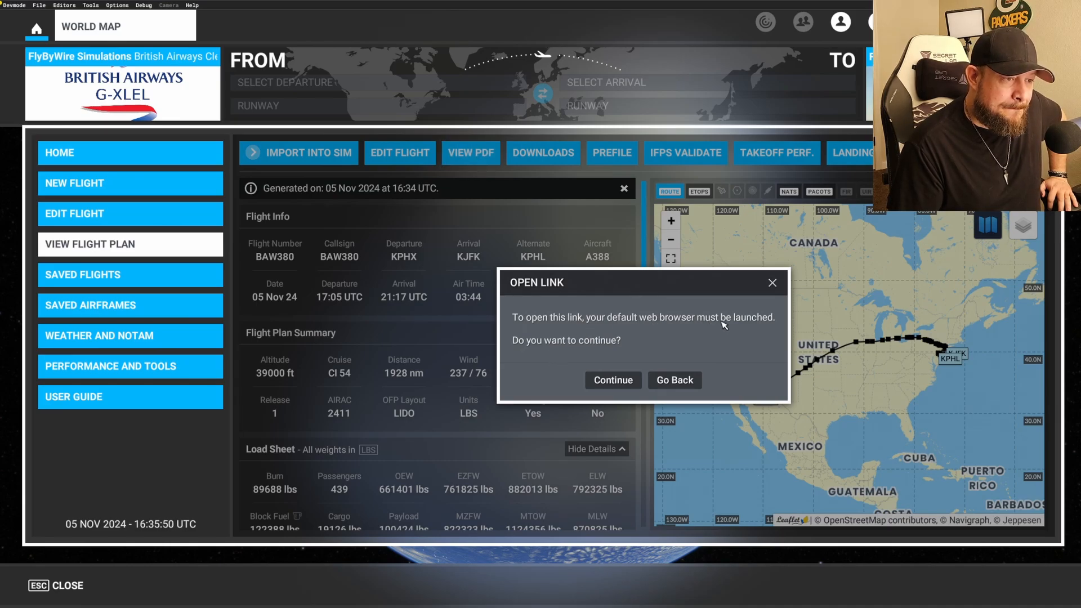
mouse_move(662, 346)
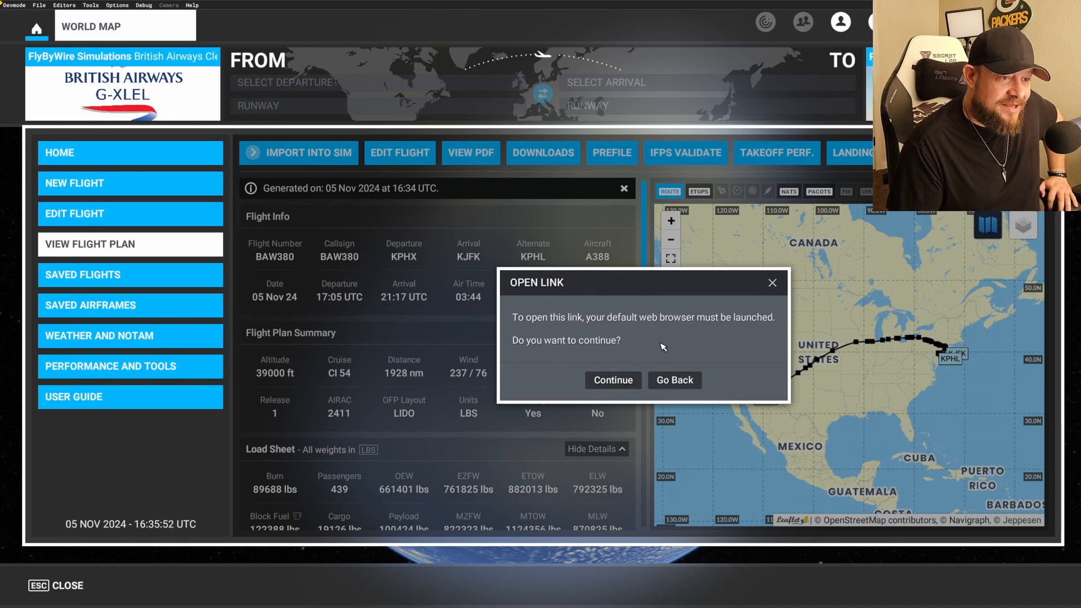
click(674, 380)
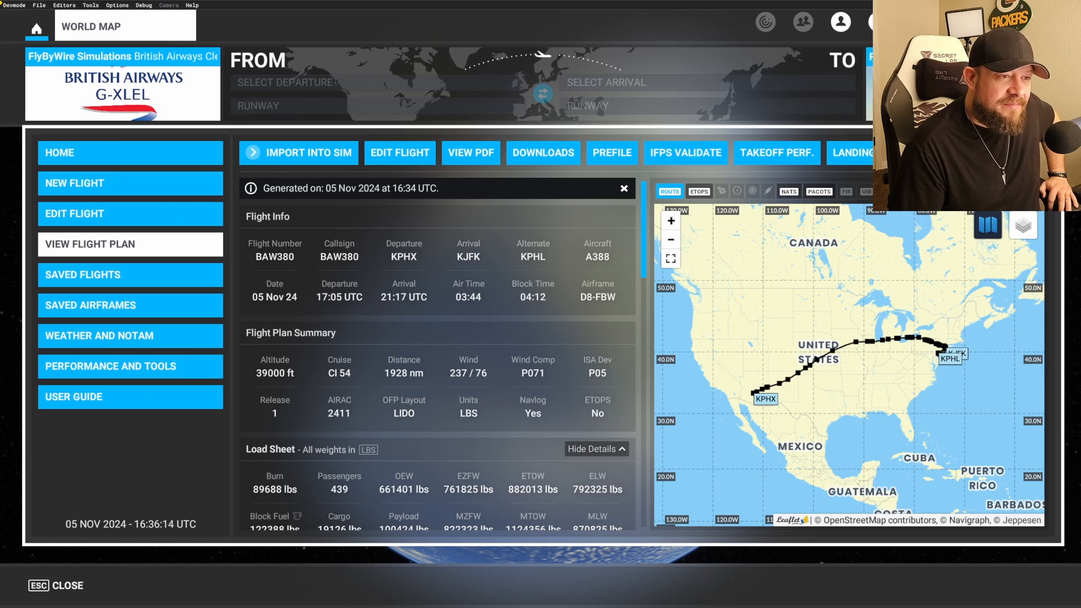
click(684, 153)
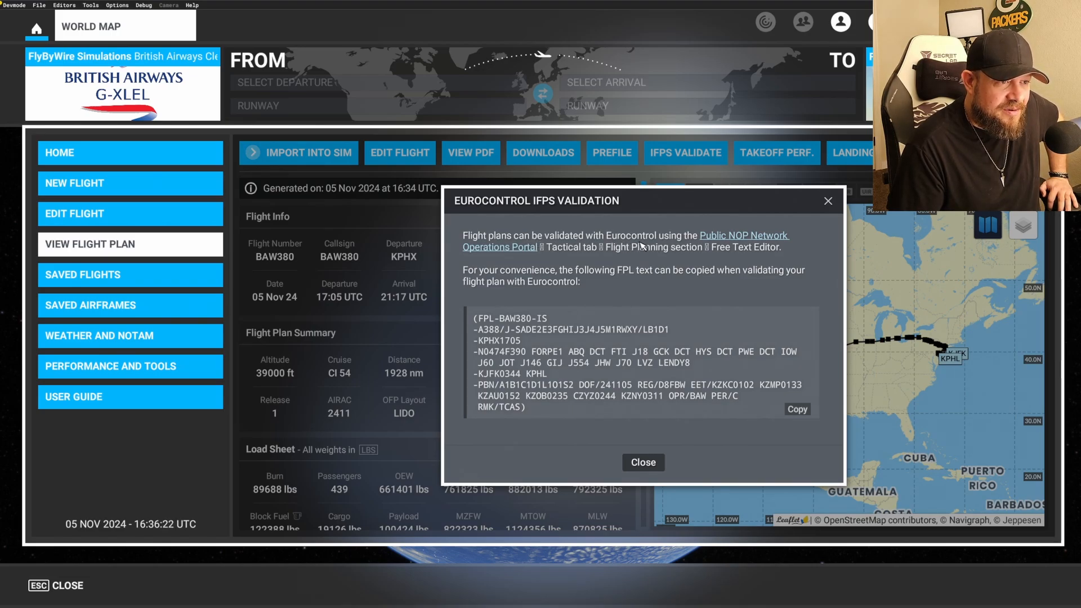
mouse_move(609, 263)
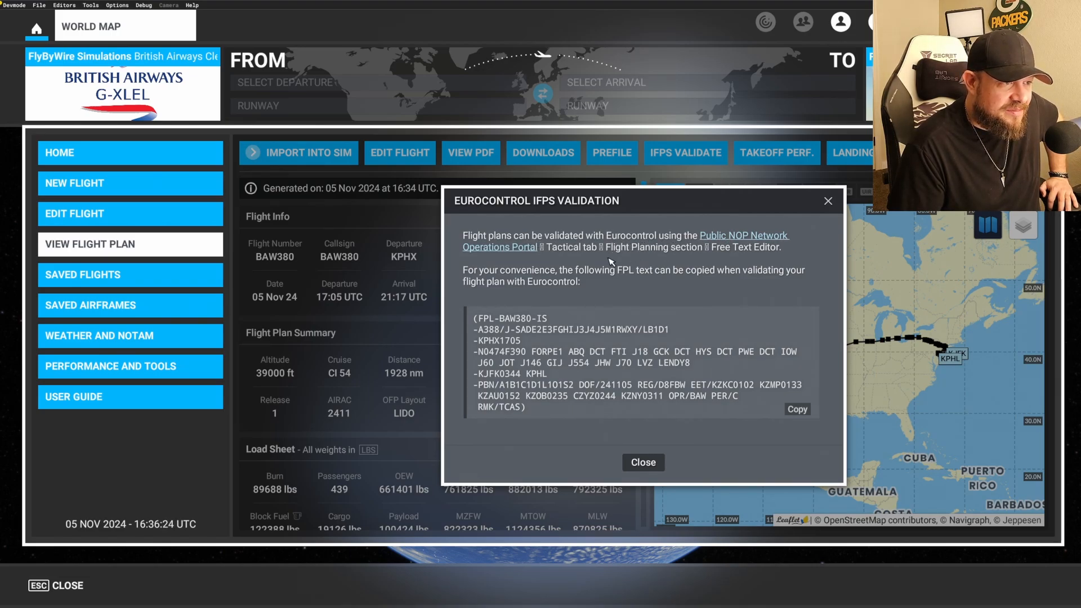
mouse_move(614, 281)
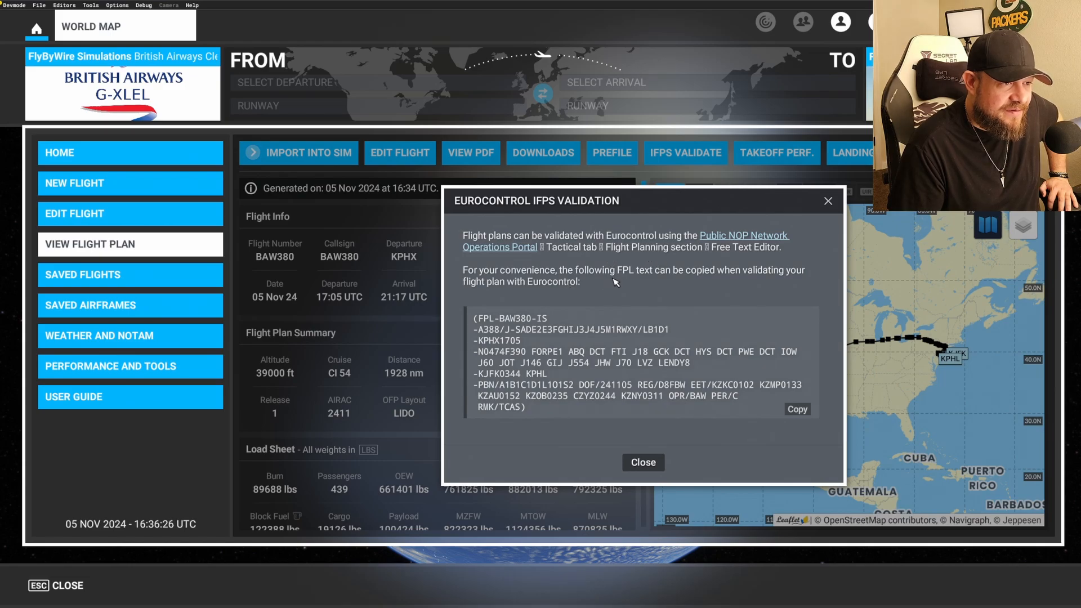
mouse_move(766, 260)
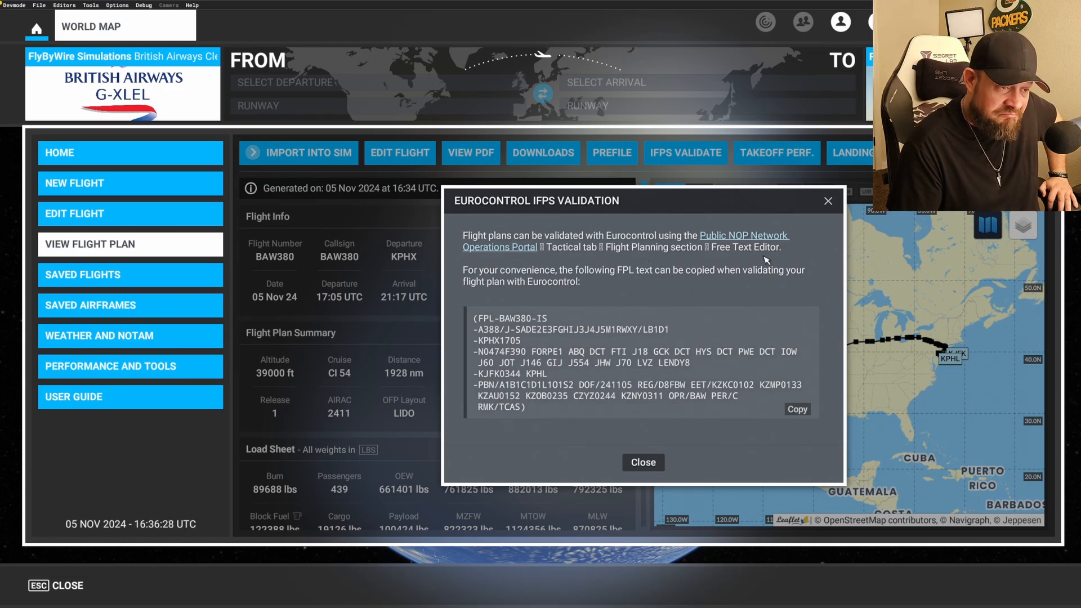
click(642, 462)
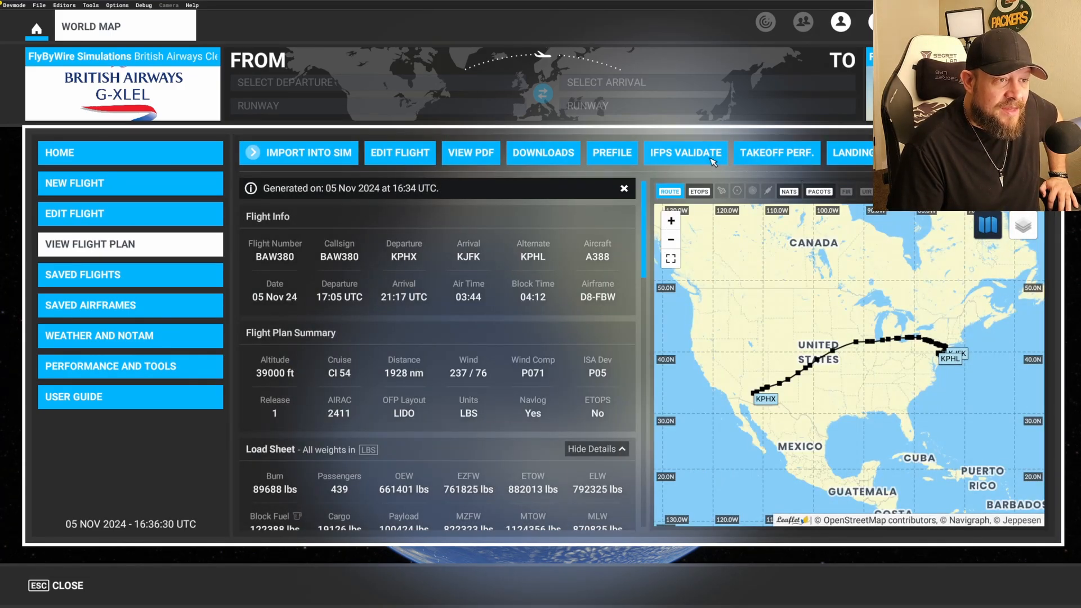
Step: Run the KPHX 07L takeoff calculation with lengths in feet, giving flaps 1, V1 131, VR 146, V2 152
click(776, 152)
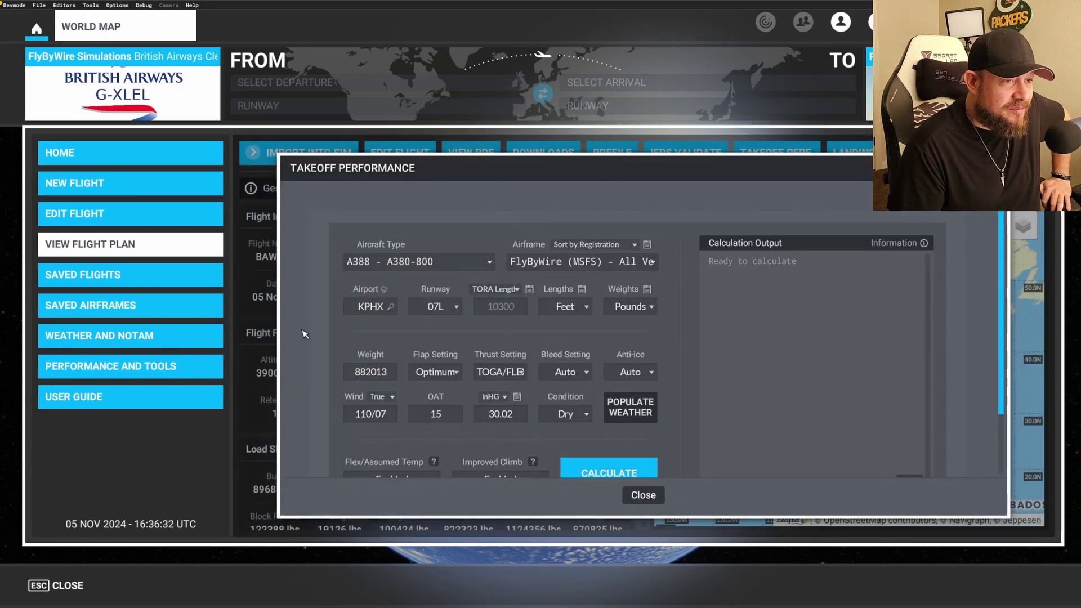
mouse_move(652, 217)
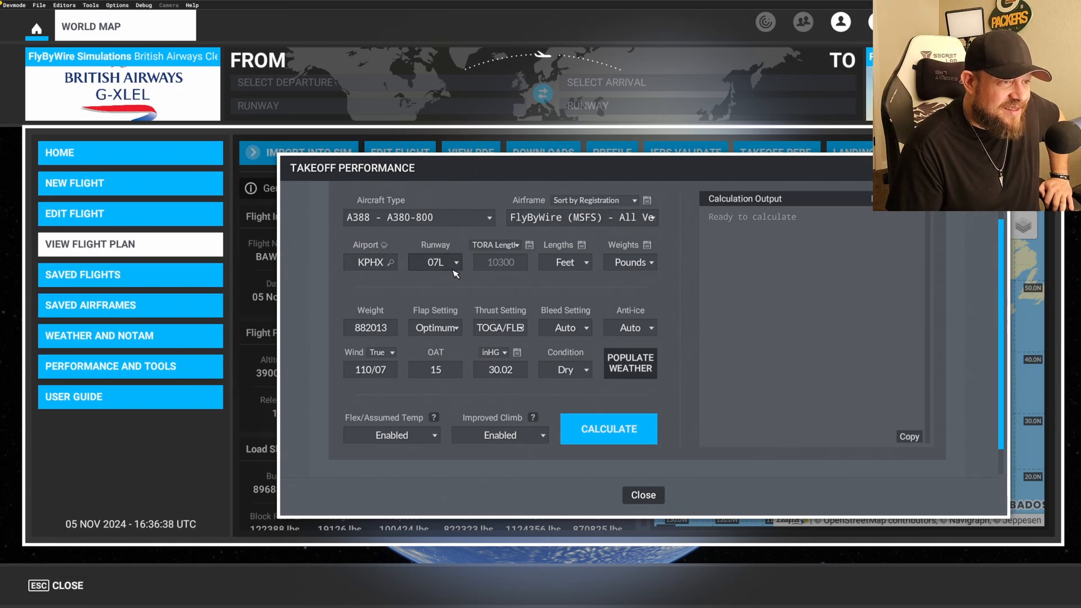
mouse_move(601, 267)
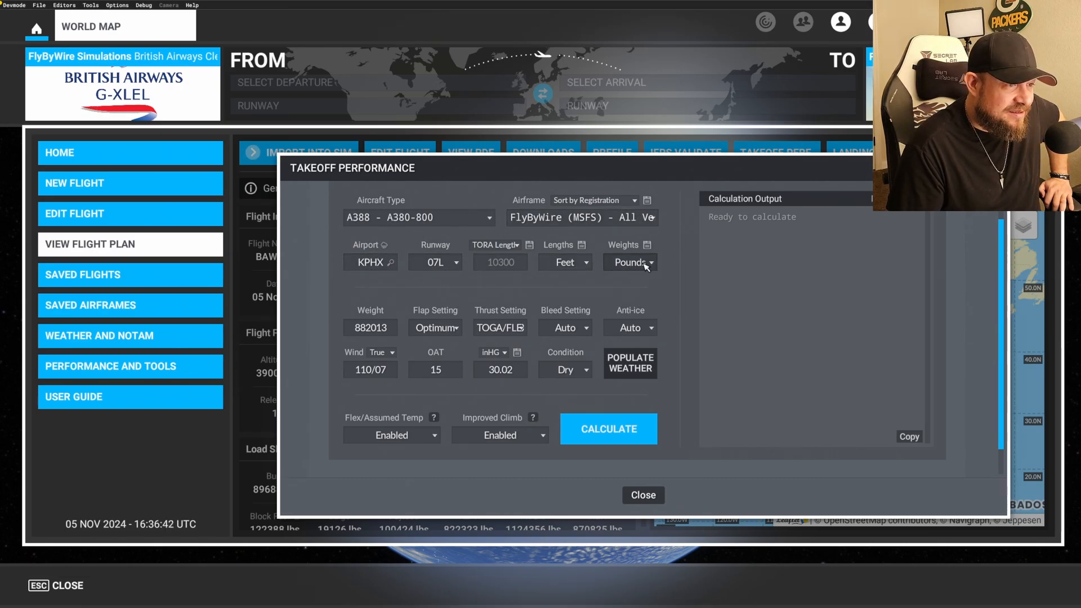
click(565, 263)
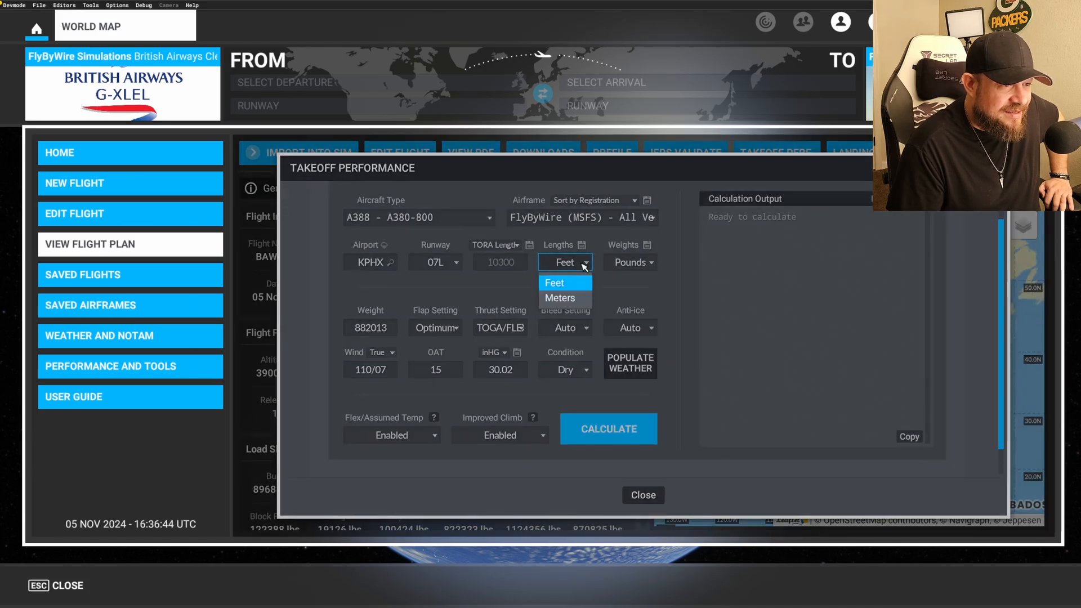
click(554, 282)
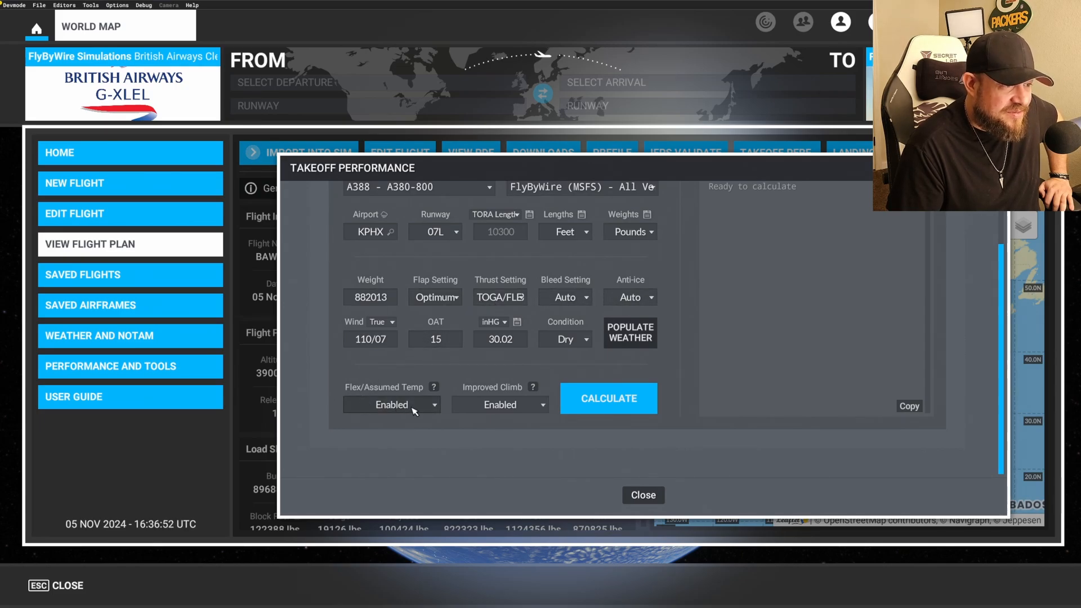
click(608, 398)
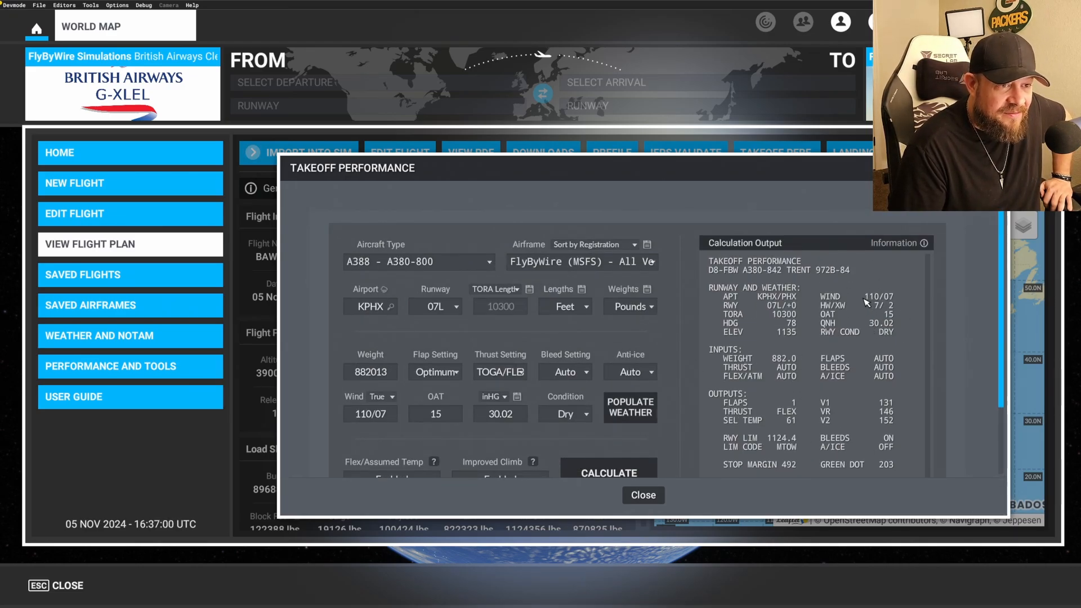
mouse_move(860, 303)
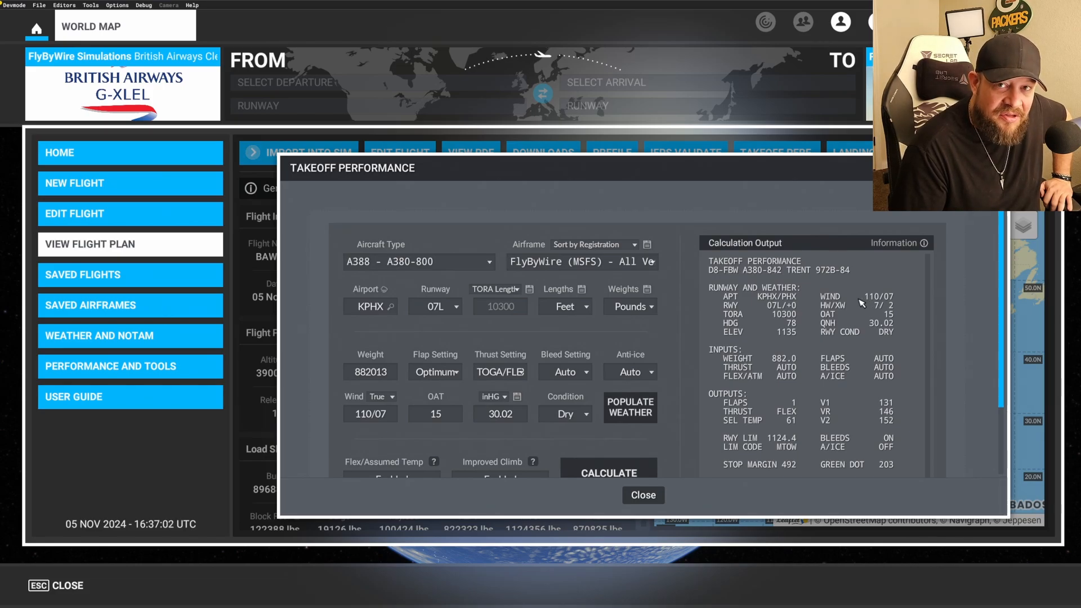
mouse_move(837, 256)
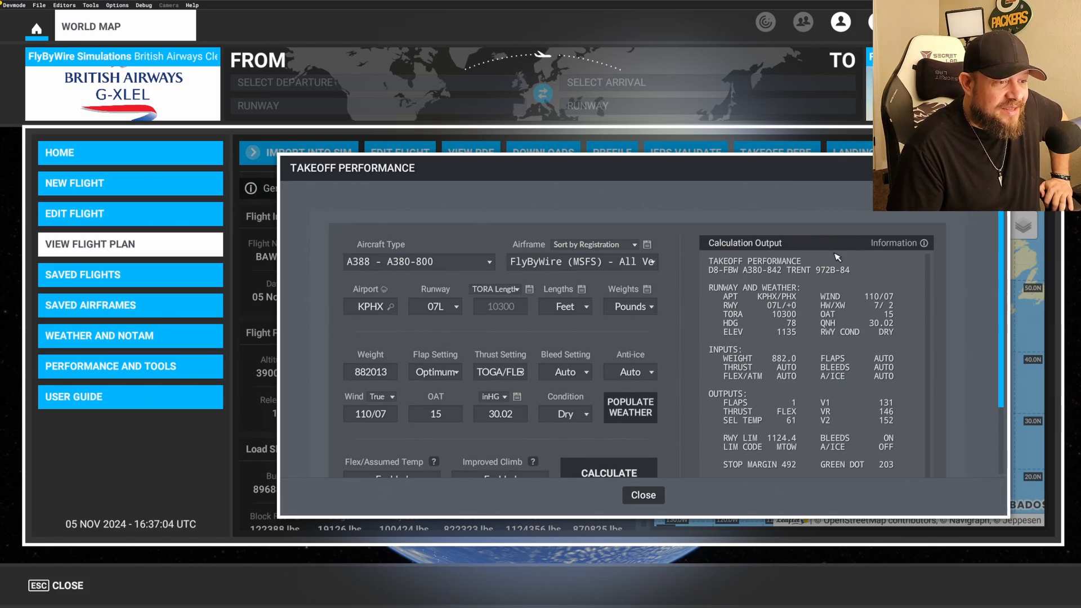
mouse_move(832, 311)
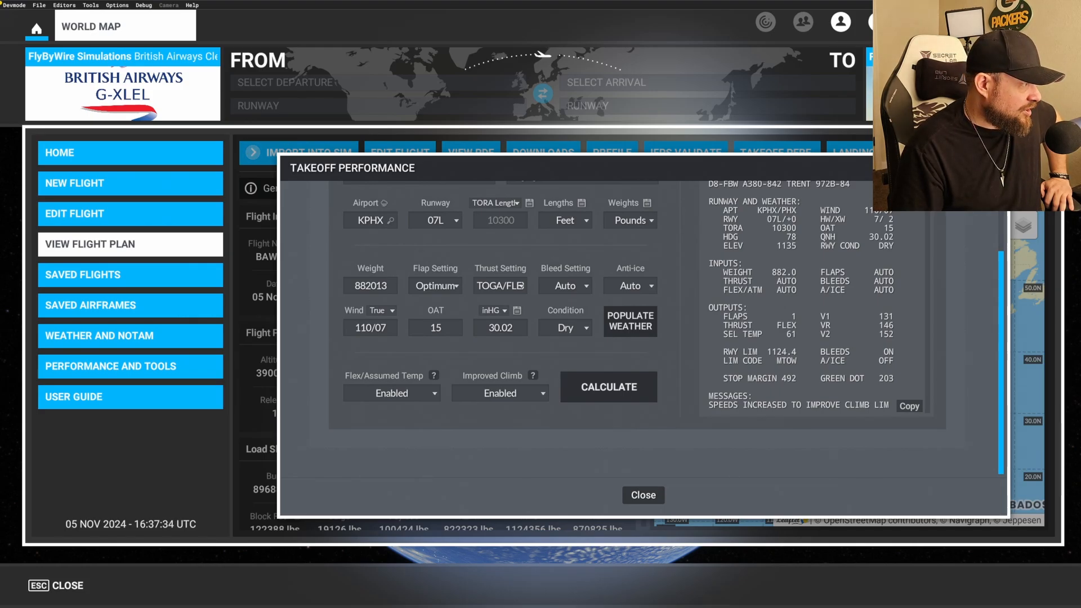
click(908, 406)
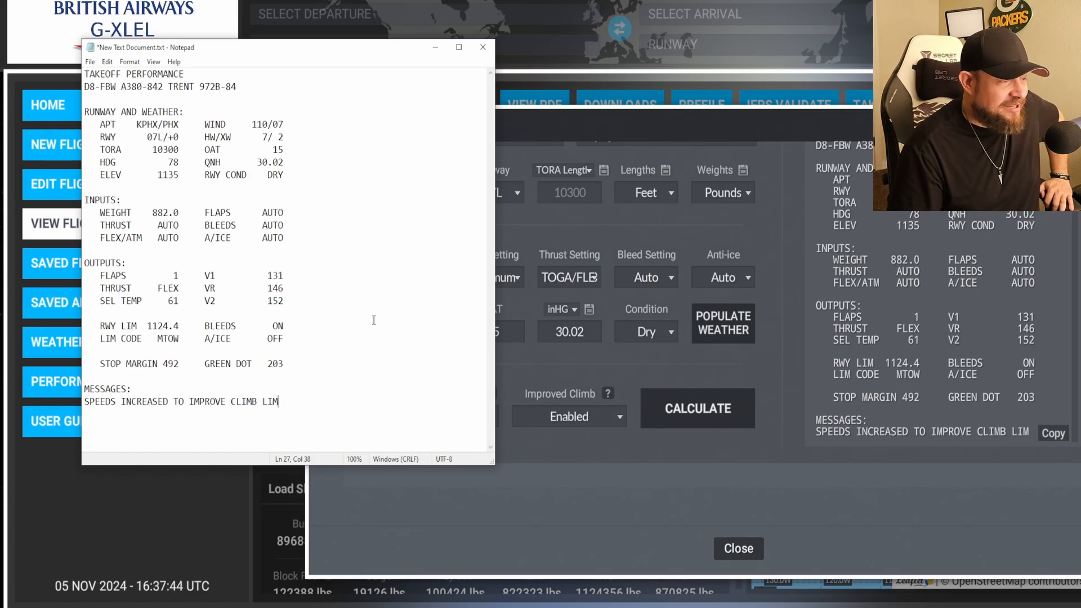
click(483, 48)
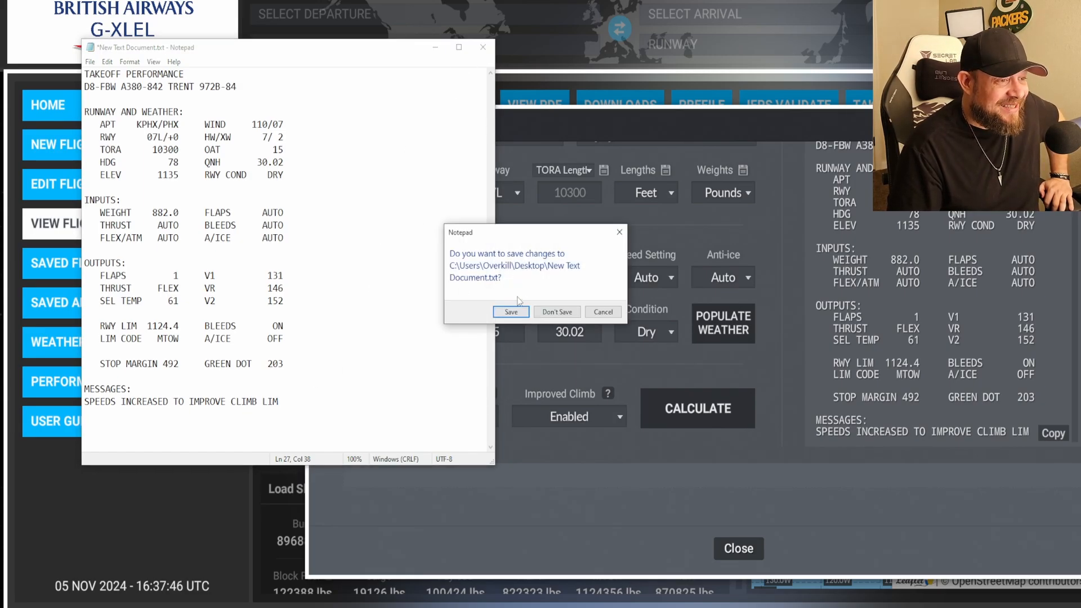
click(556, 312)
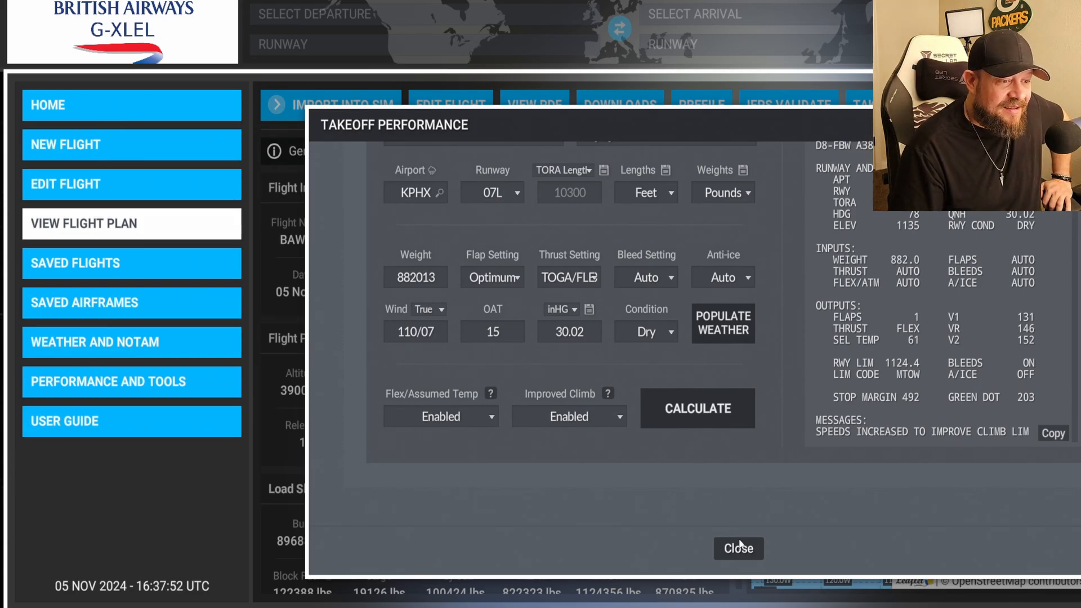
Step: Leave the takeoff calculator, glance at Weather and NOTAM, and reach the Performance and Tools page
click(737, 549)
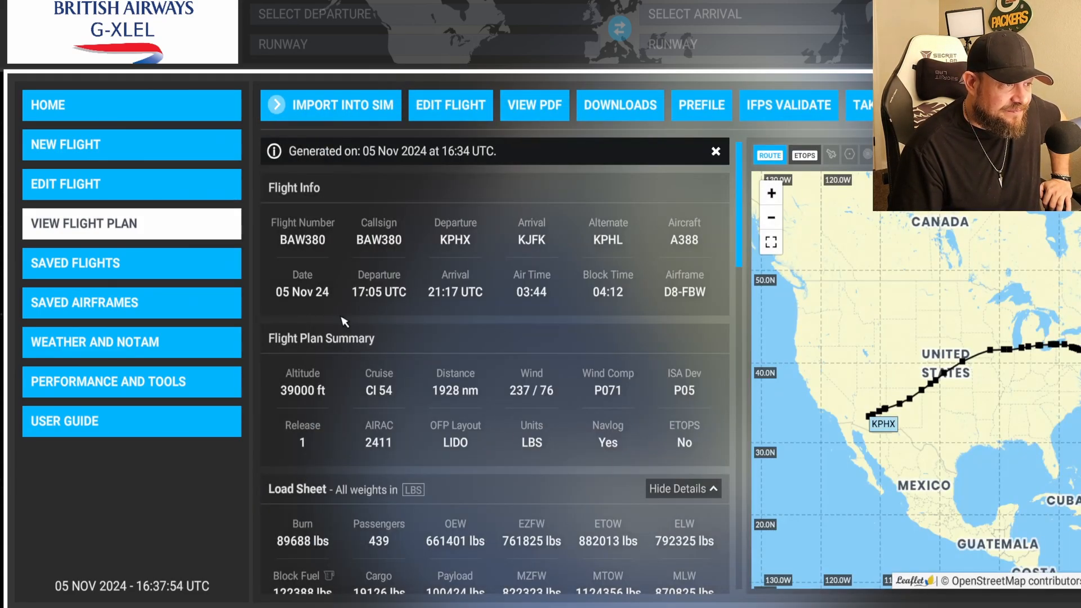
mouse_move(593, 295)
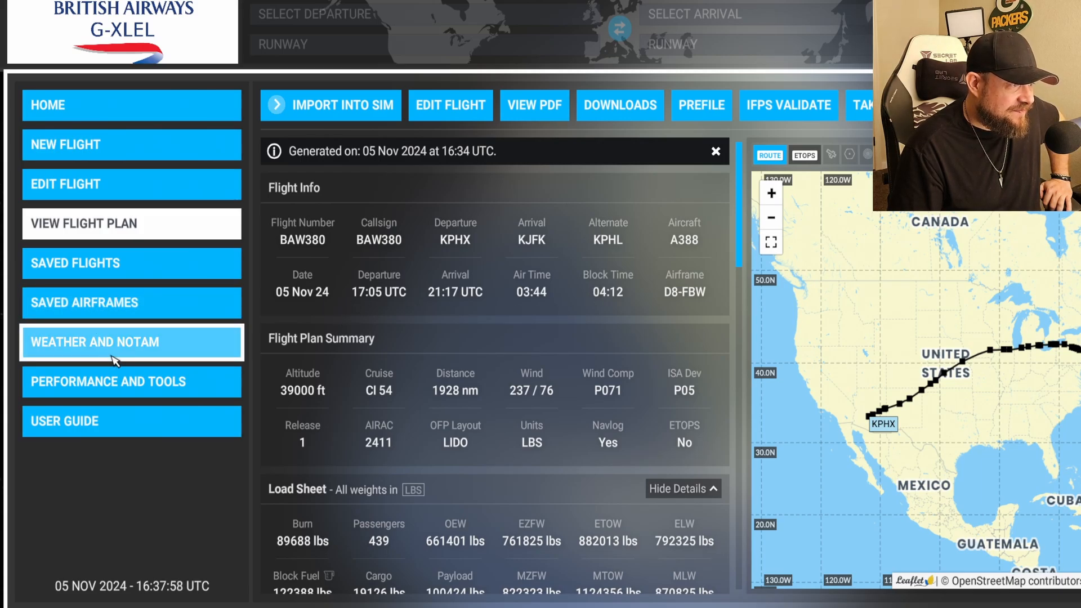
click(131, 341)
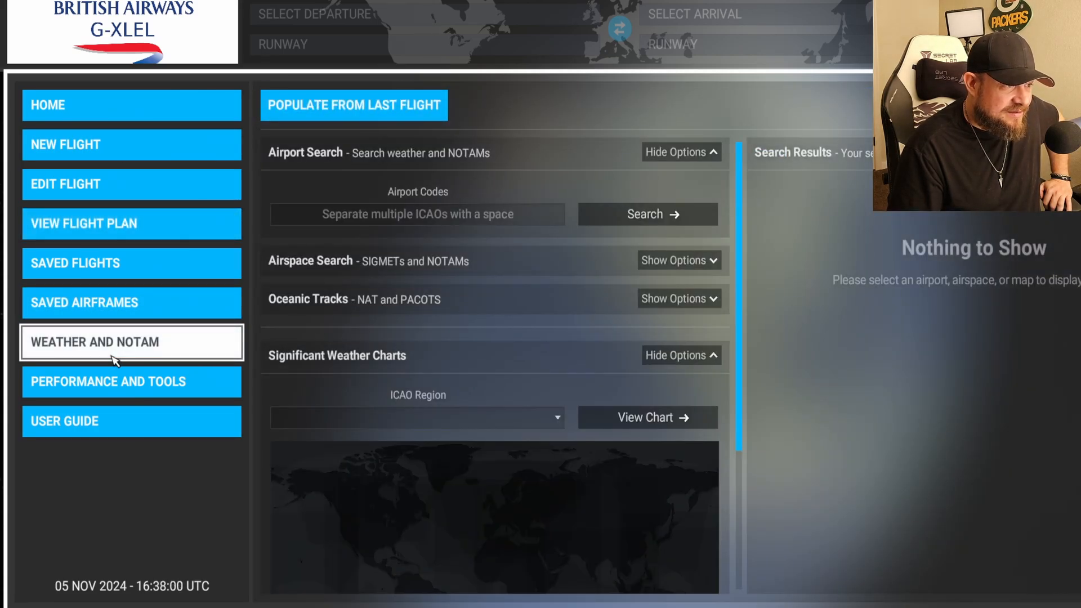
click(131, 382)
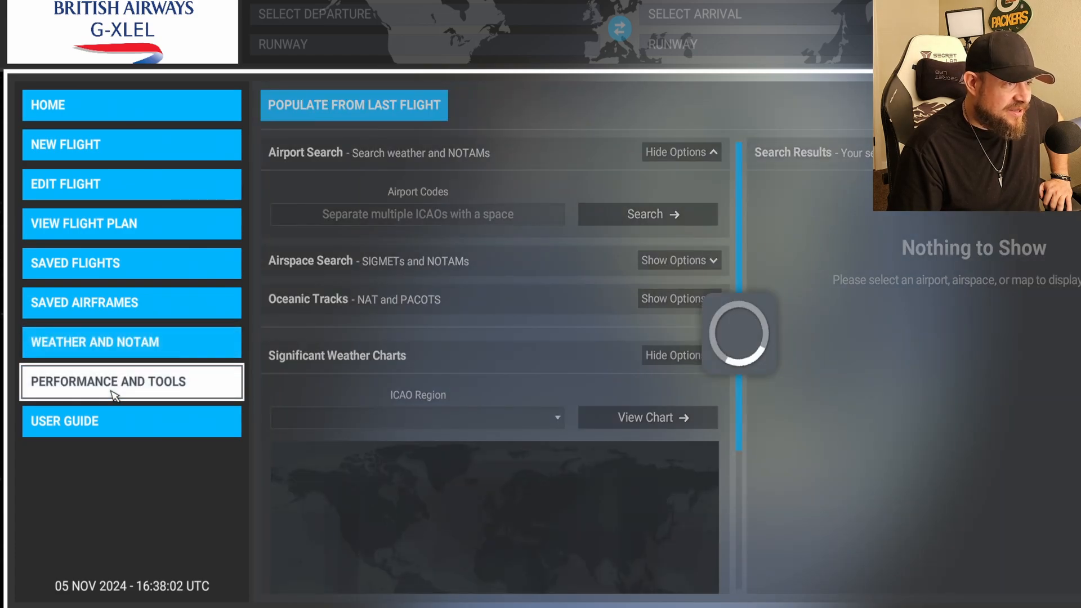
click(108, 382)
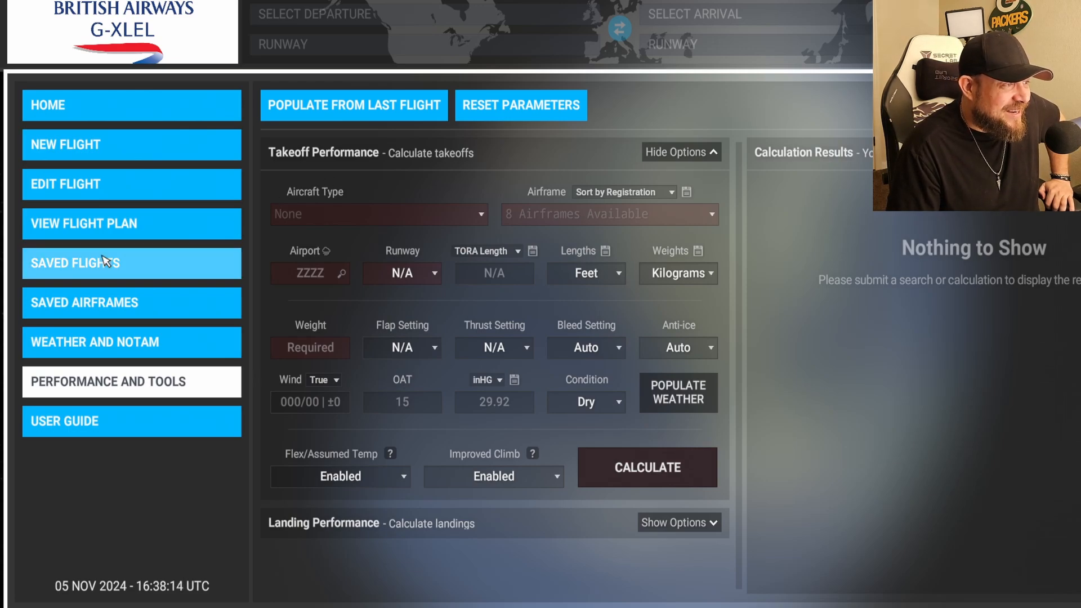
mouse_move(104, 209)
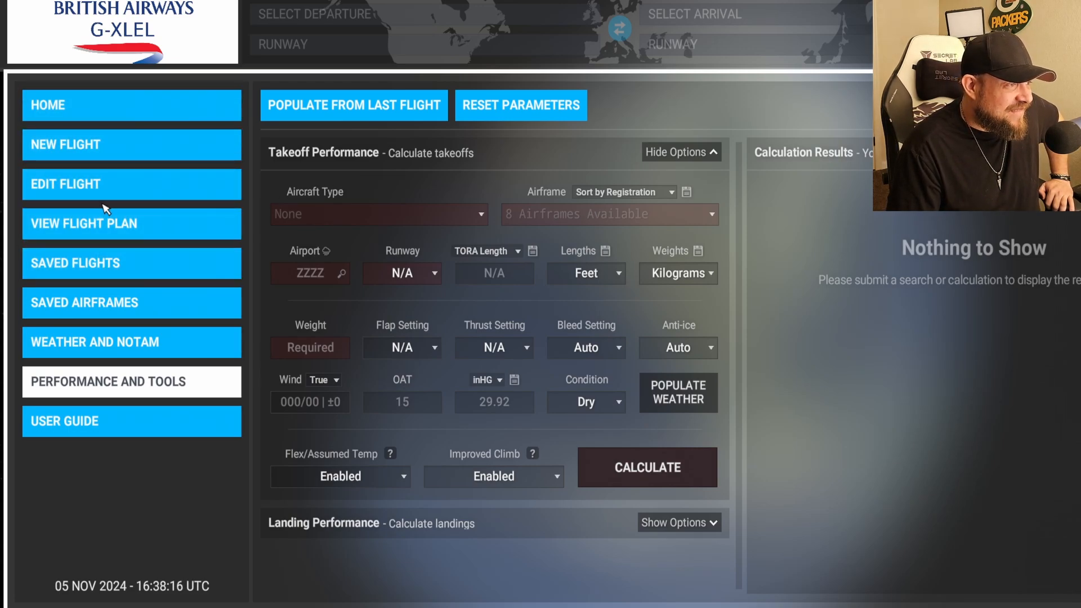
Step: Import the BAW380 plan into the sim, setting KPHX and KJFK as departure and arrival
click(83, 223)
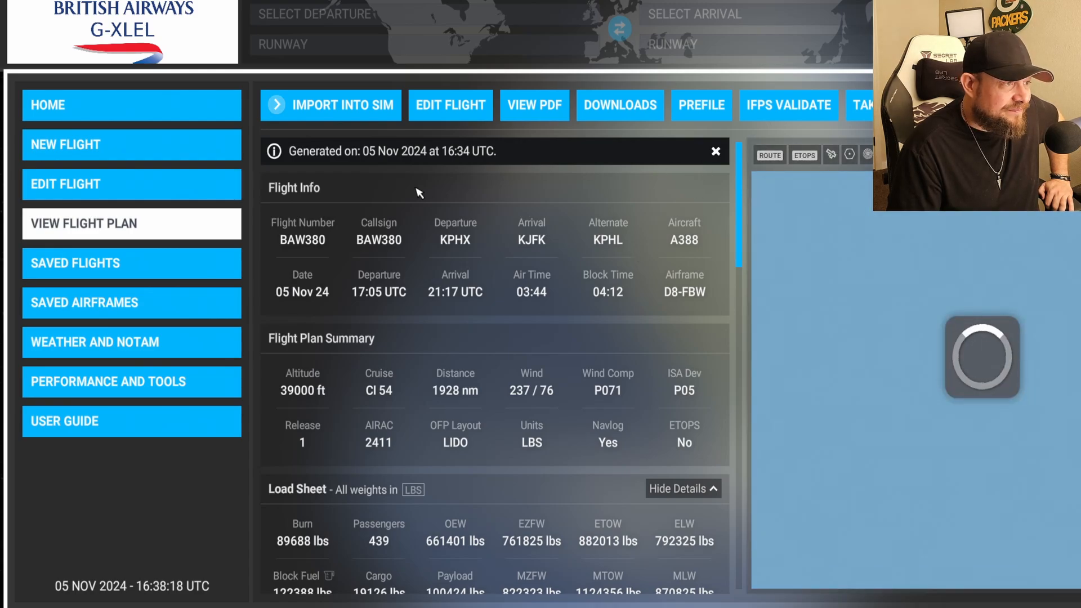
click(330, 104)
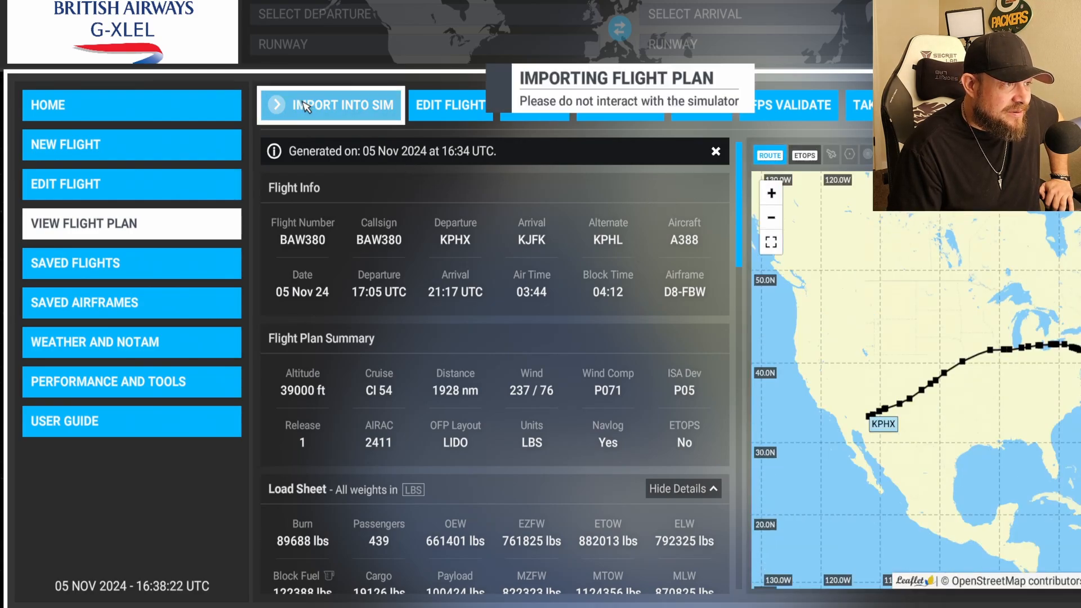
click(330, 105)
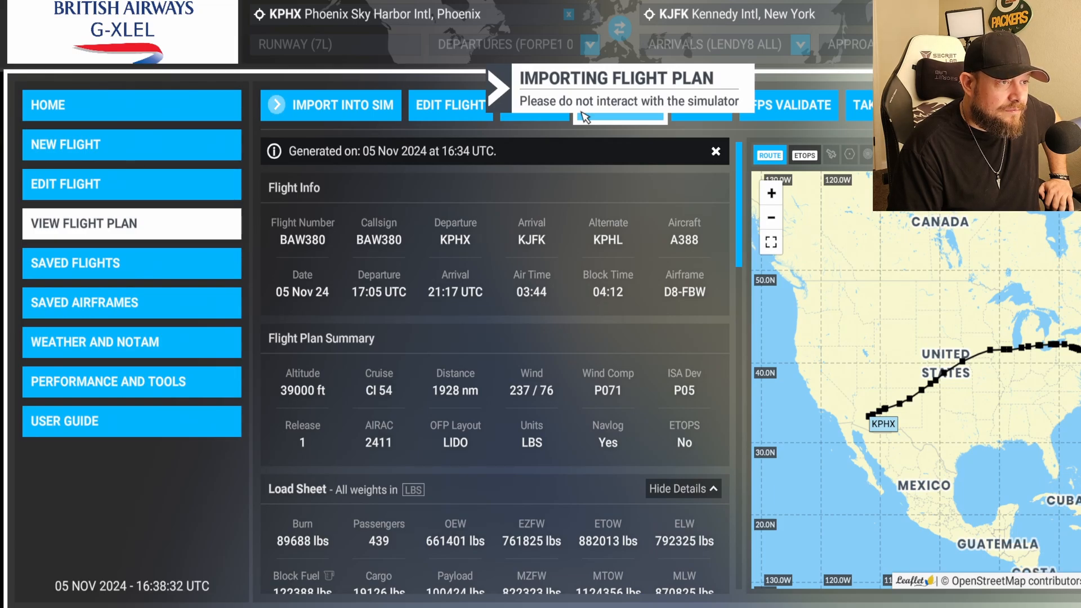
mouse_move(570, 183)
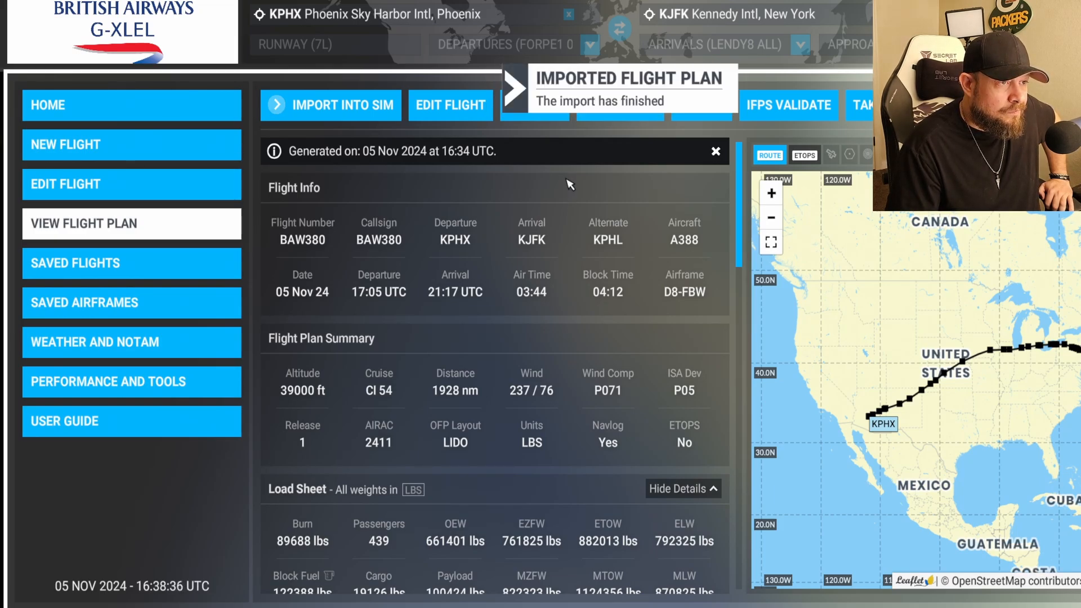
mouse_move(564, 228)
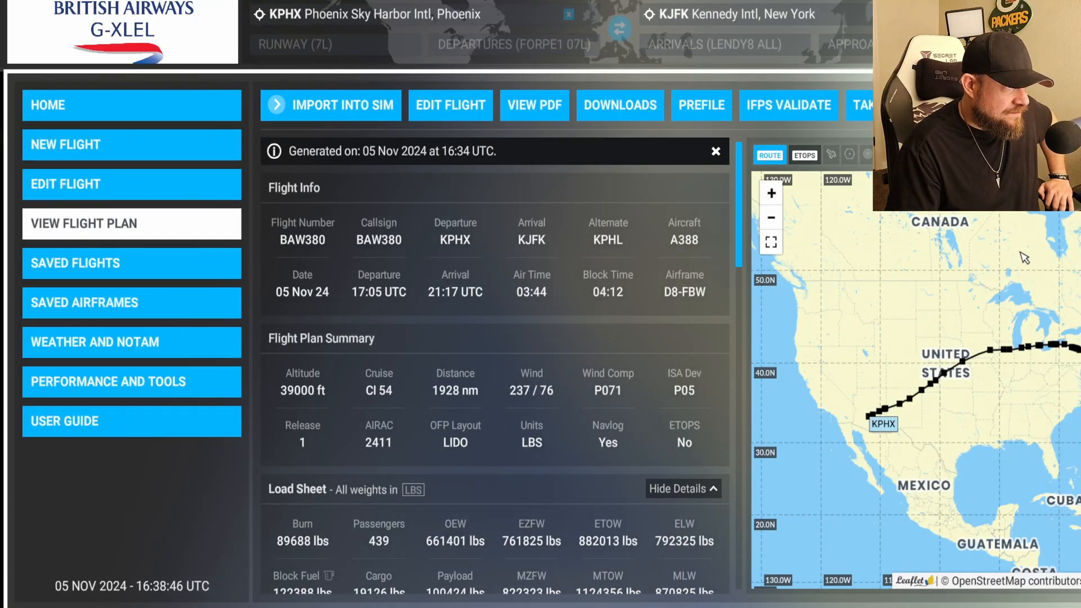
mouse_move(1016, 256)
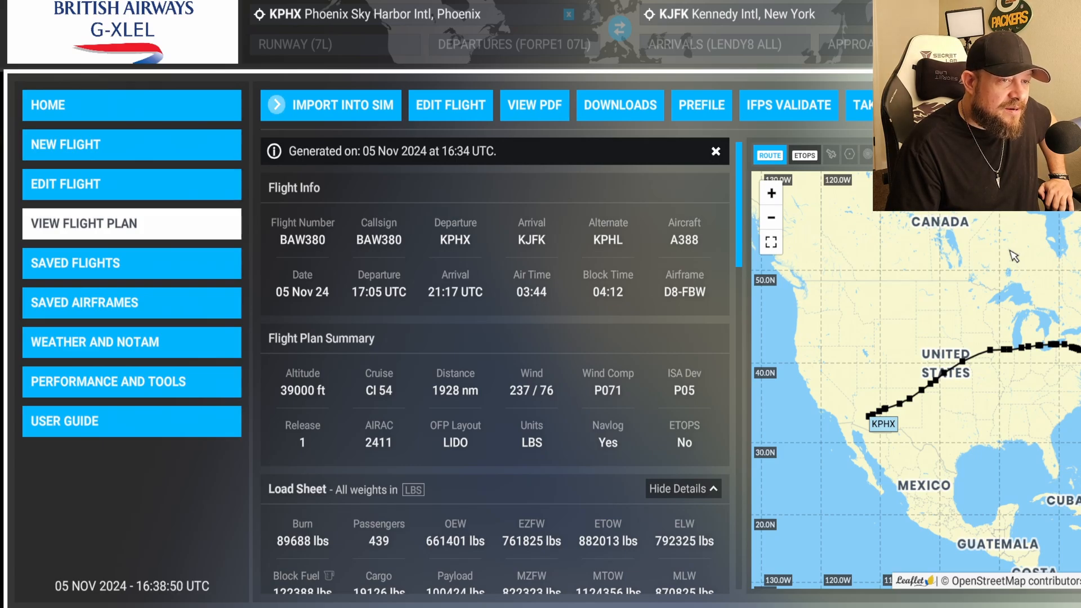
mouse_move(410, 586)
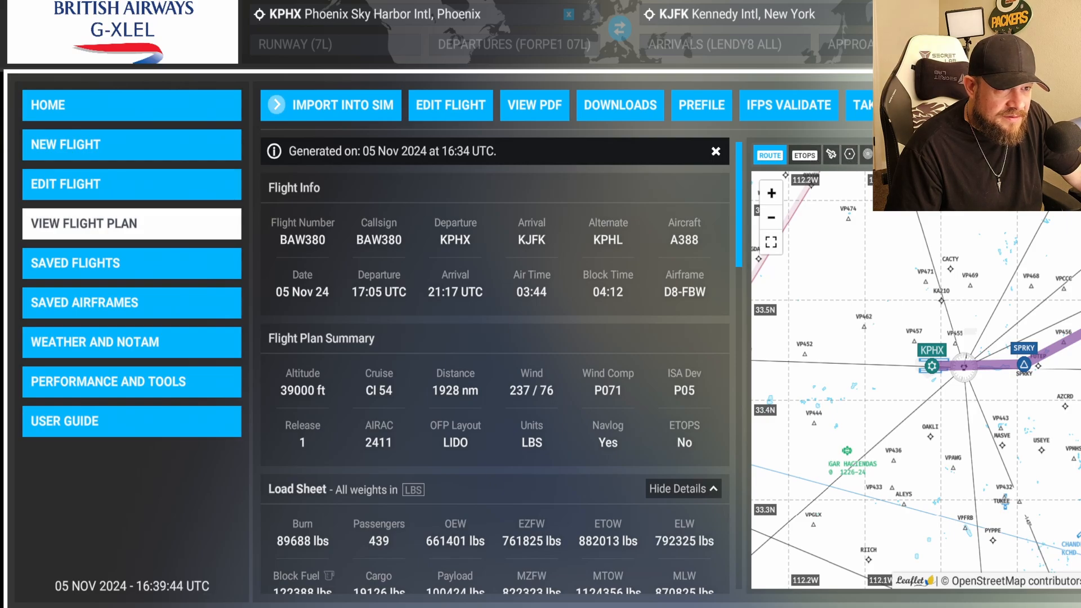
Step: Show KPHX's elevation, METAR and TAF on the SimBrief route map
click(933, 351)
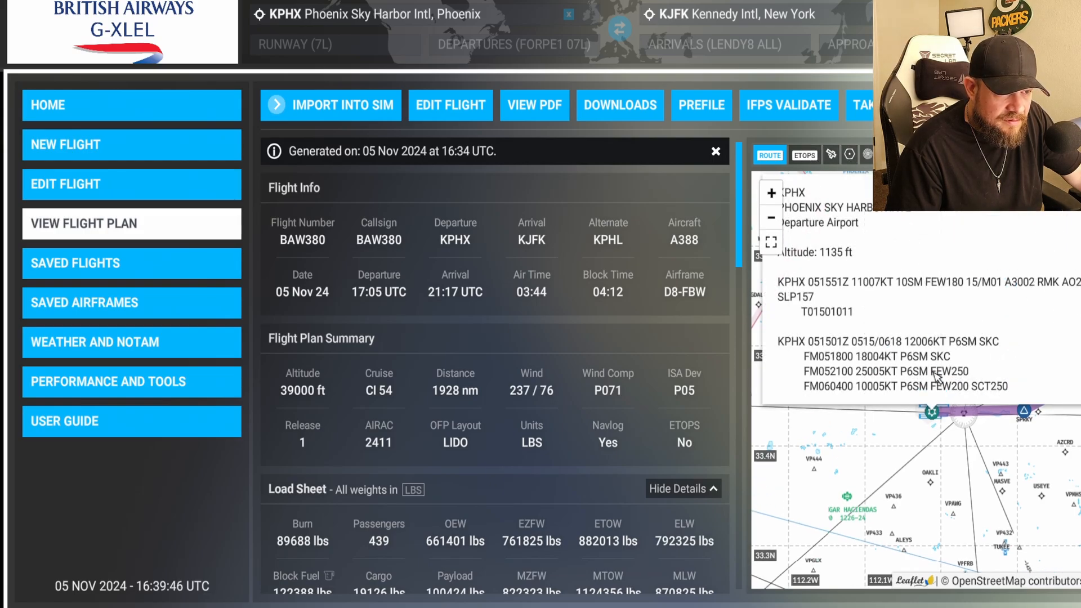
mouse_move(945, 410)
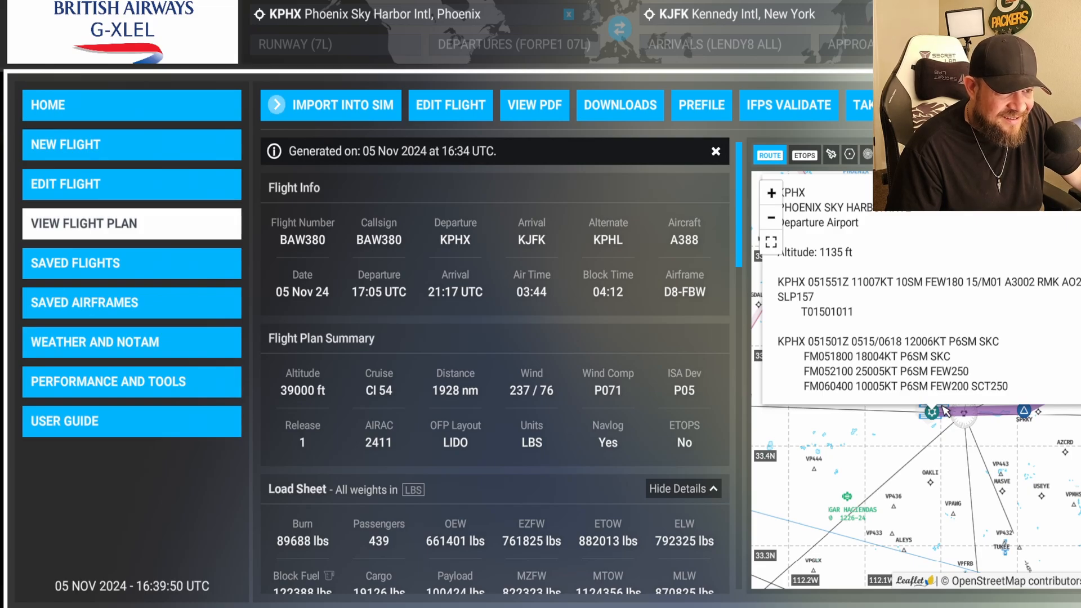
mouse_move(1072, 292)
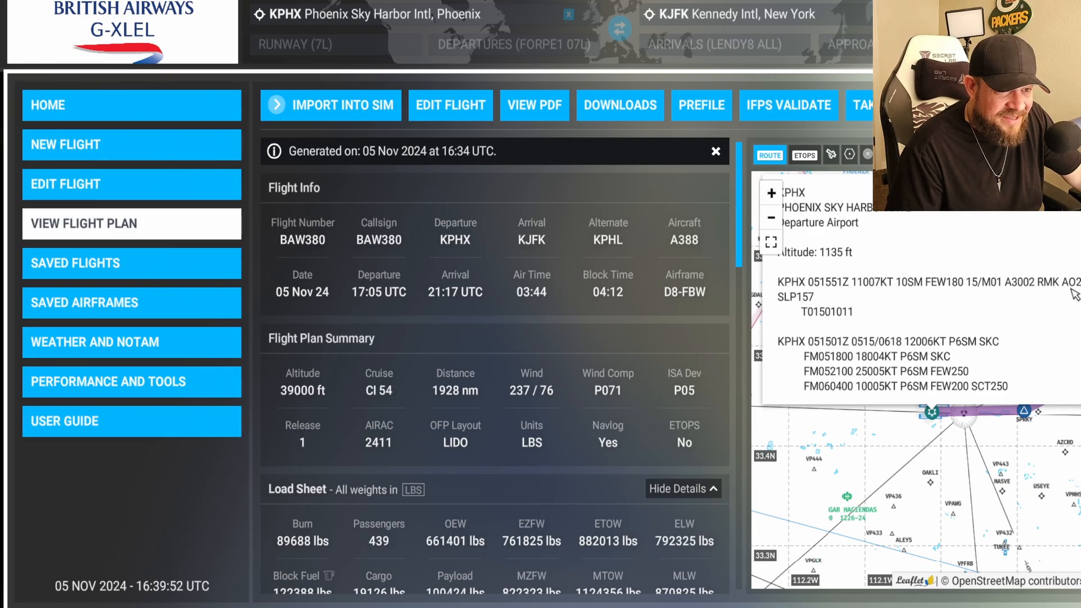
mouse_move(1023, 413)
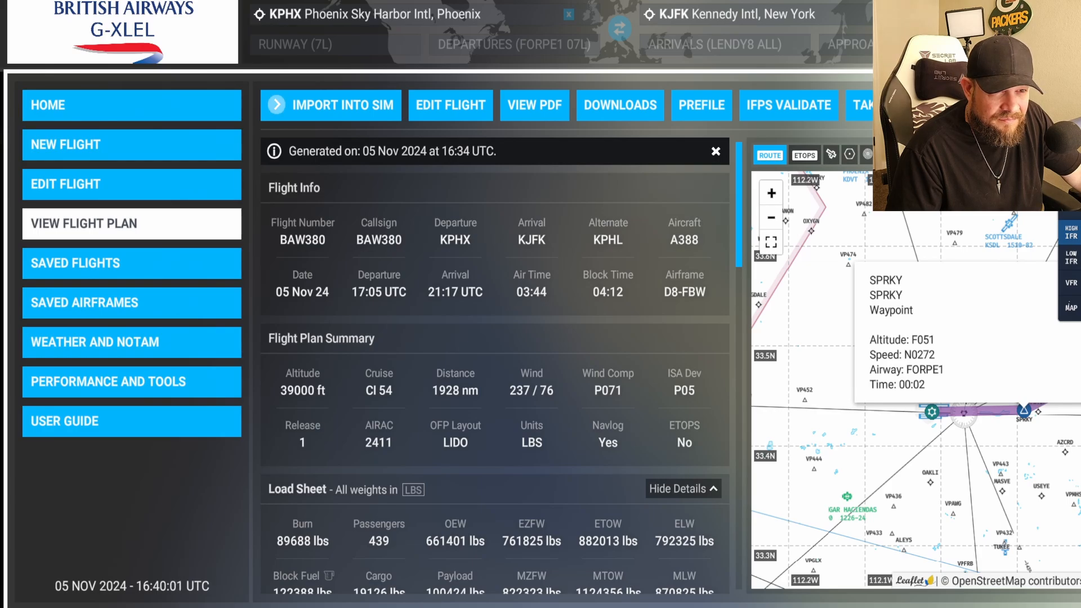
mouse_move(951, 222)
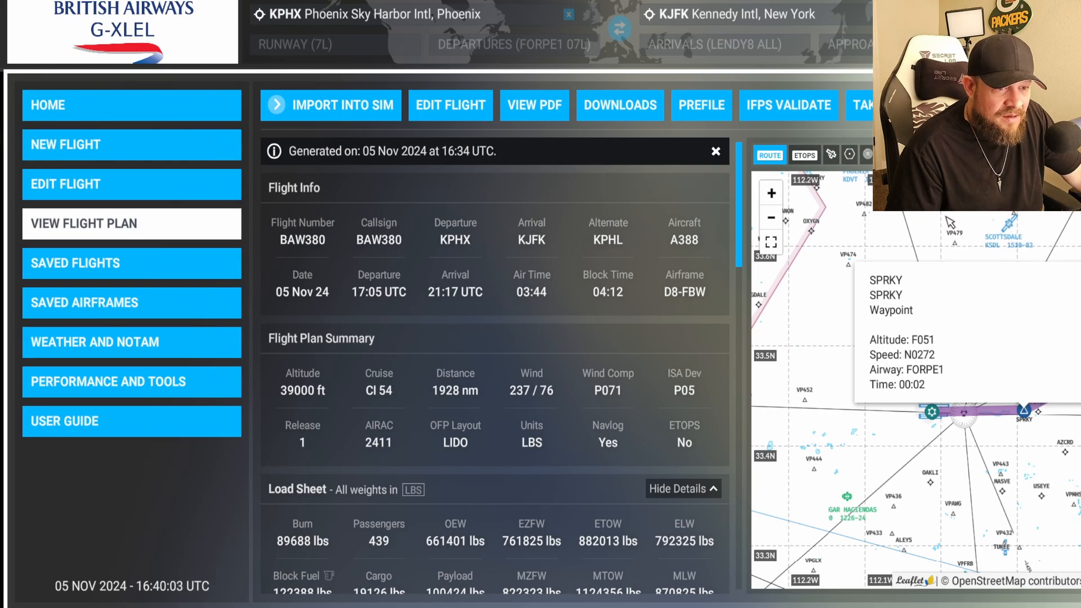
mouse_move(797, 241)
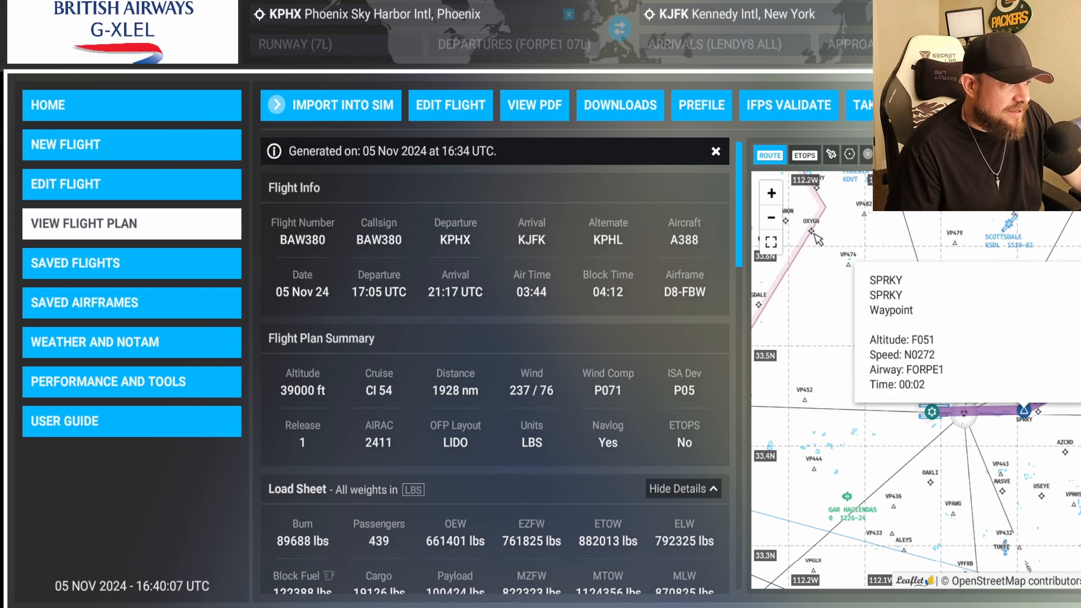
mouse_move(705, 327)
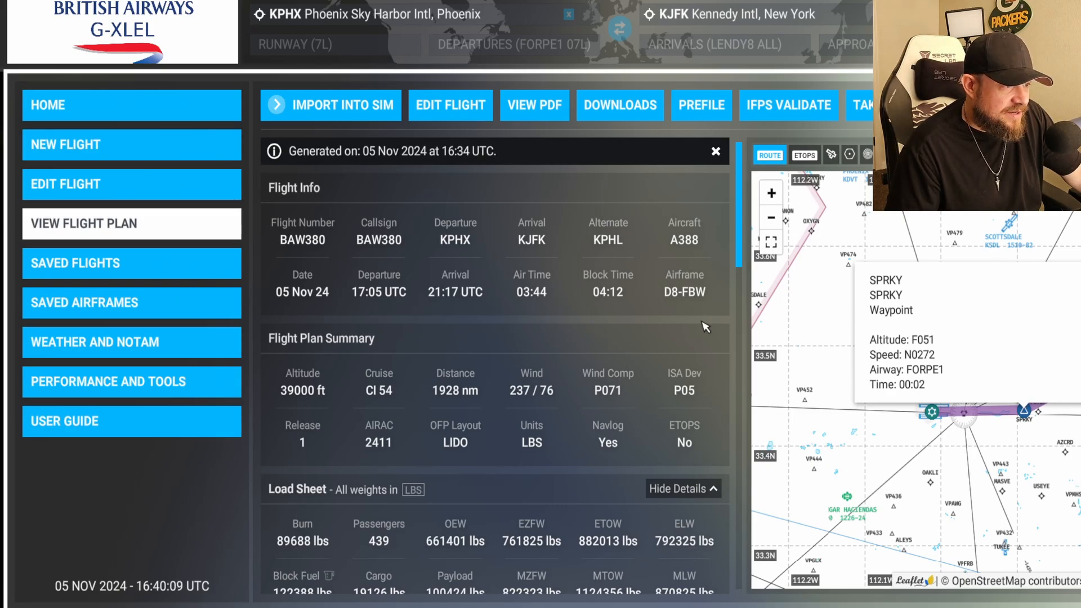
mouse_move(289, 322)
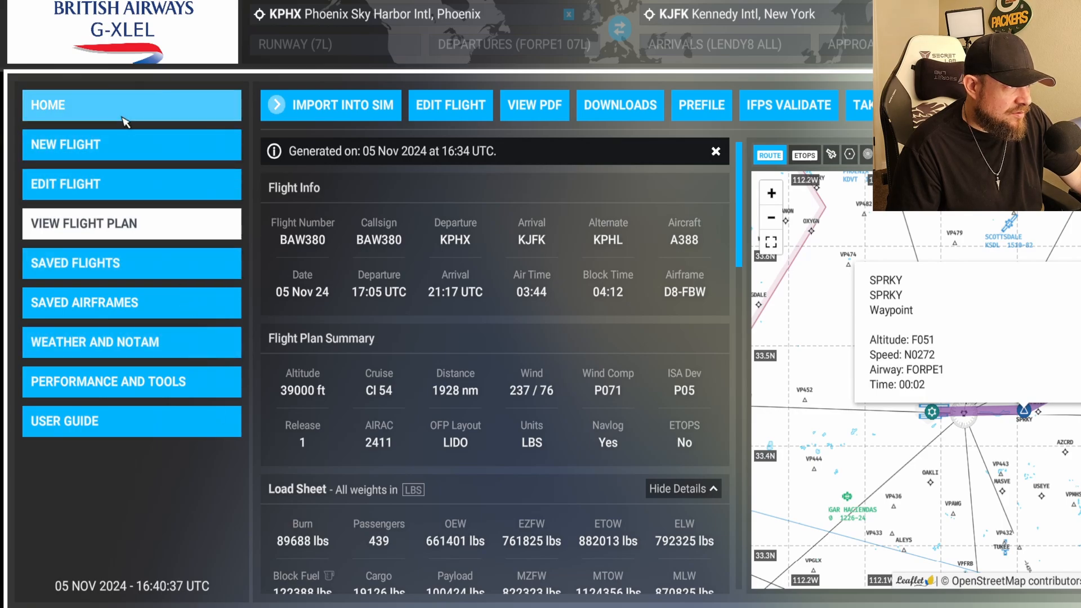
Step: Return to the SimBrief home page listing the recent KPHX–KJFK BAW380 flight
click(130, 105)
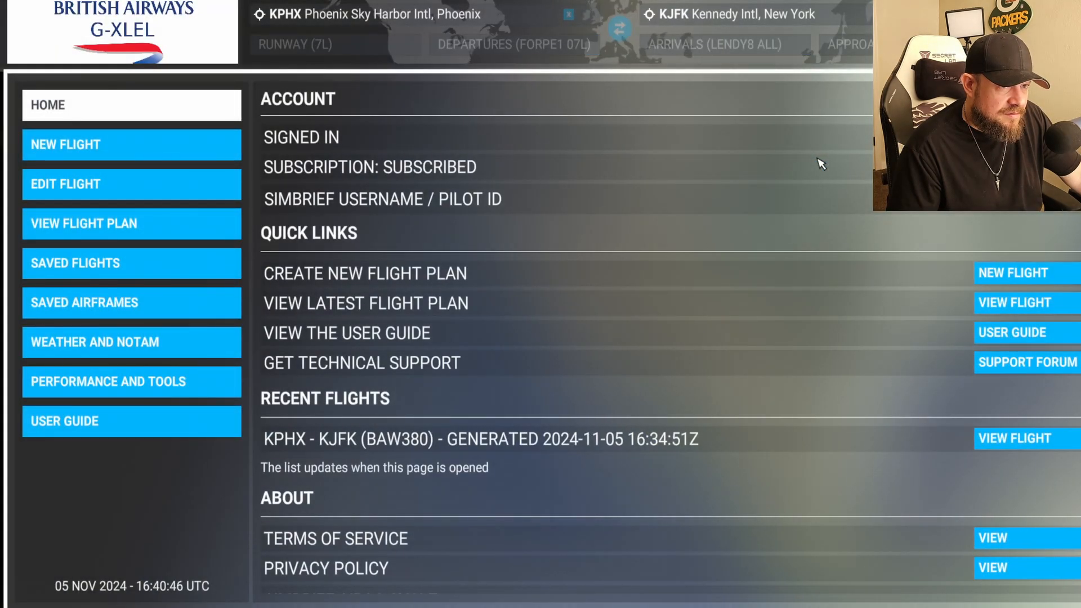
mouse_move(623, 253)
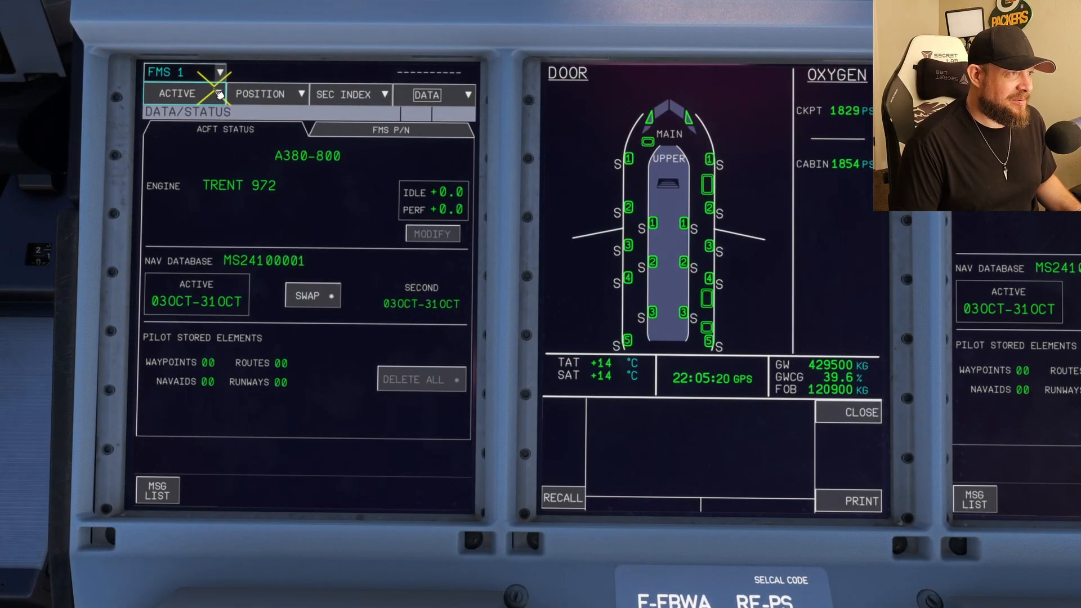
Step: Show FMS 1's still-empty active F-PLN page in the A380 cockpit
click(177, 94)
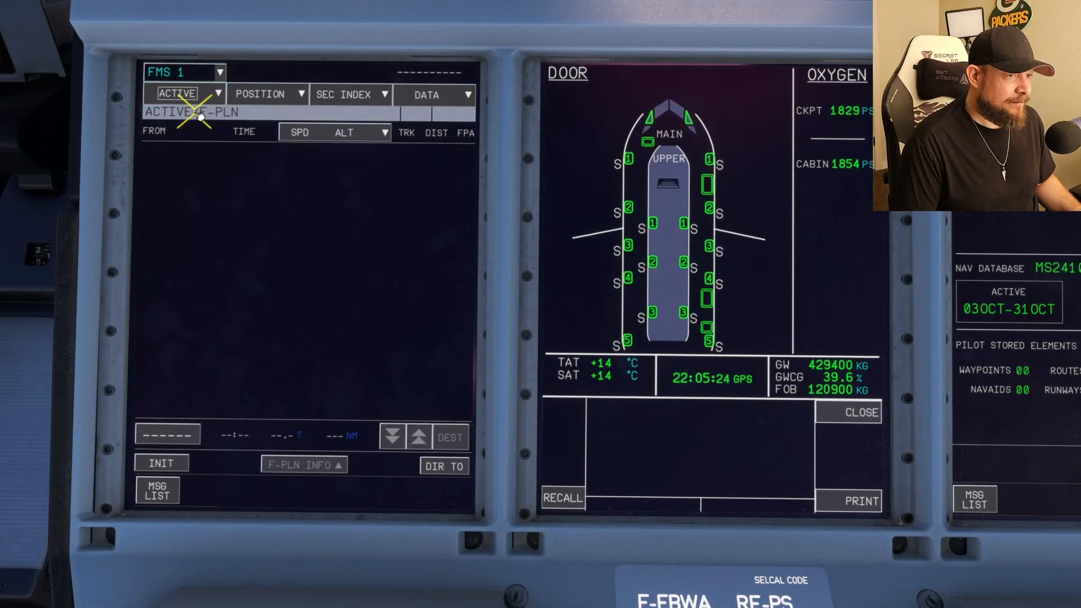
mouse_move(269, 286)
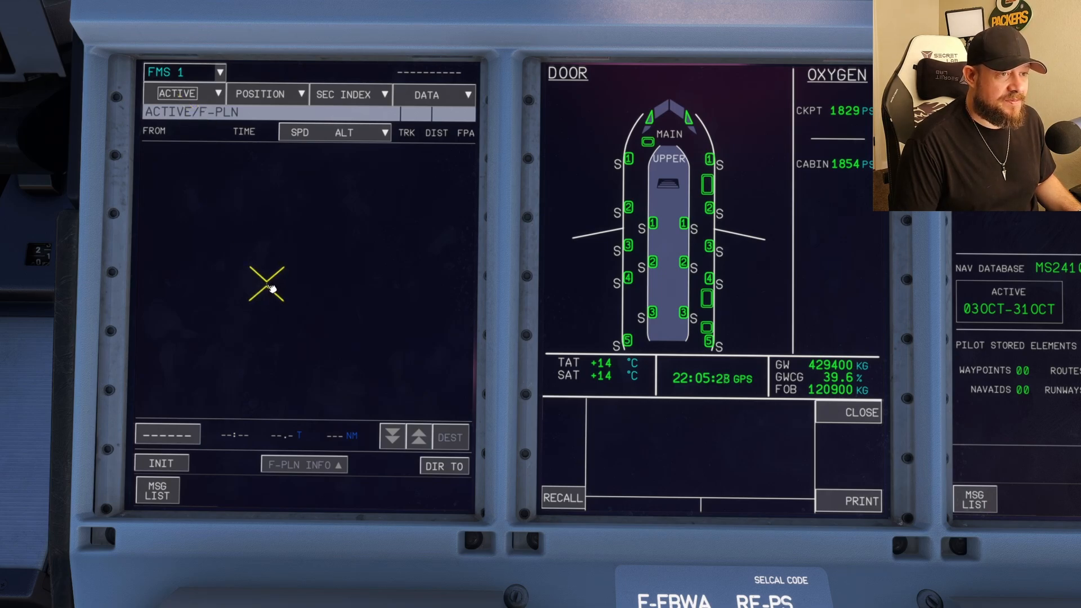
mouse_move(438, 303)
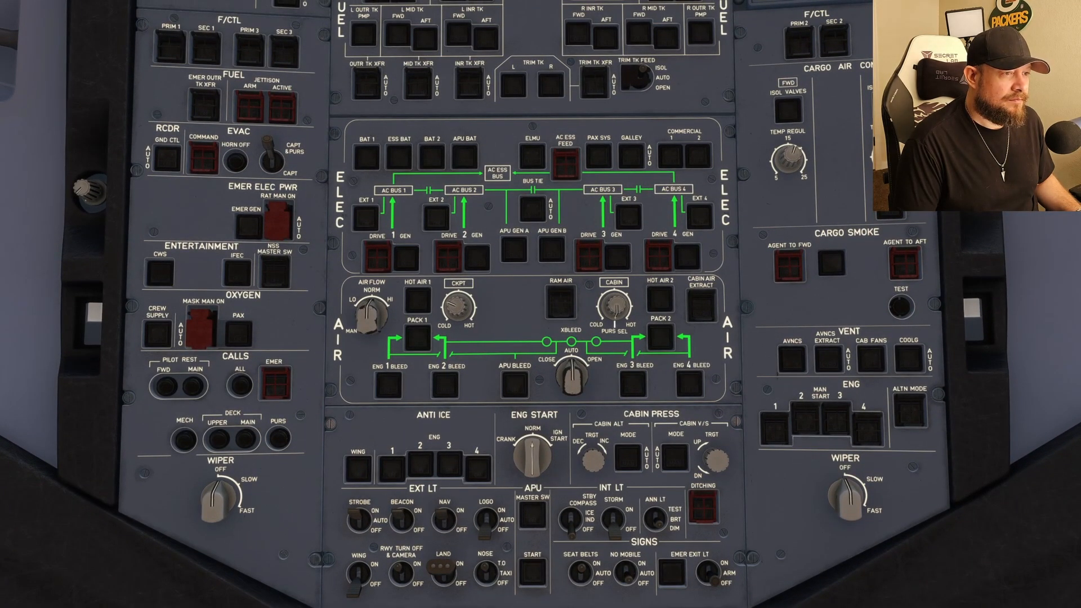
mouse_move(416, 300)
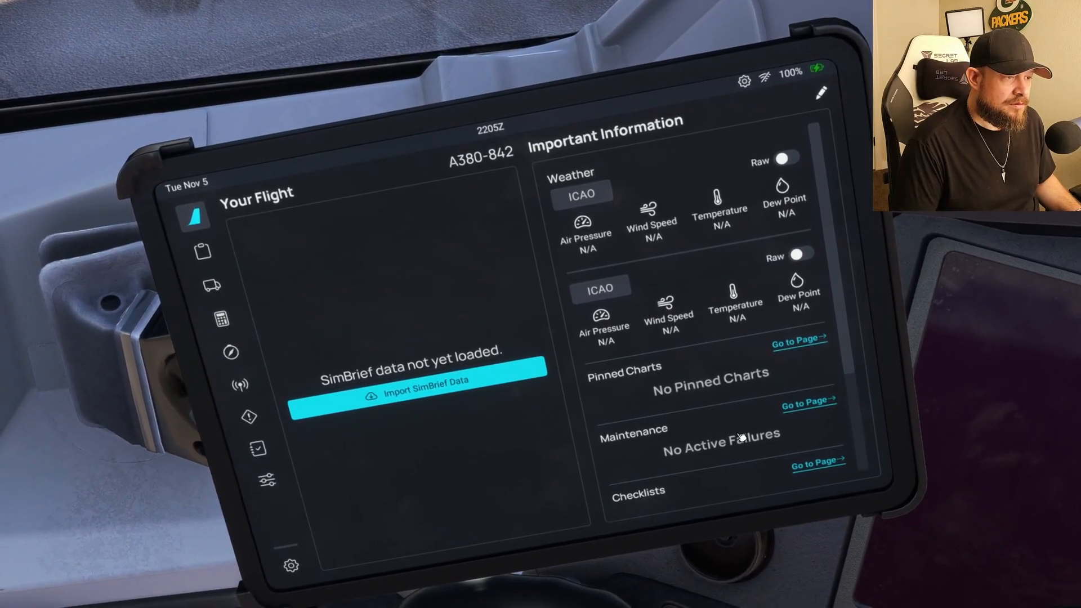
Step: Load the BAW380 SimBrief data onto the EFB tablet and view its charts and ATC pages
click(413, 395)
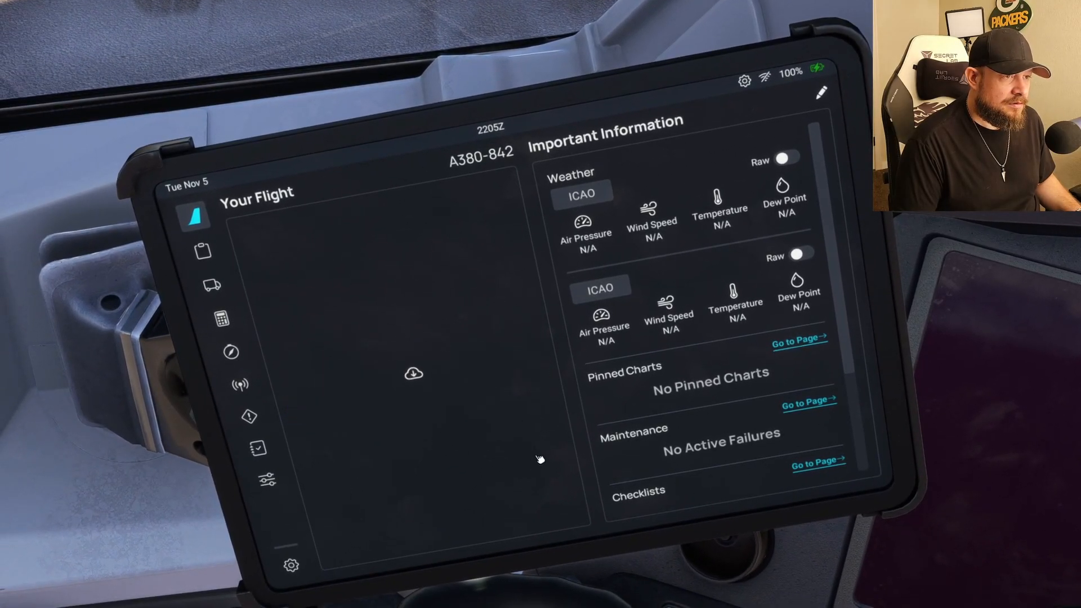
click(413, 374)
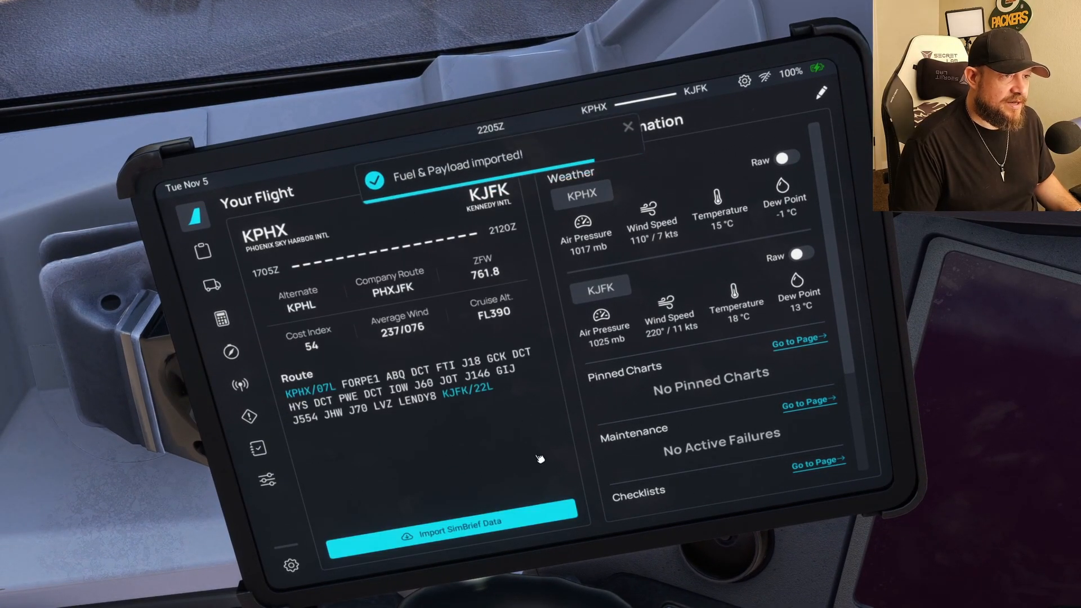
mouse_move(607, 169)
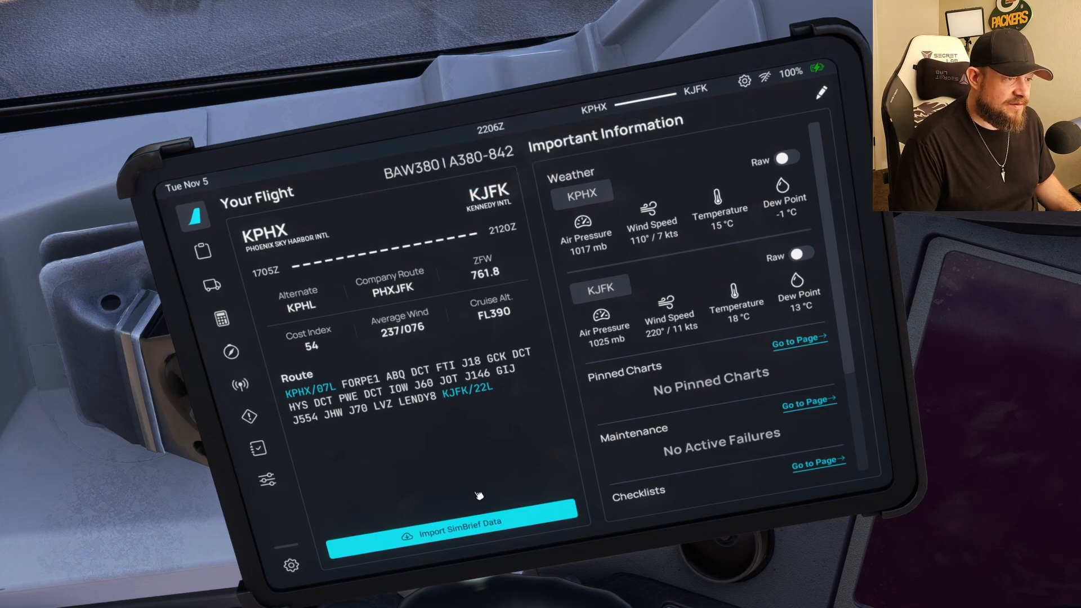
mouse_move(210, 266)
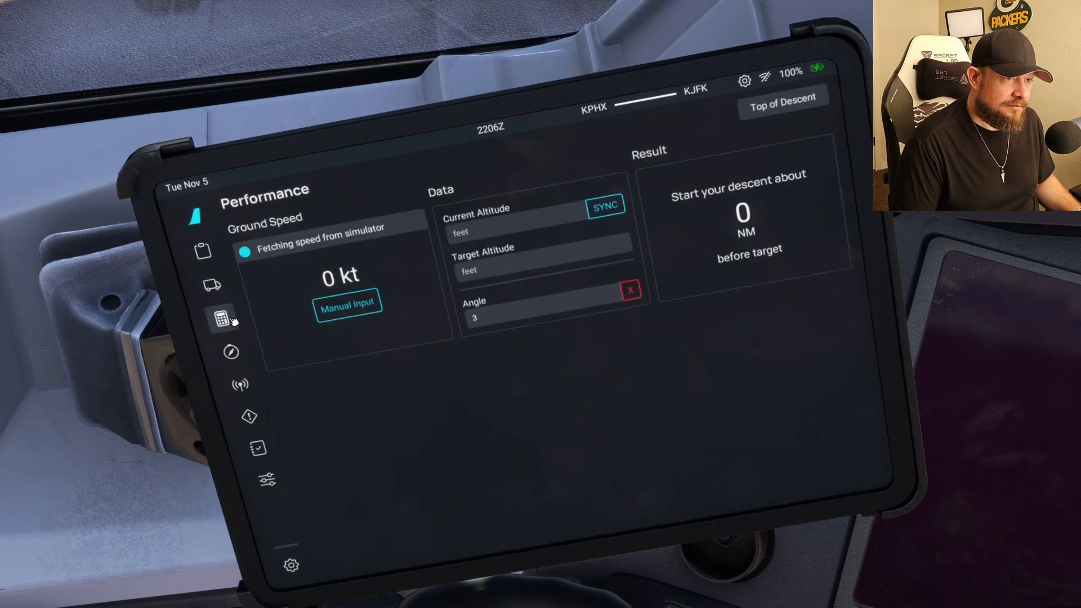
click(231, 352)
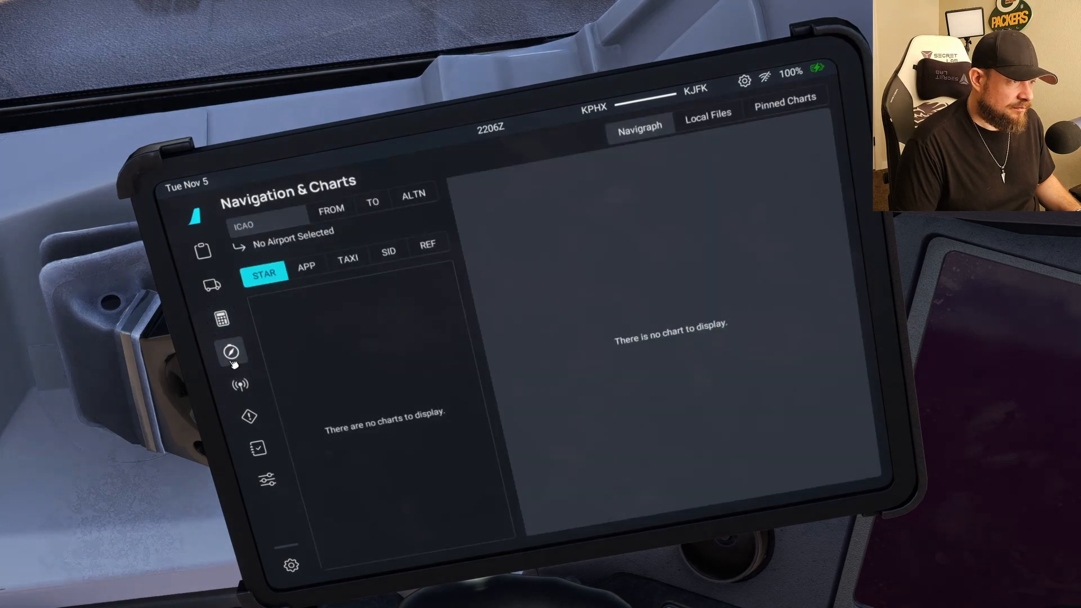
mouse_move(238, 384)
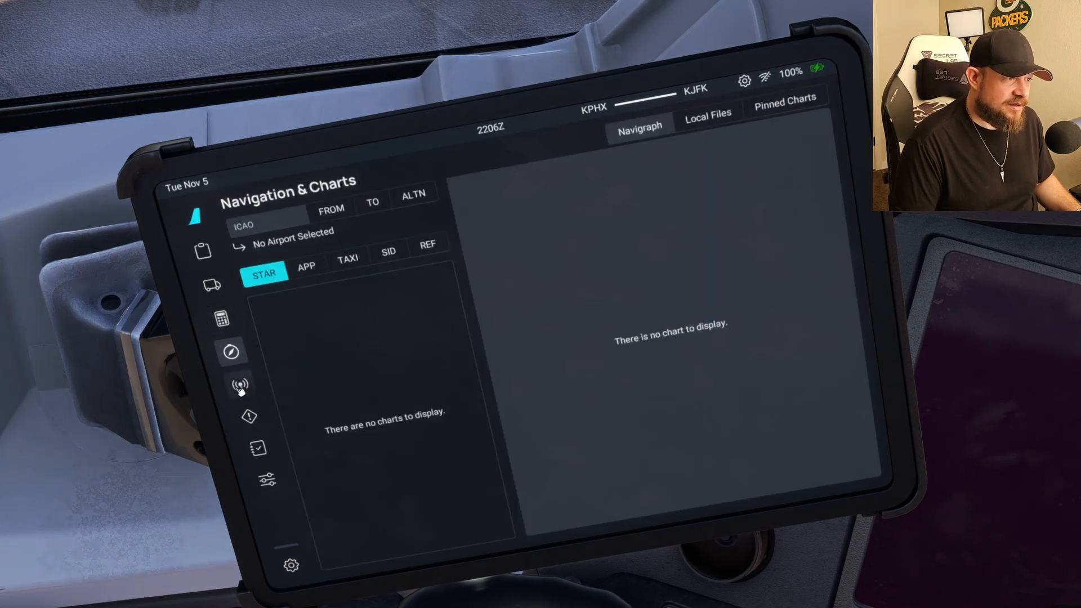
click(239, 384)
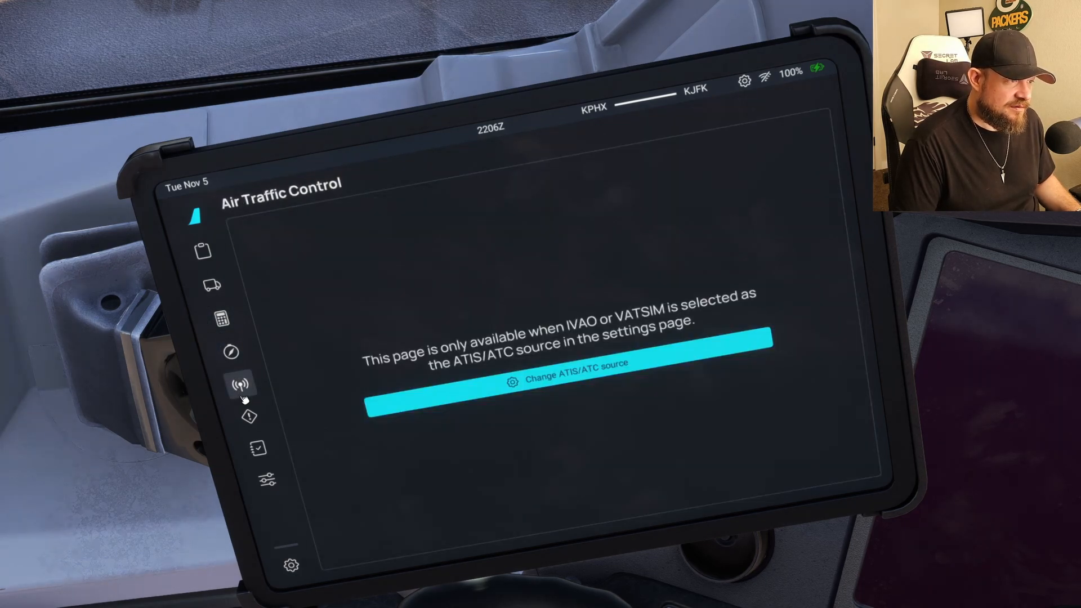
click(249, 415)
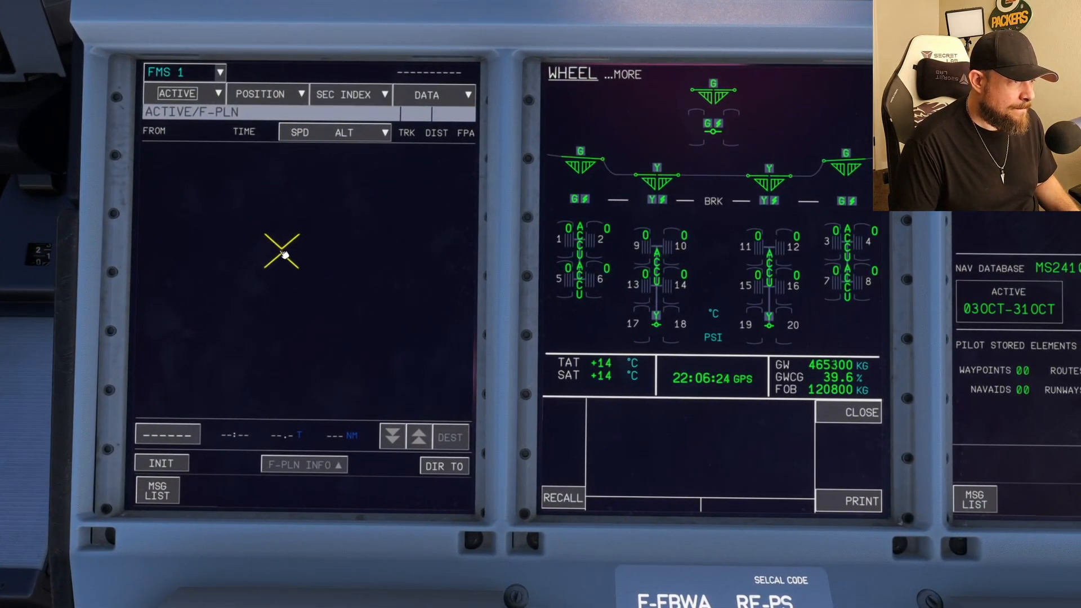
Step: Request the company flight plan uplink from the FMS INIT page
click(161, 462)
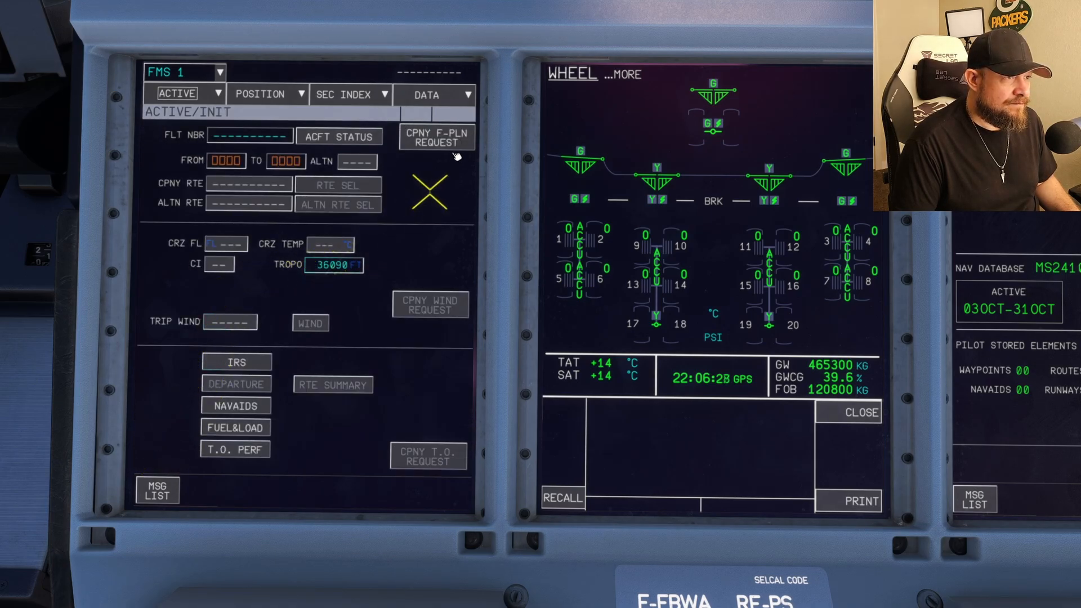
click(437, 138)
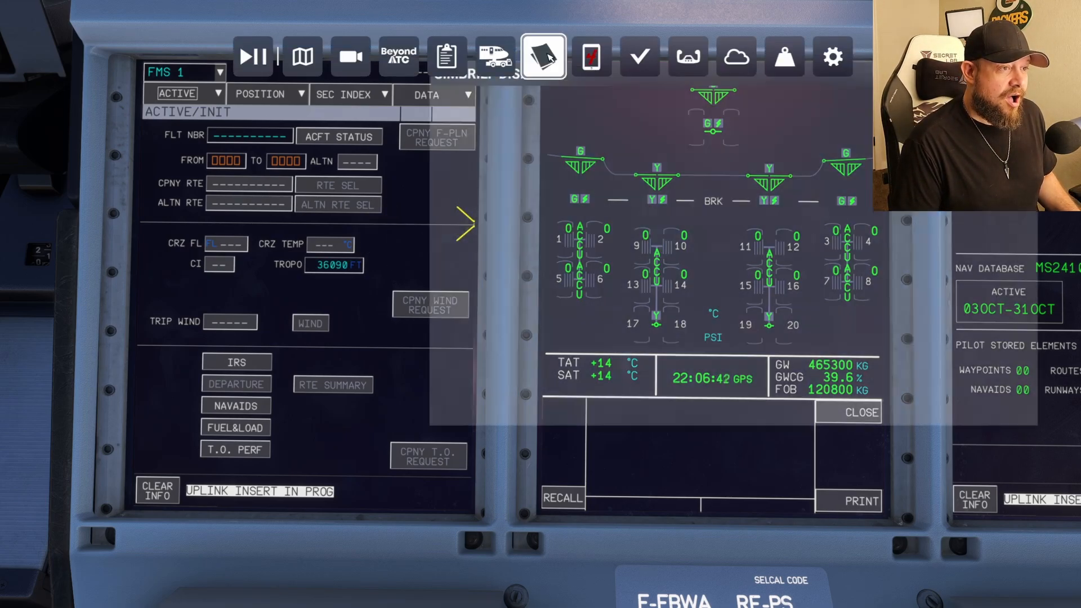
Step: Start a blank new flight in an enlarged SimBrief Dispatch panel during the uplink
click(543, 57)
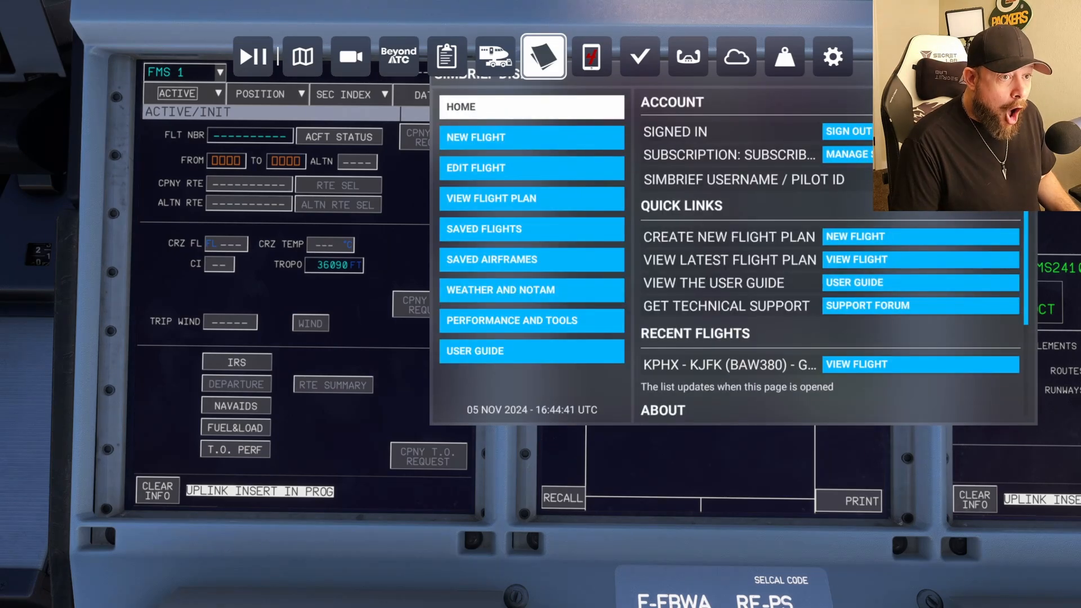
click(531, 137)
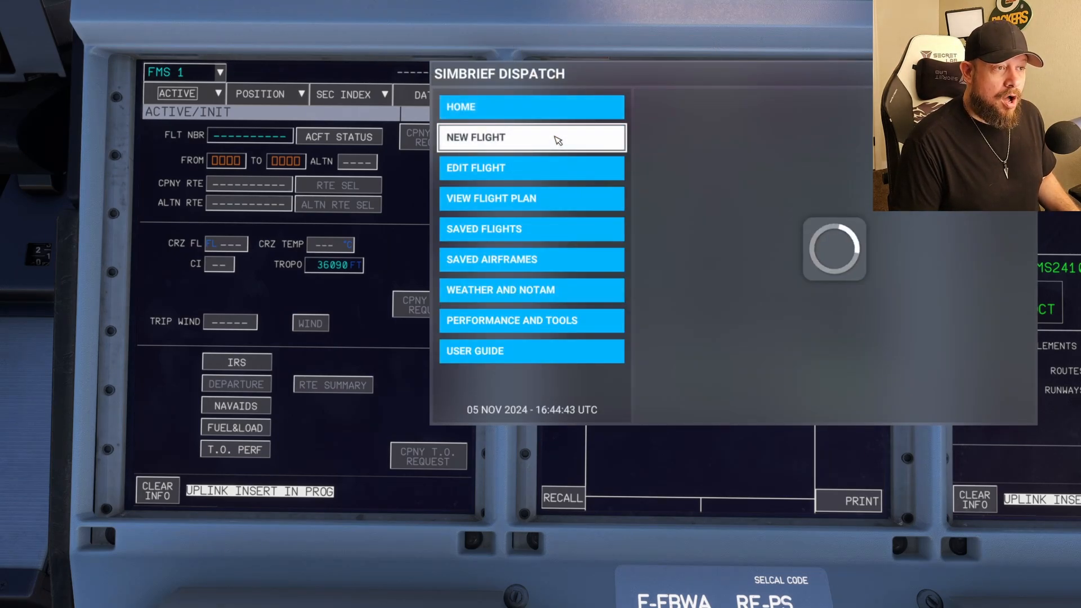
click(531, 138)
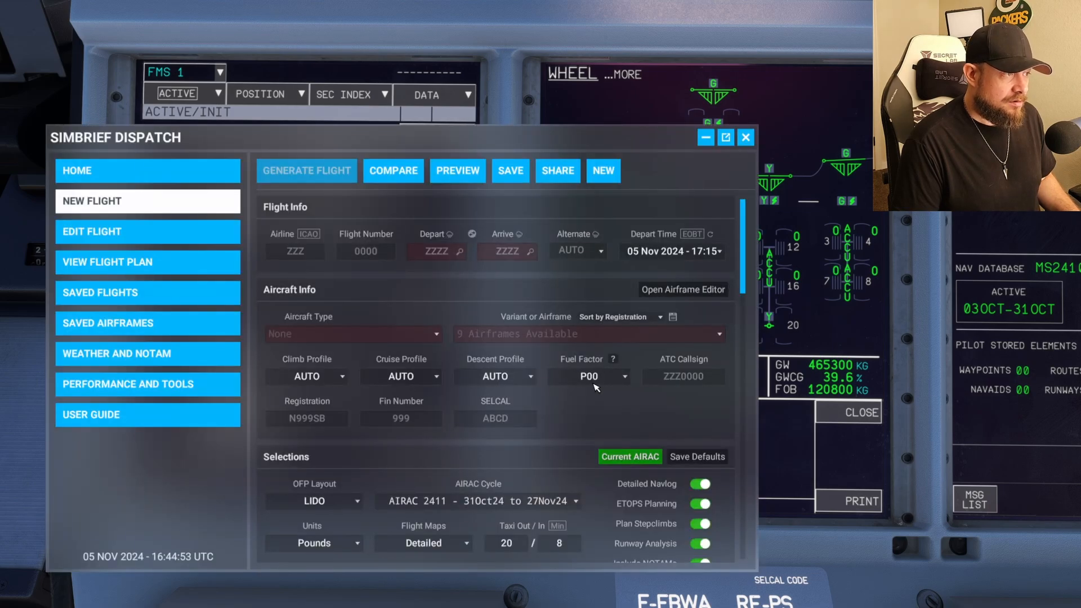
mouse_move(589, 376)
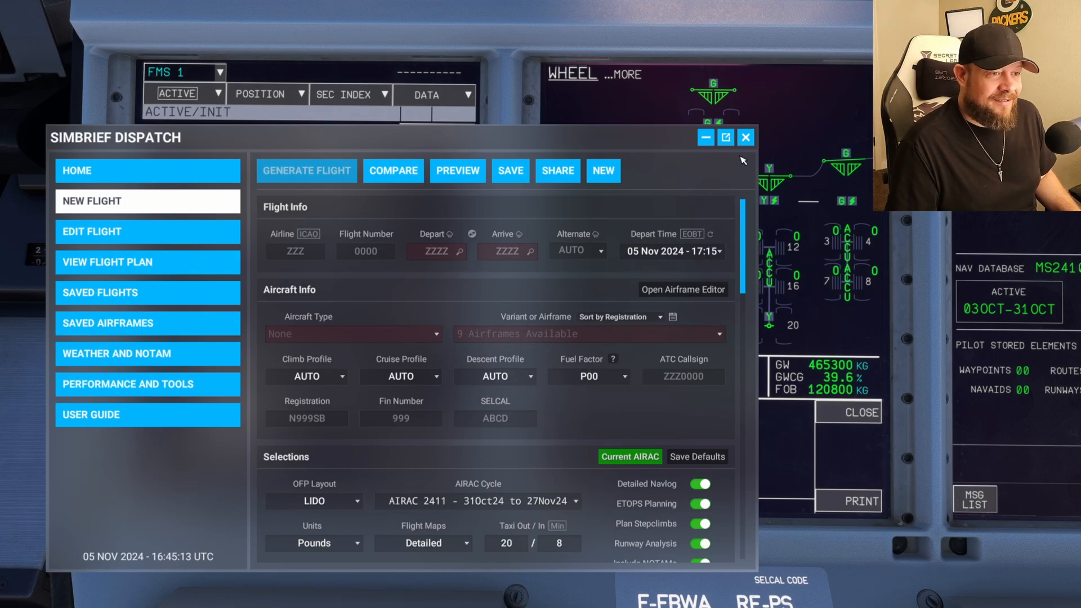
Step: Insert the received BAW380 KPHX–KJFK company flight plan into FMS 1
click(746, 138)
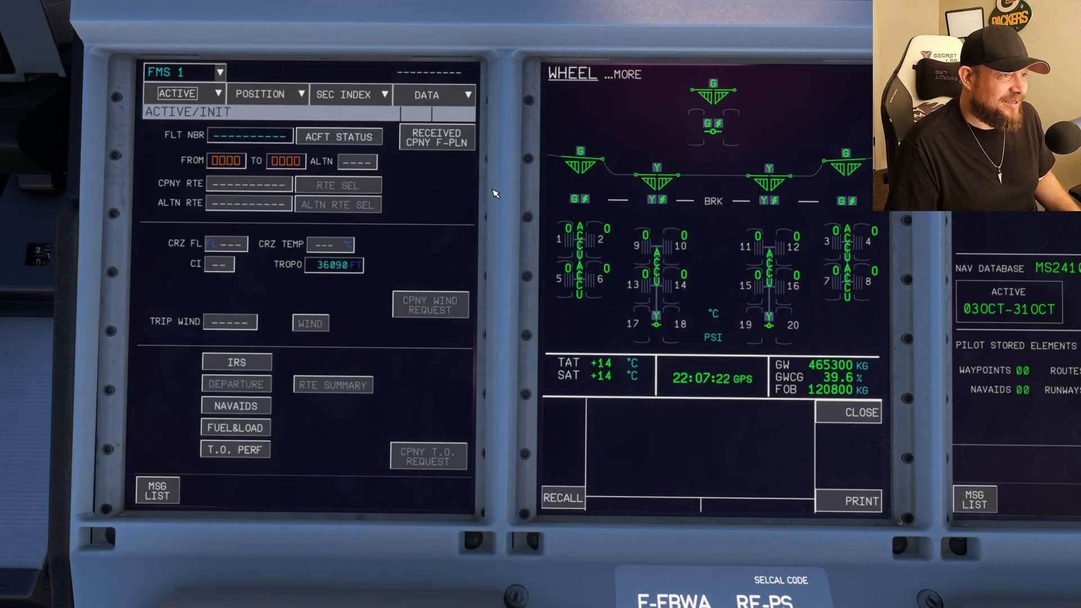
click(437, 136)
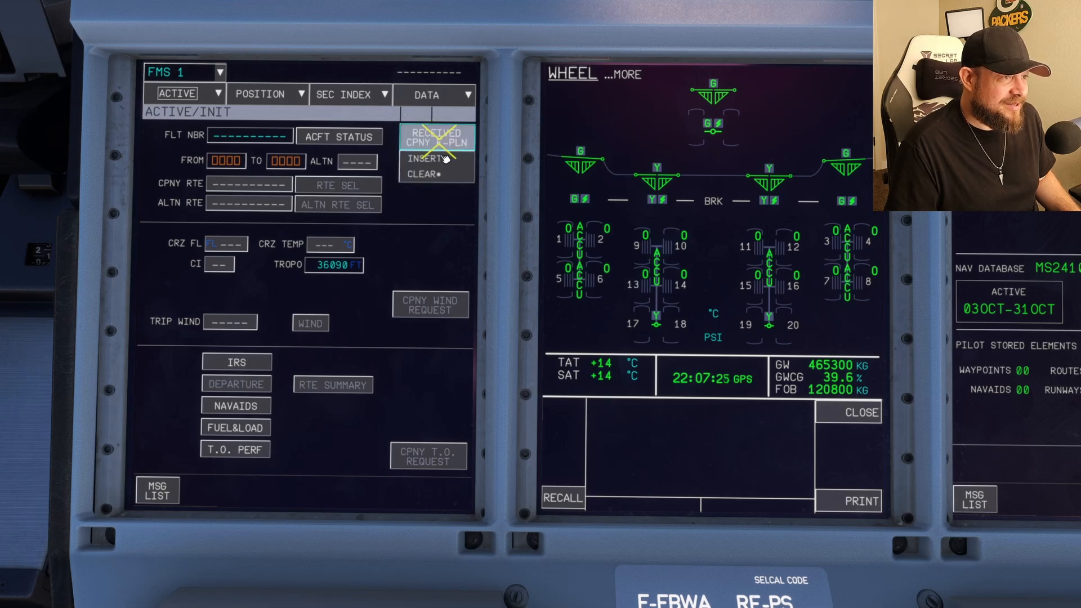
click(426, 159)
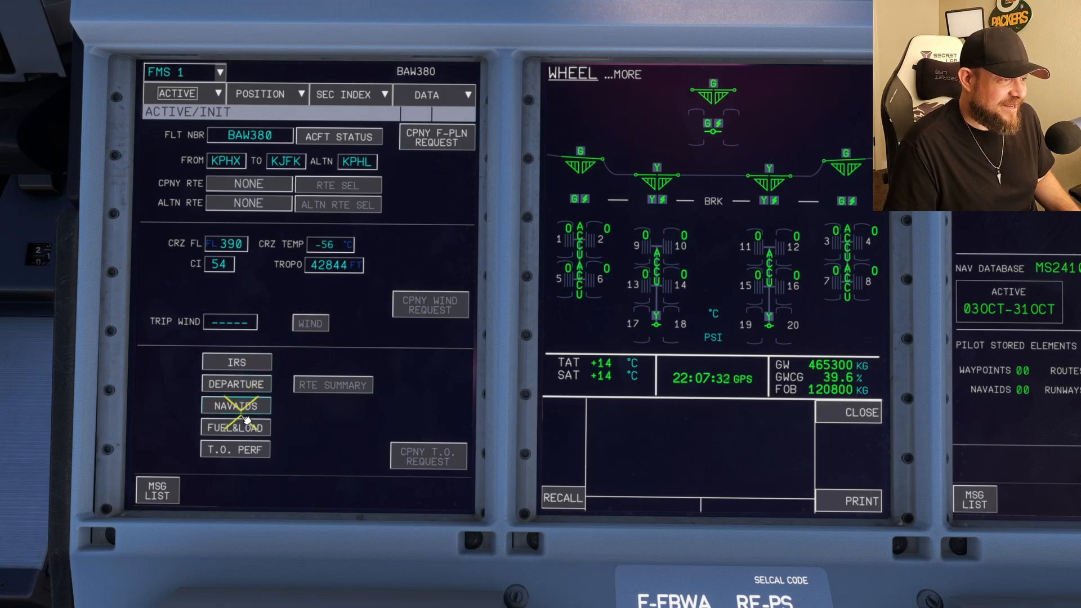
Step: Review the FUEL&LOAD data, then show the PERF page
click(235, 426)
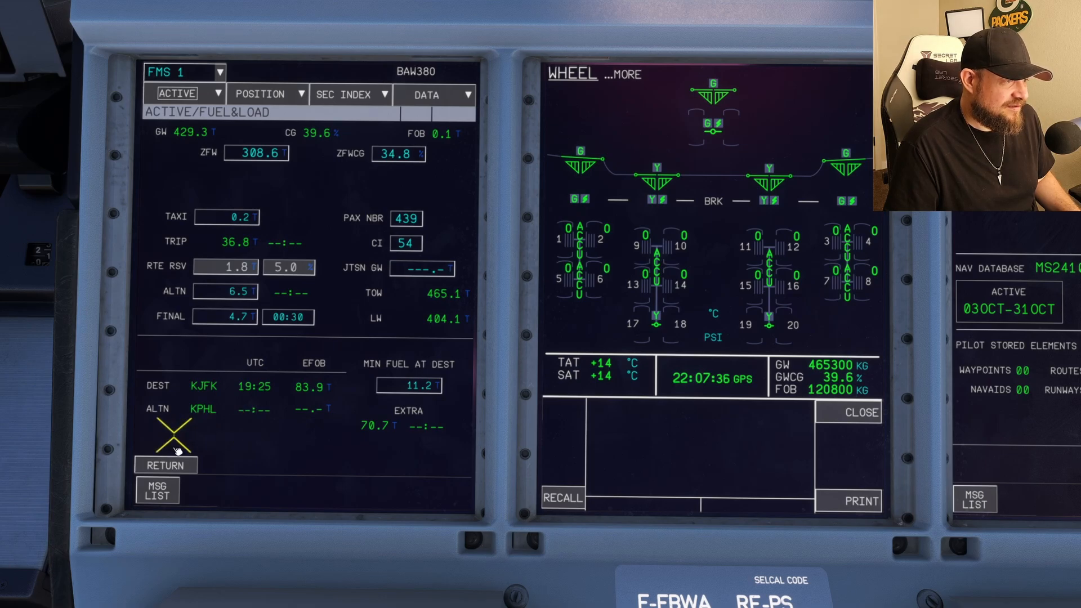
click(166, 465)
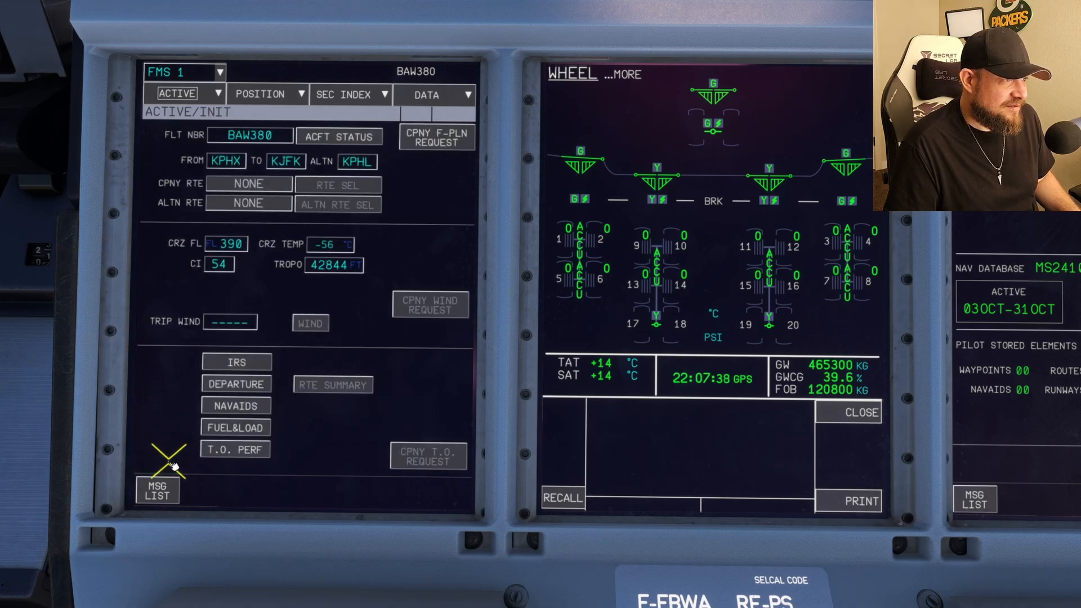
mouse_move(217, 97)
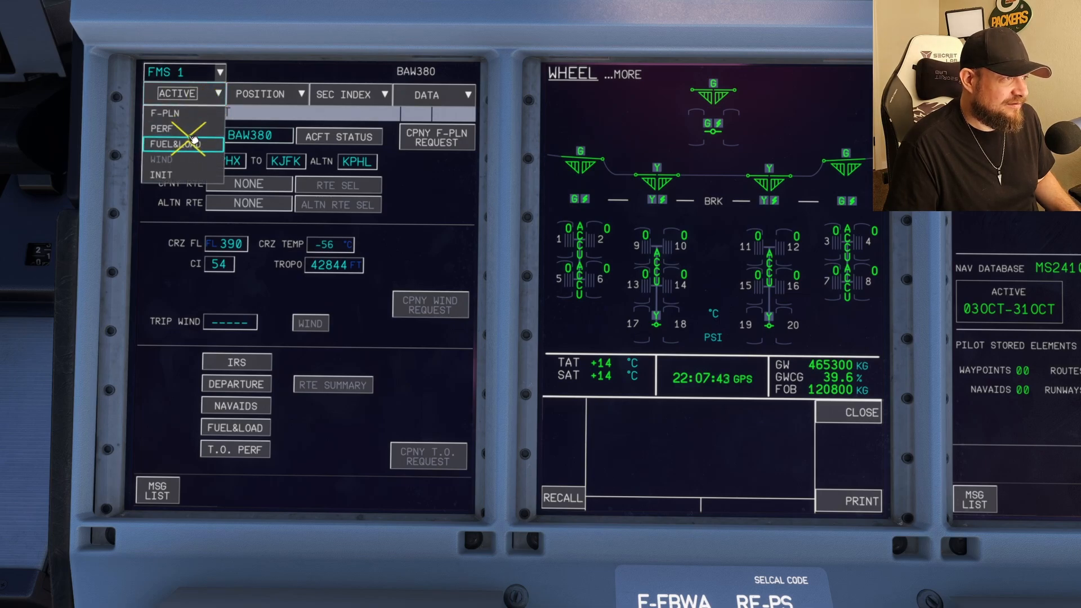
click(161, 127)
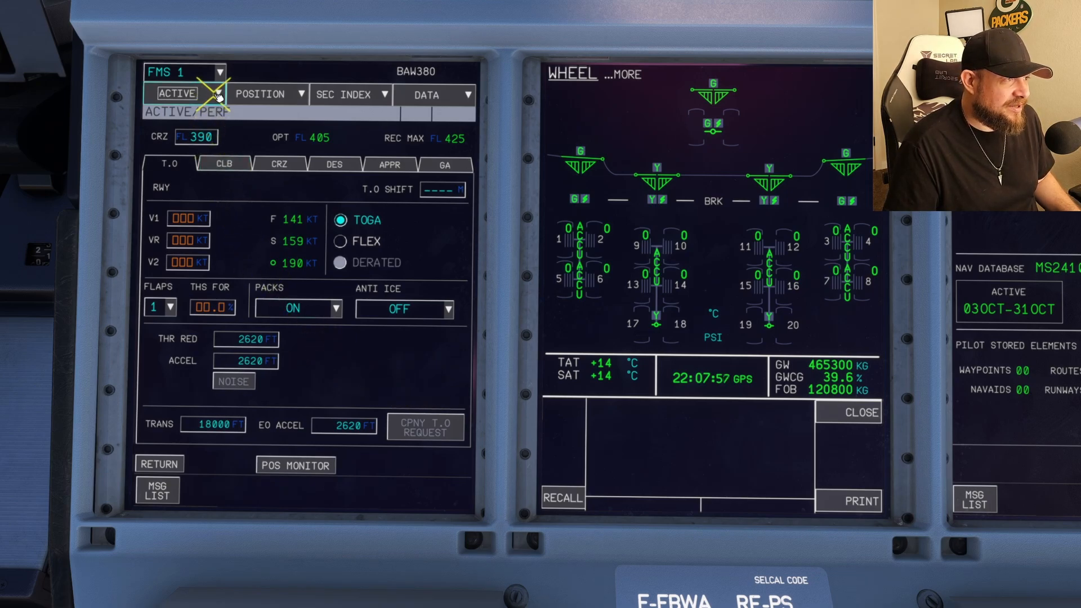
Step: Open the KPHX departure selection from the active flight plan's revision menu
click(176, 93)
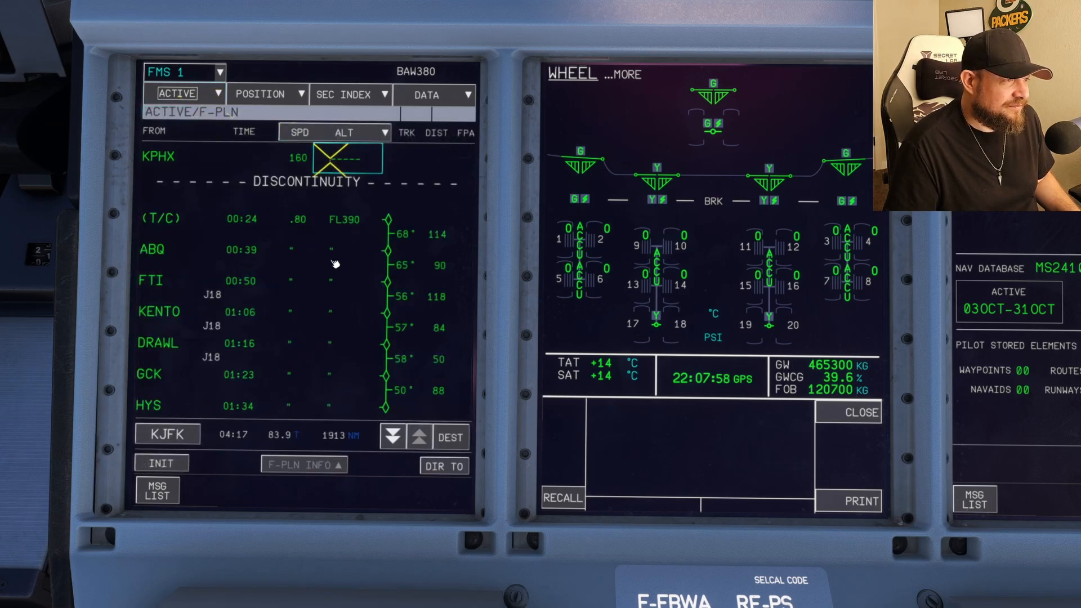
click(171, 158)
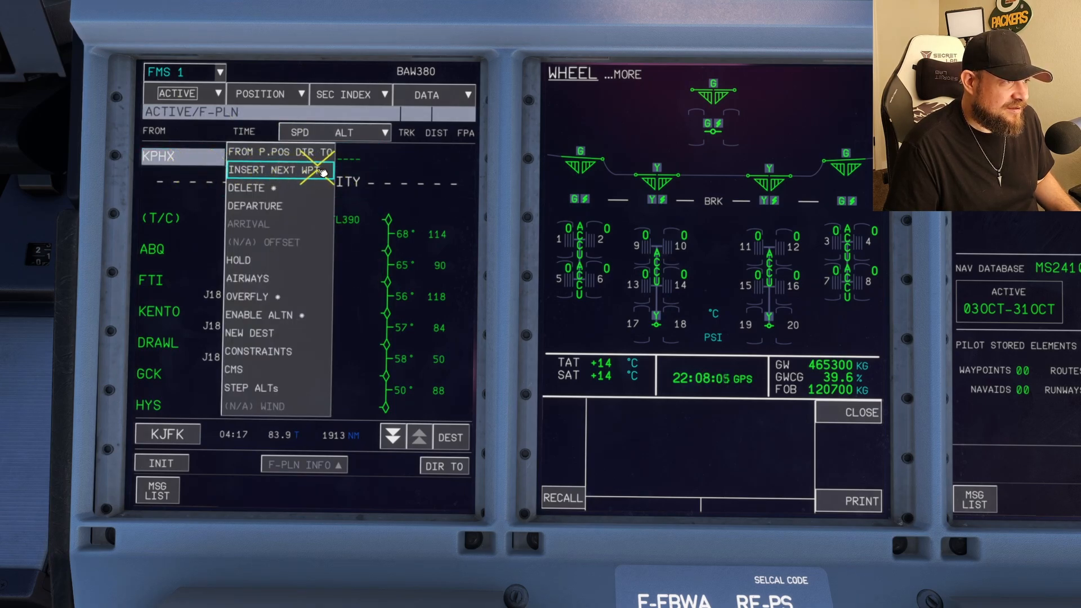
mouse_move(276, 188)
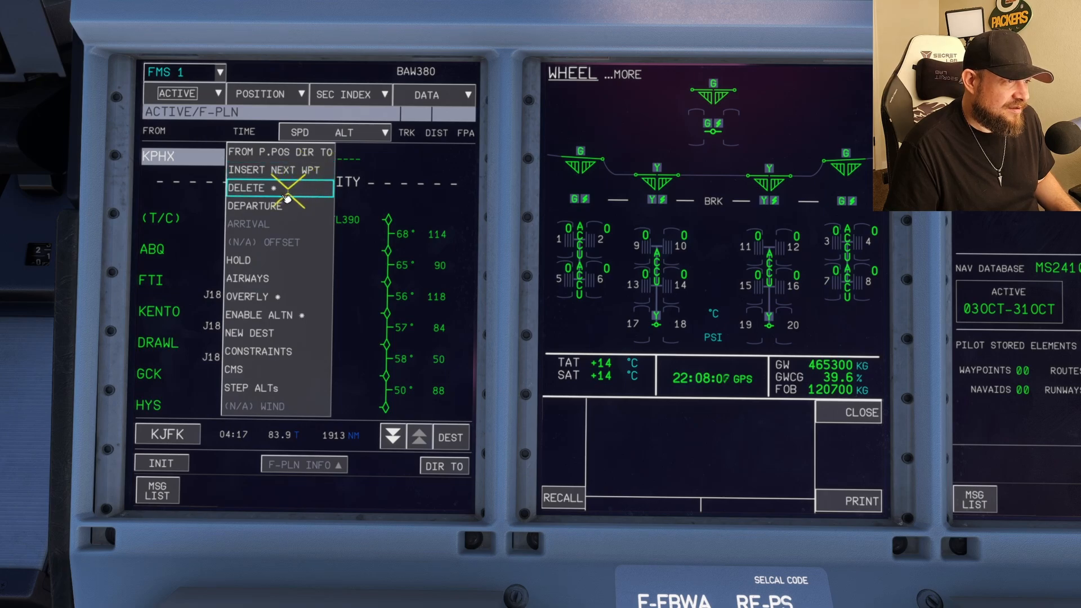
click(256, 205)
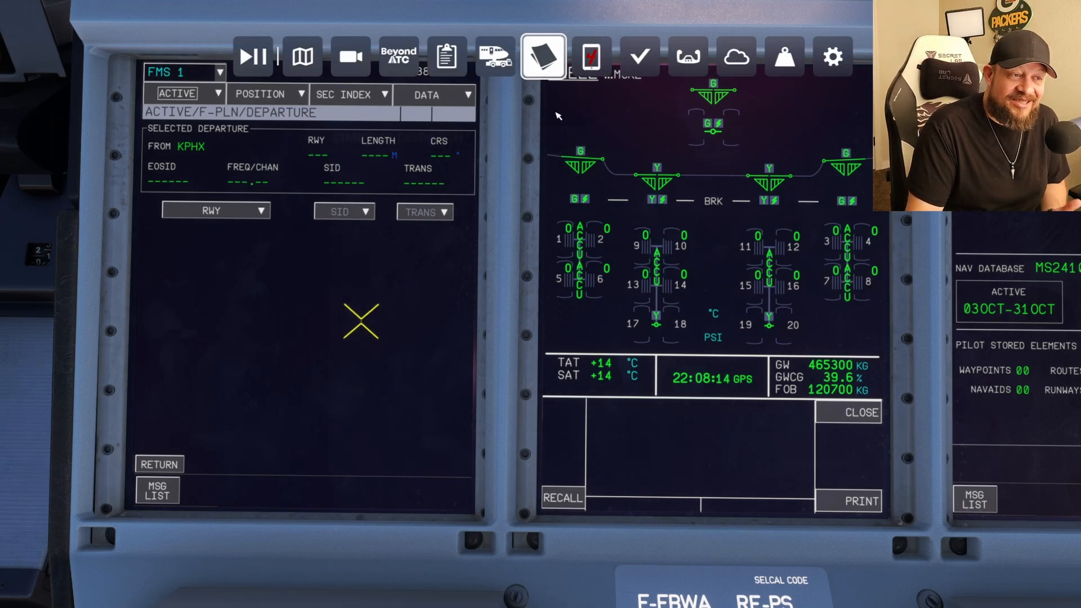
Step: View the BAW380 plan's load sheet and route KPHX/07L FORPE1…LENDY8 KJFK/22L in SimBrief
click(542, 57)
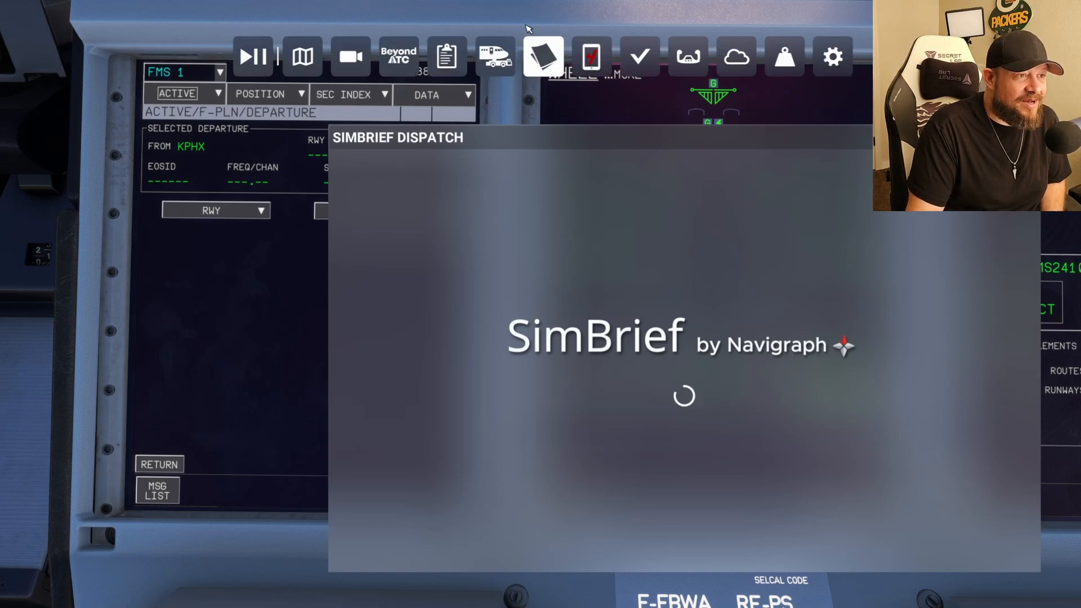
mouse_move(447, 56)
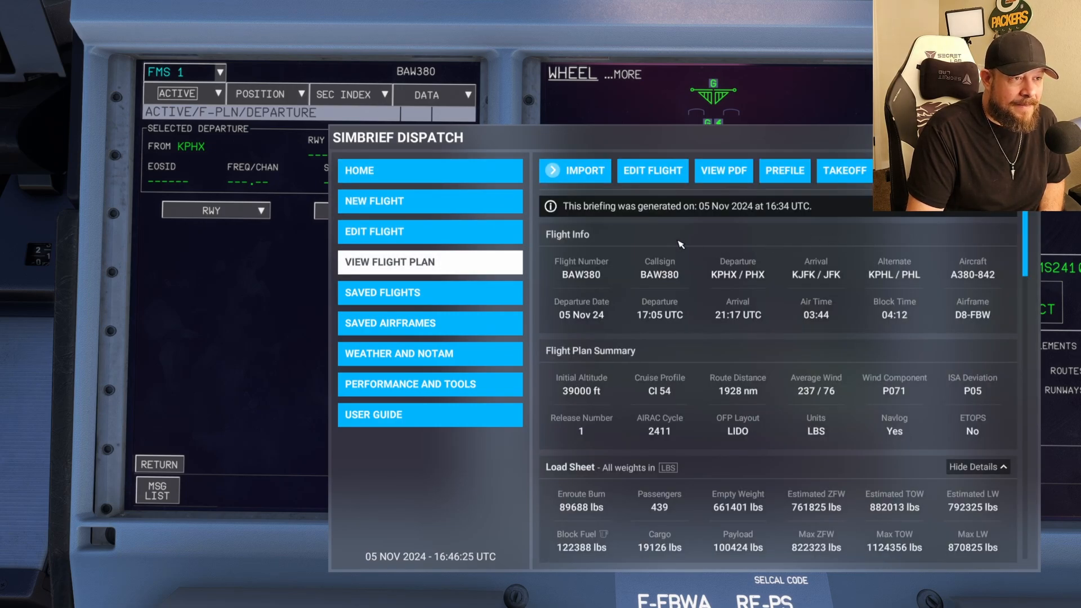
mouse_move(744, 201)
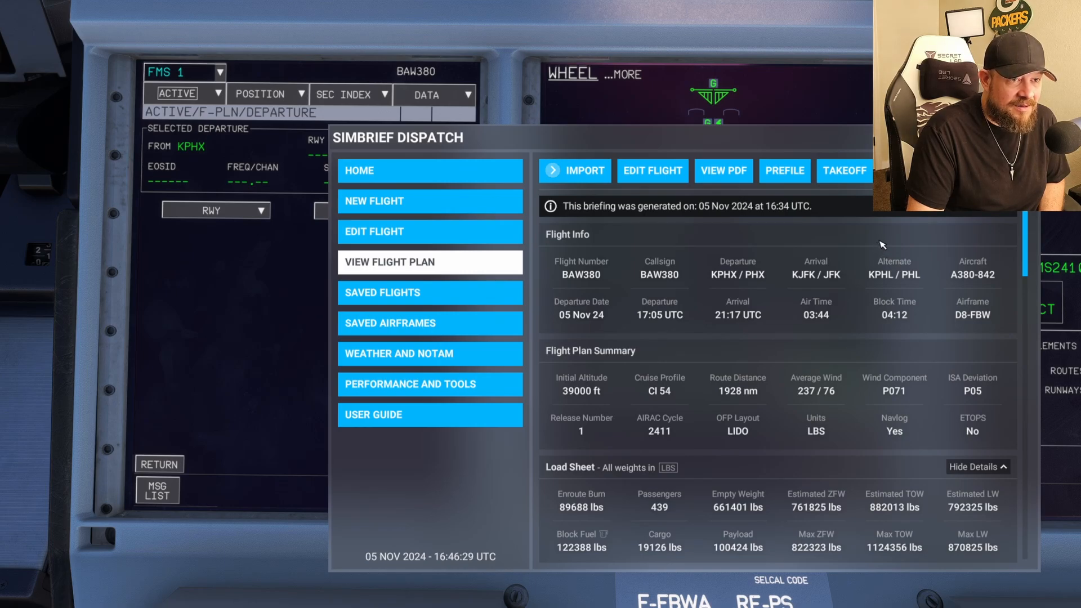
scroll(down, 3)
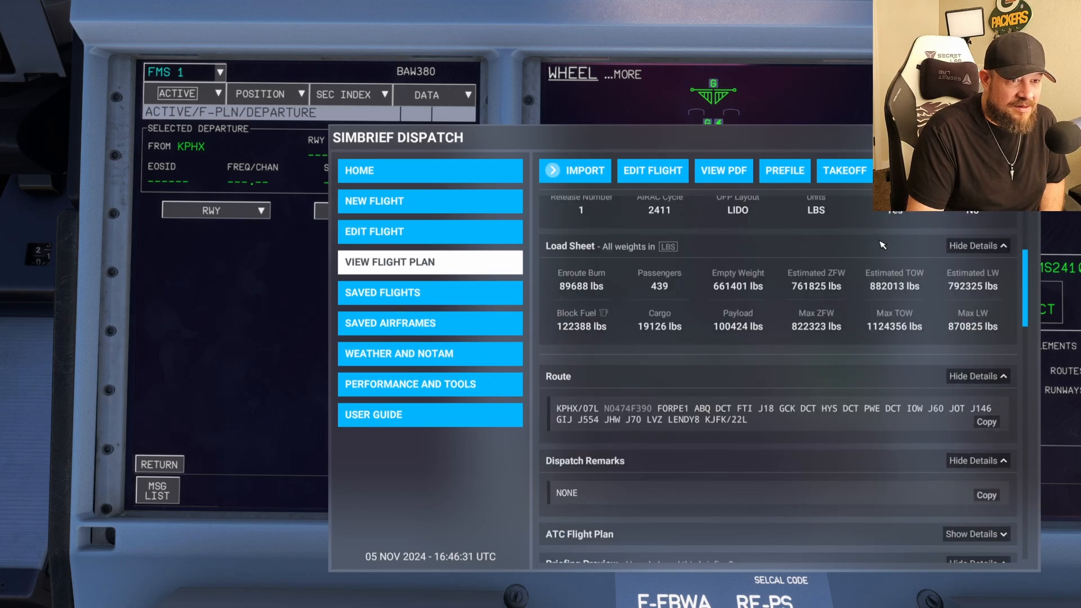
scroll(down, 3)
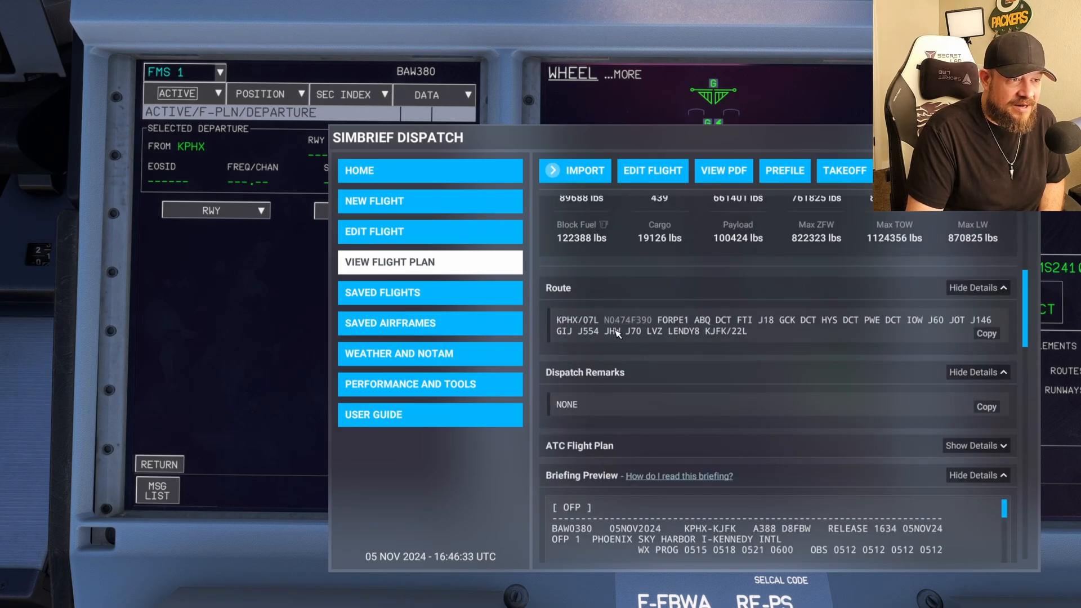